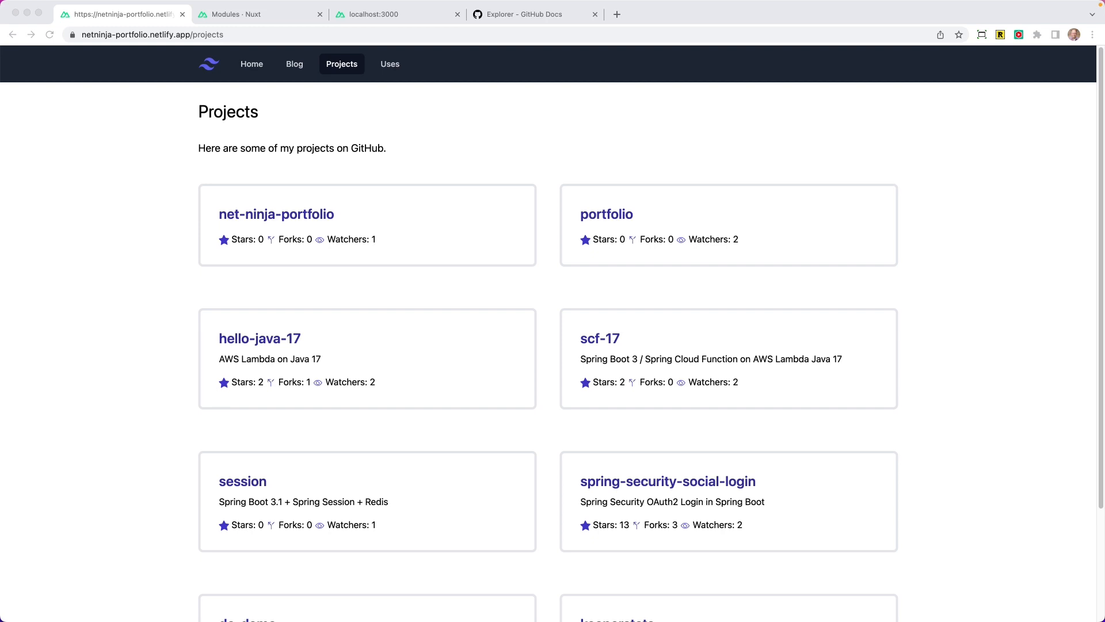
# Step: Switch from the portfolio Projects tab to the 'Explorer - GitHub Docs' tab
pyautogui.click(534, 14)
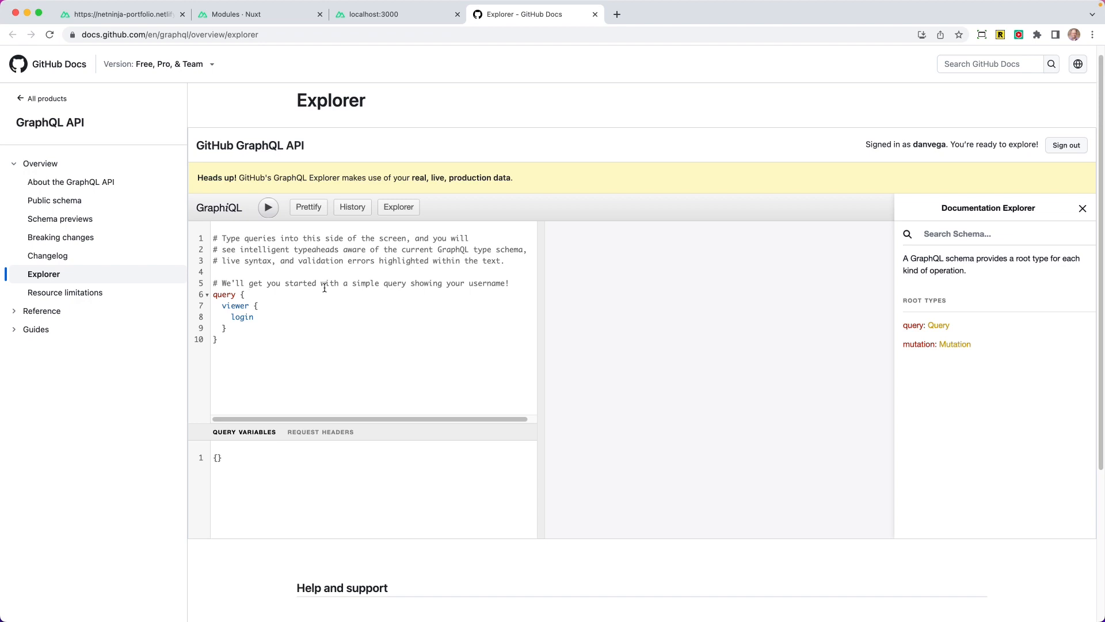
pyautogui.moveTo(947, 280)
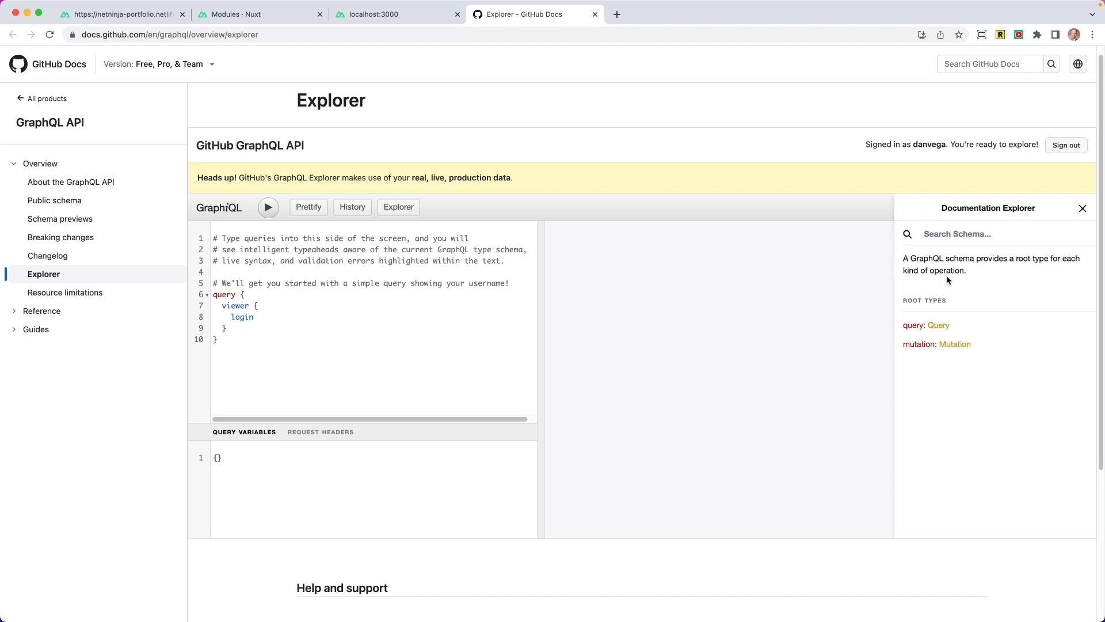
# Step: Browse the query-builder sidebar and leave a bare viewer { login } query without comments
pyautogui.click(397, 207)
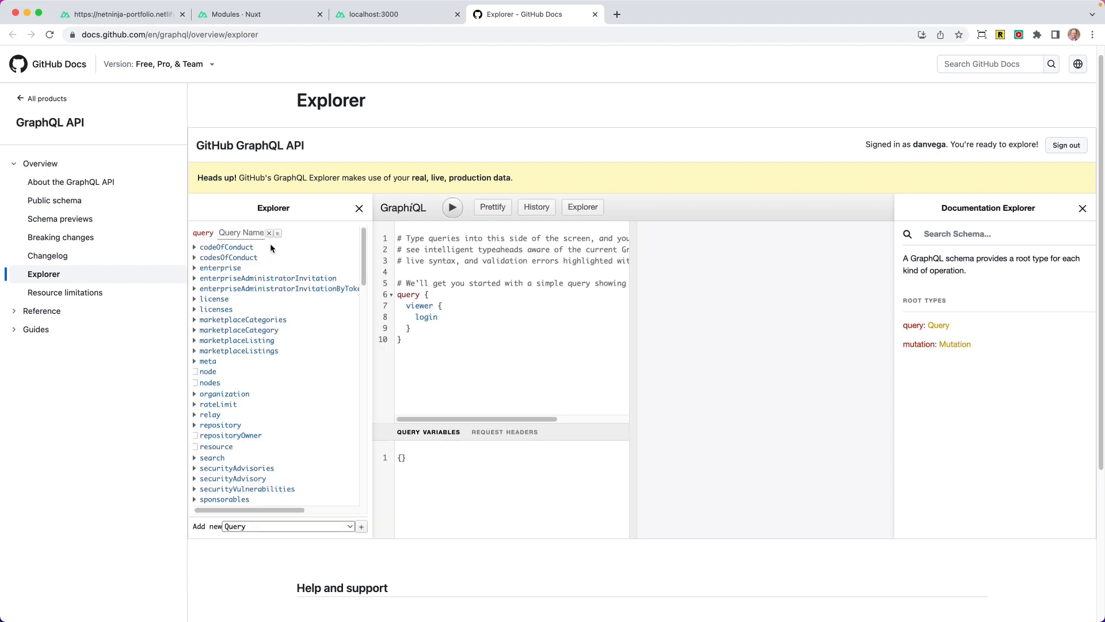
pyautogui.moveTo(240, 330)
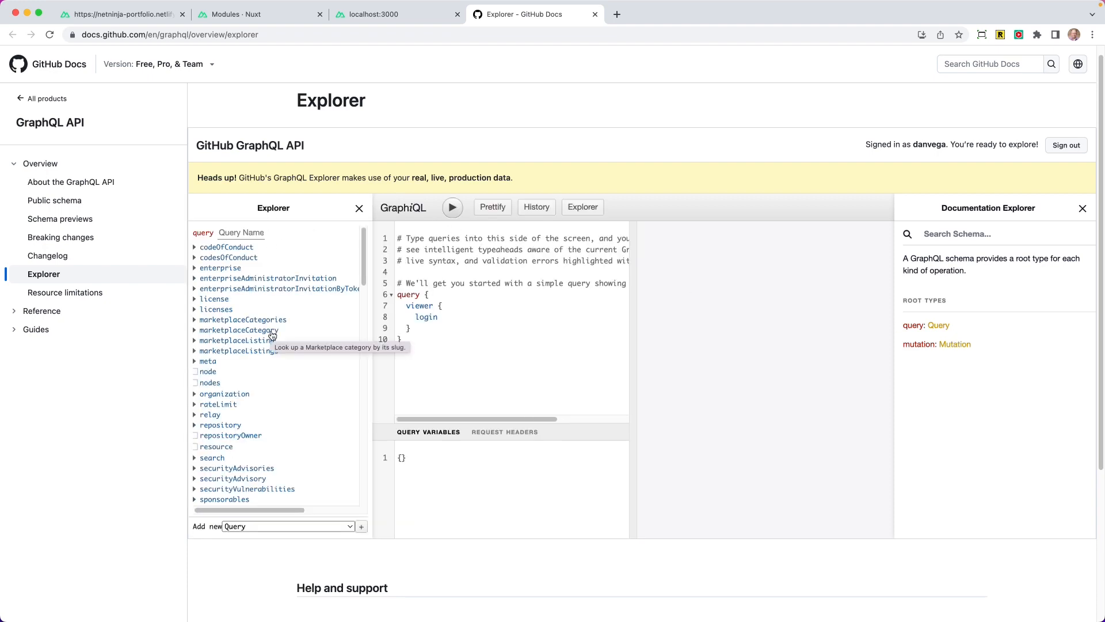
pyautogui.moveTo(196, 426)
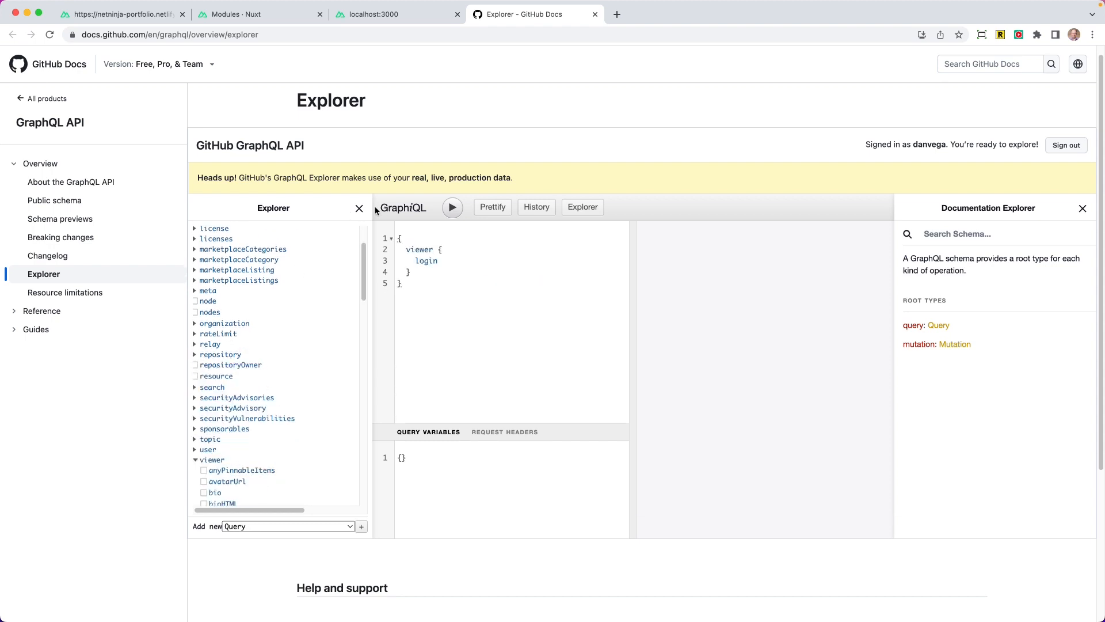
pyautogui.click(359, 208)
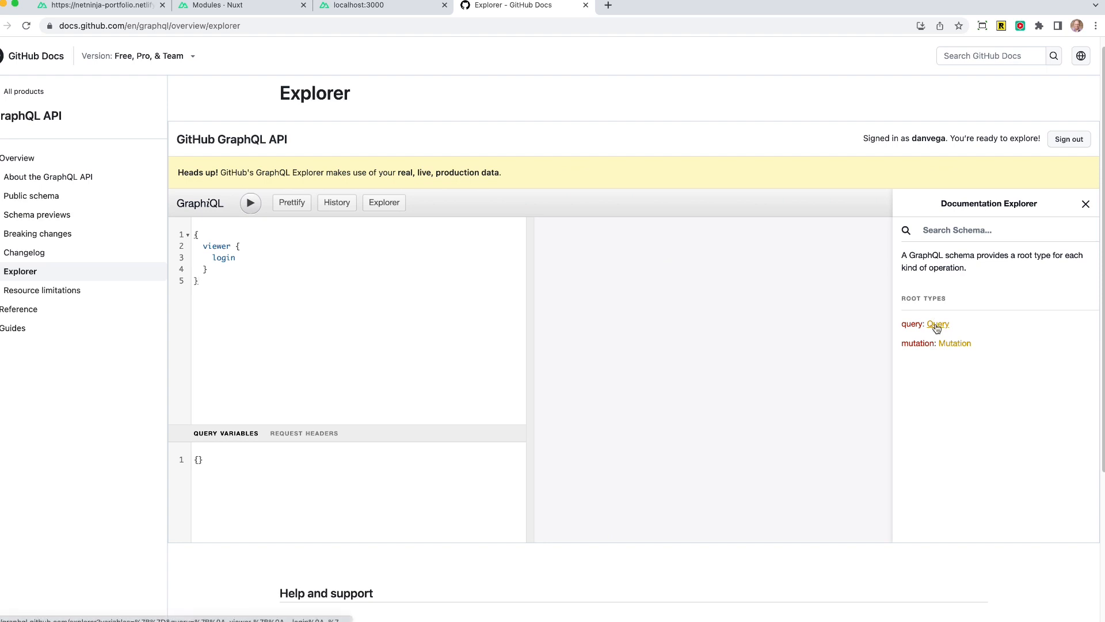
# Step: From the Query root, search 'repo' and view the Repository type's fields in Documentation Explorer
pyautogui.click(937, 323)
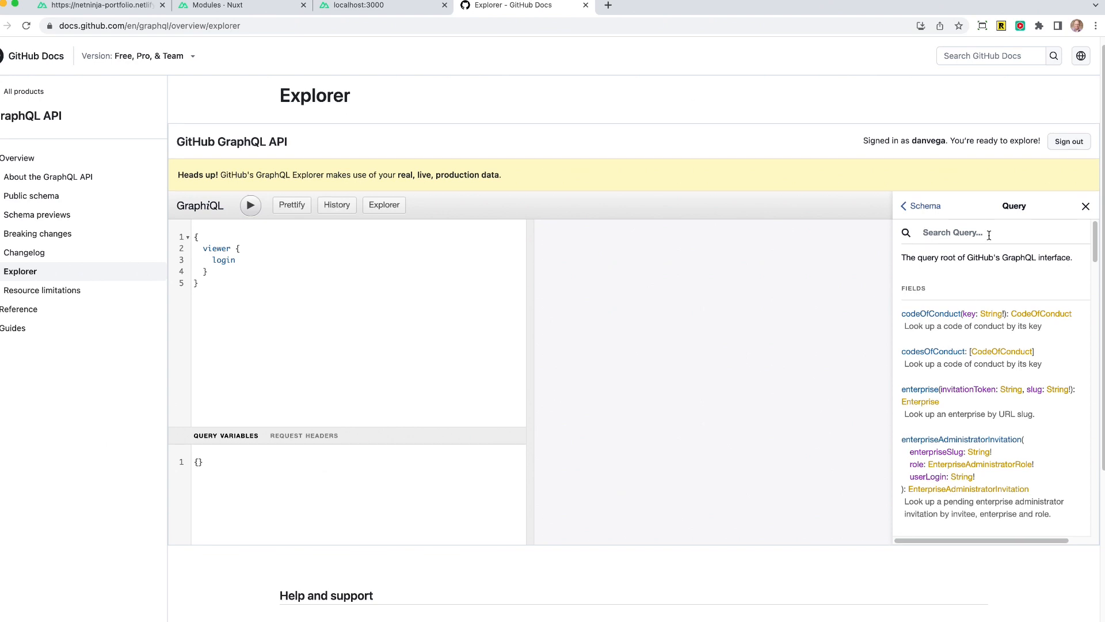
pyautogui.write('repo')
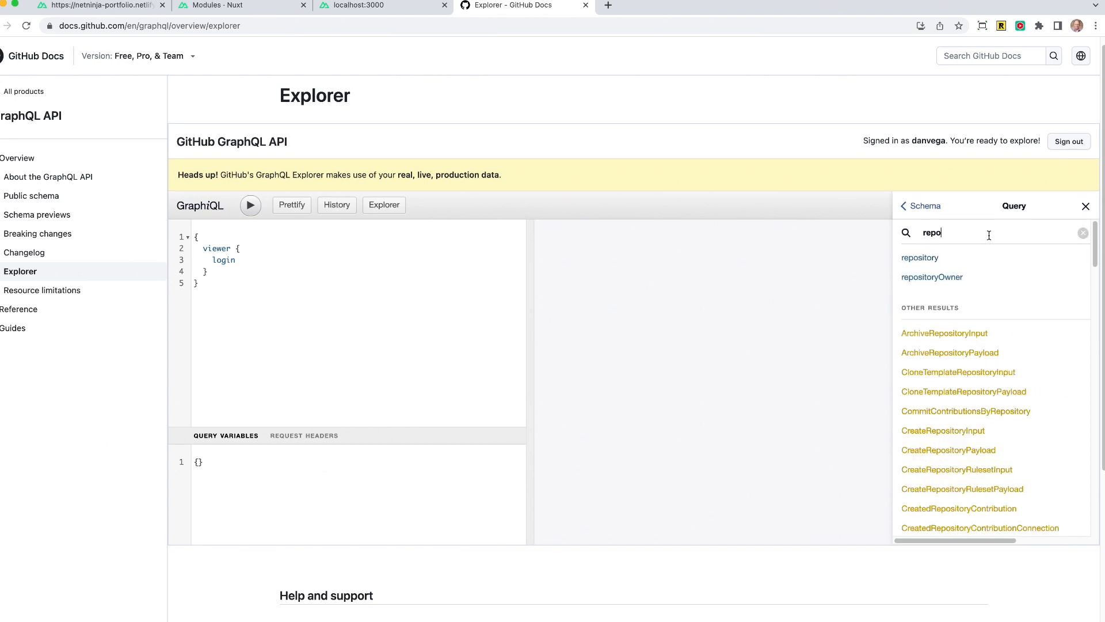
pyautogui.click(919, 256)
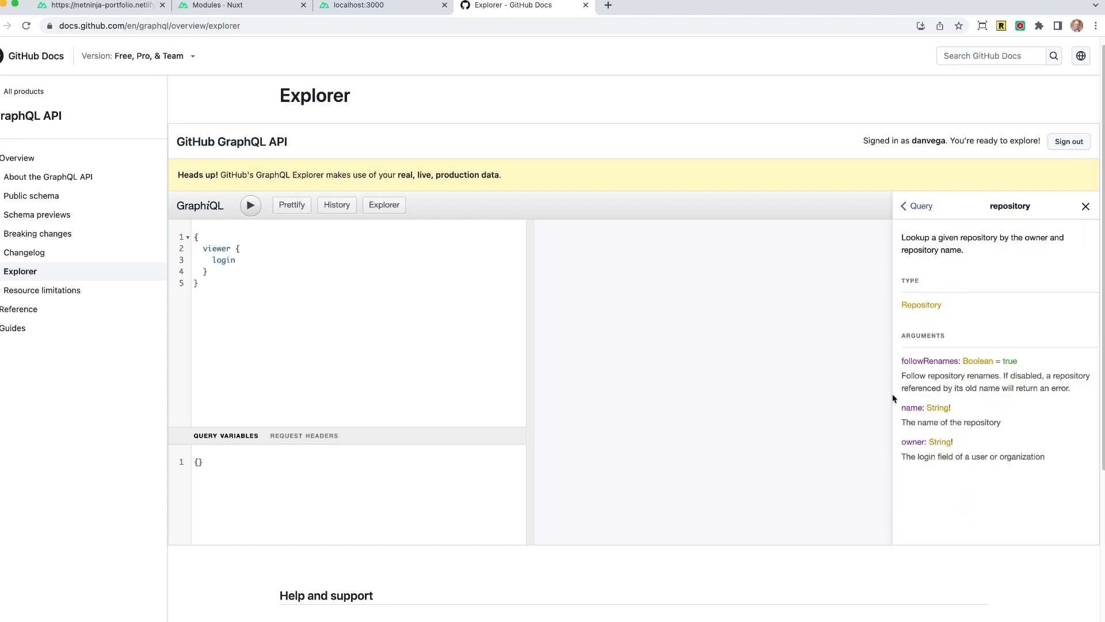
pyautogui.click(921, 304)
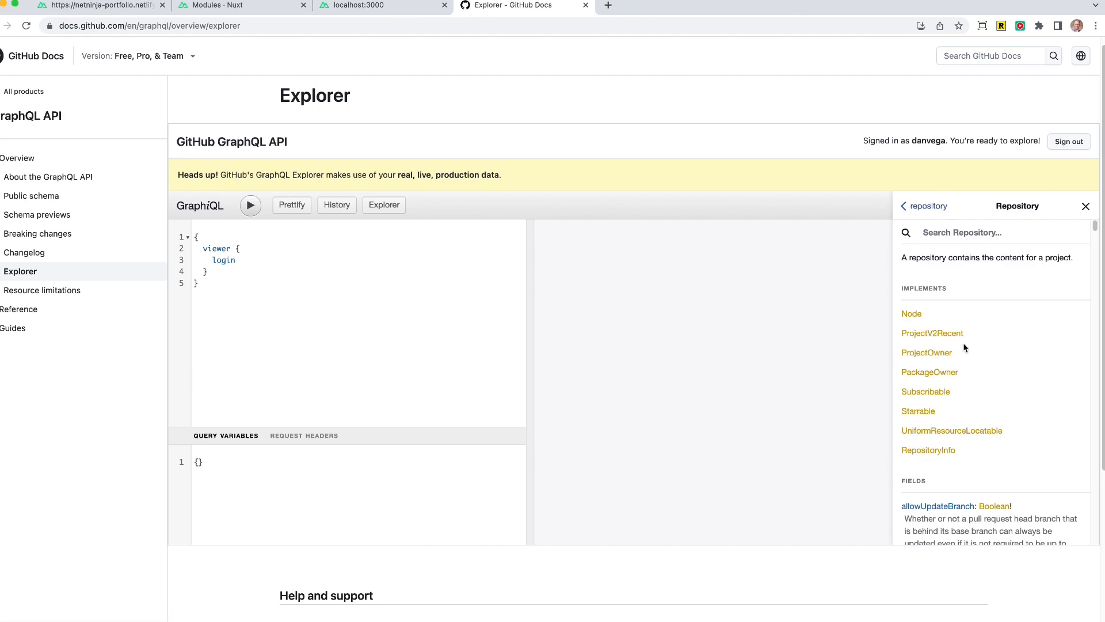
pyautogui.moveTo(1013, 451)
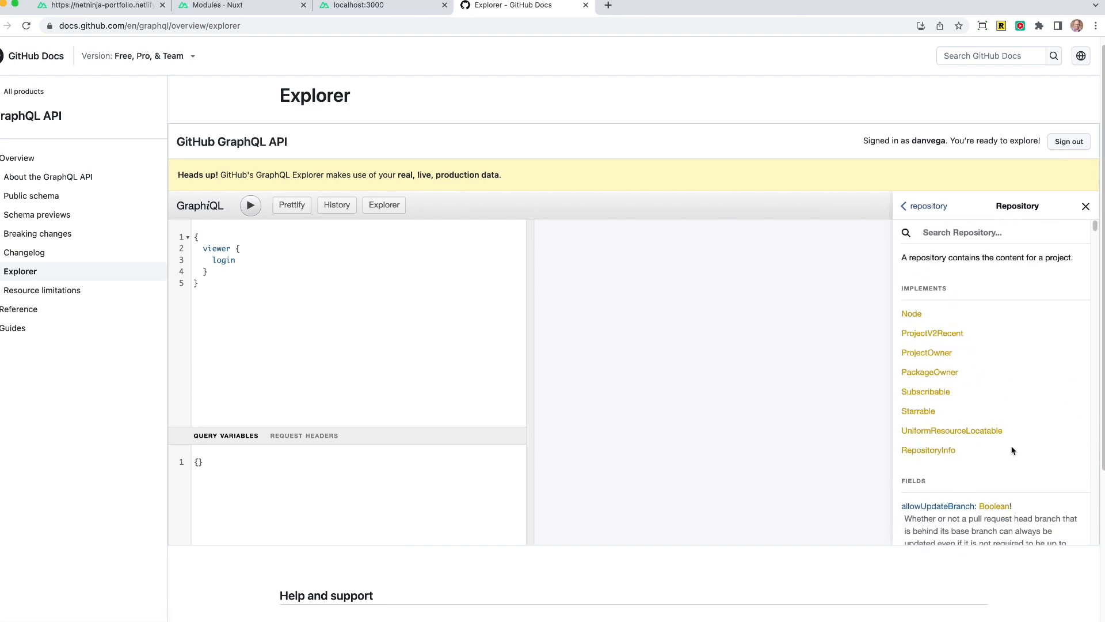
pyautogui.scroll(-3)
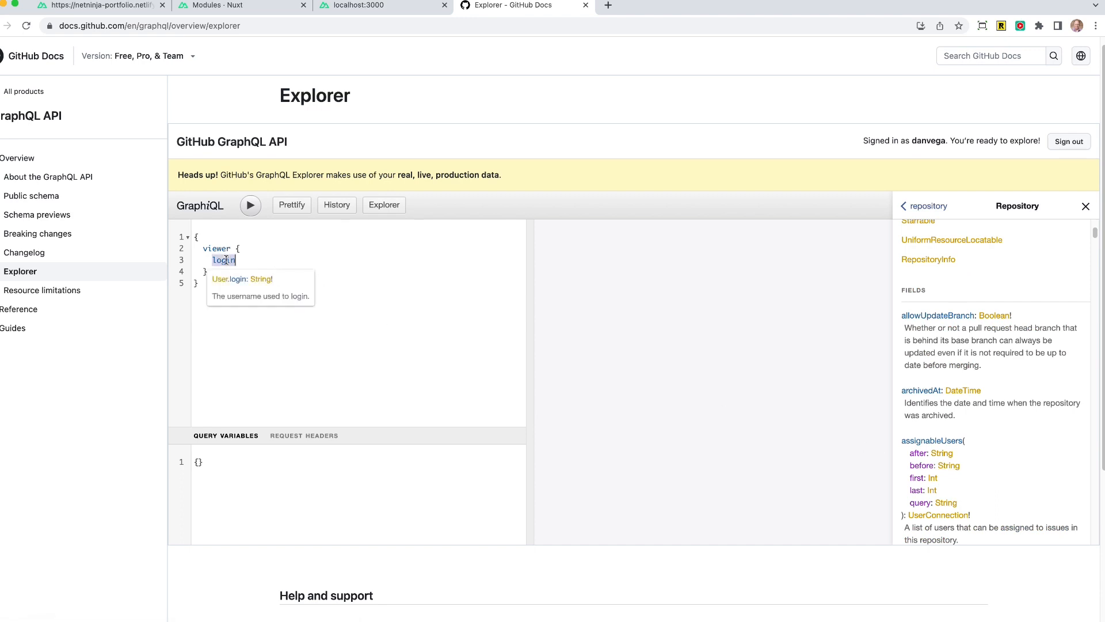
# Step: Replace login with repositories(first: 8) using autocomplete
pyautogui.write('repo')
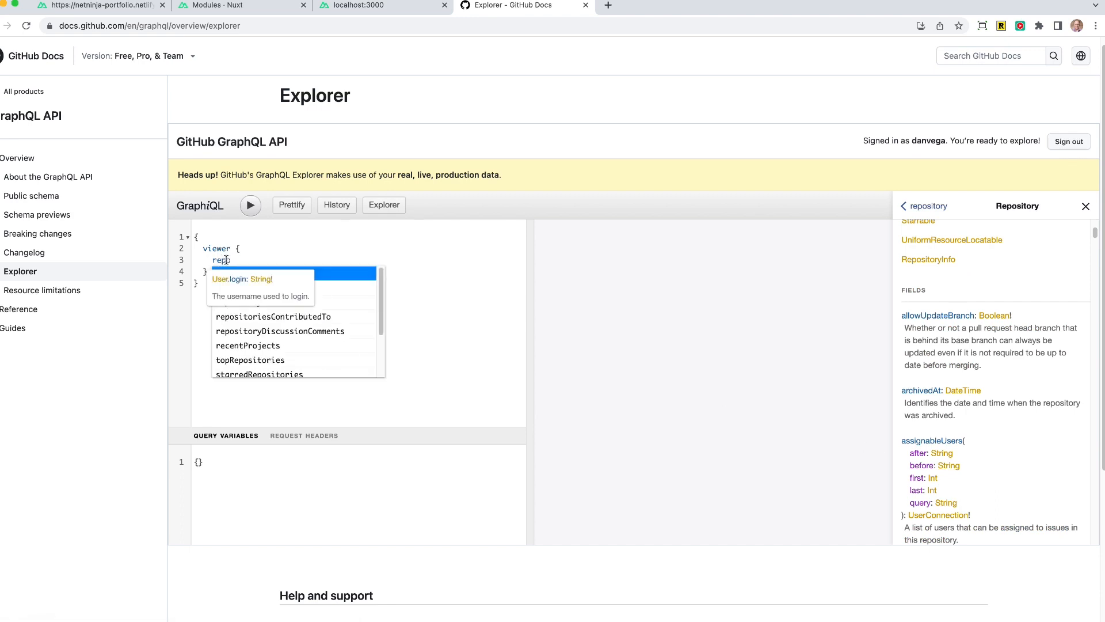
pyautogui.write('repositories')
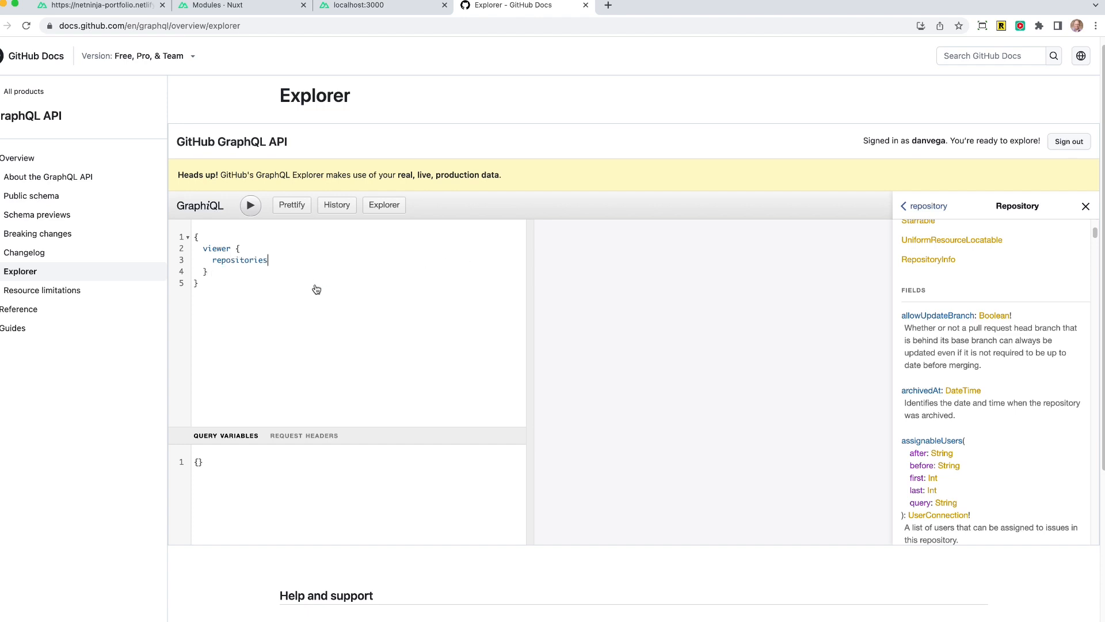
pyautogui.write('(f')
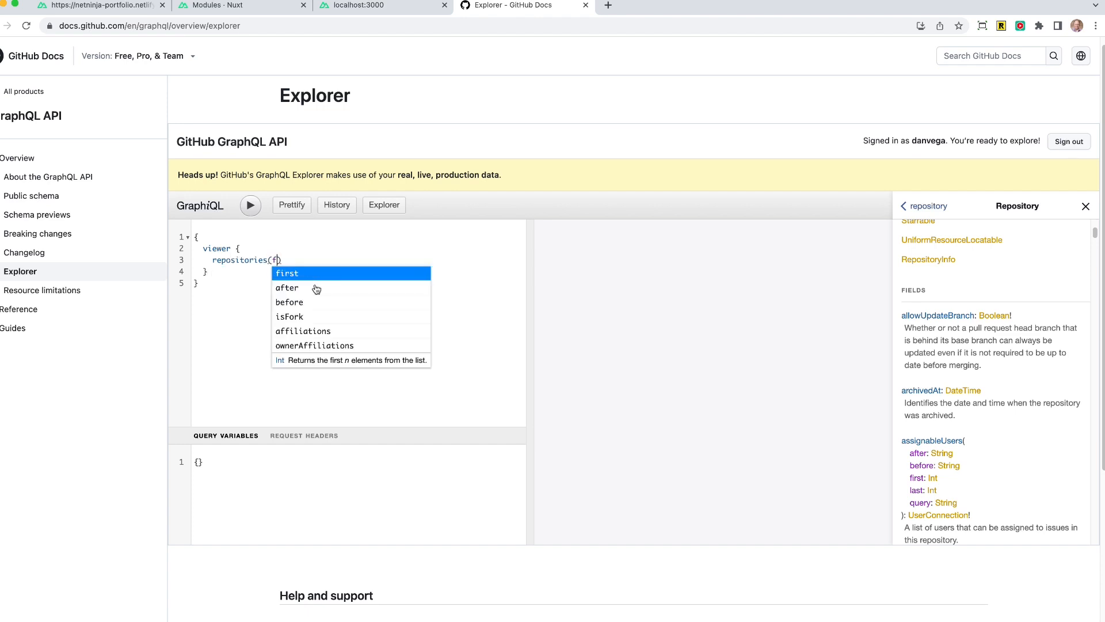
pyautogui.click(286, 274)
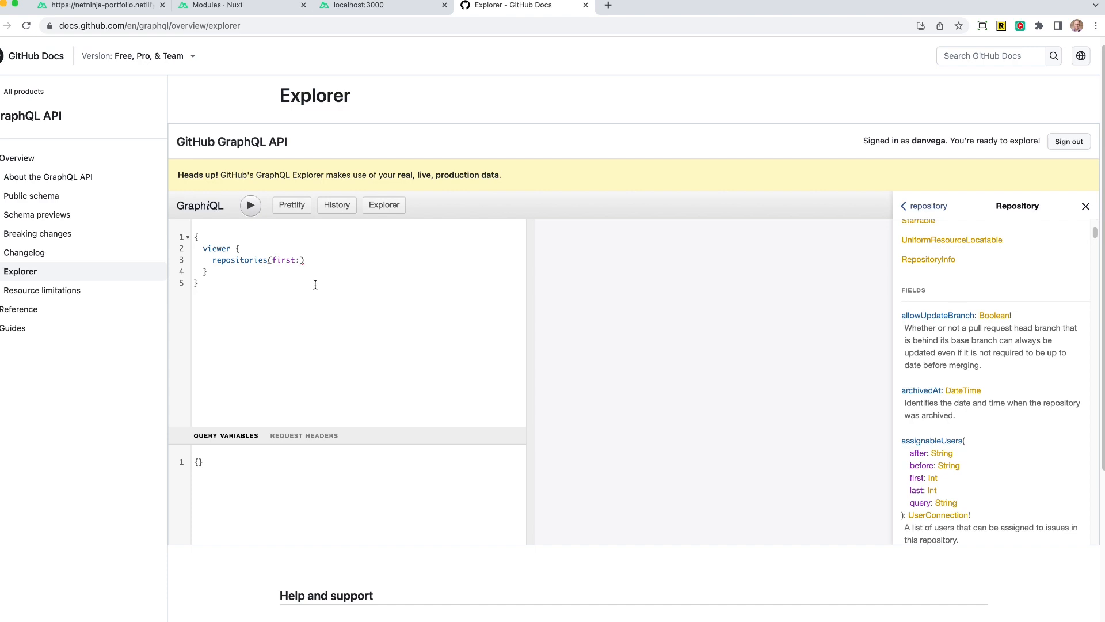
pyautogui.write('8')
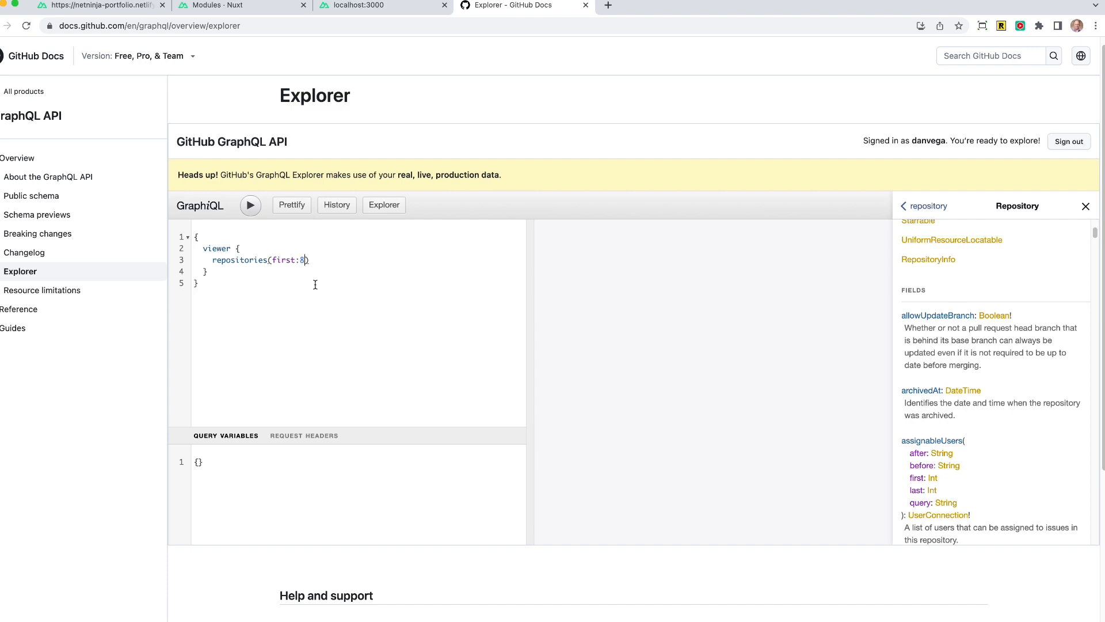
# Step: Add orderBy: {field: CREATED_AT, direction: DESC} to the repositories arguments
pyautogui.write(', orderBy')
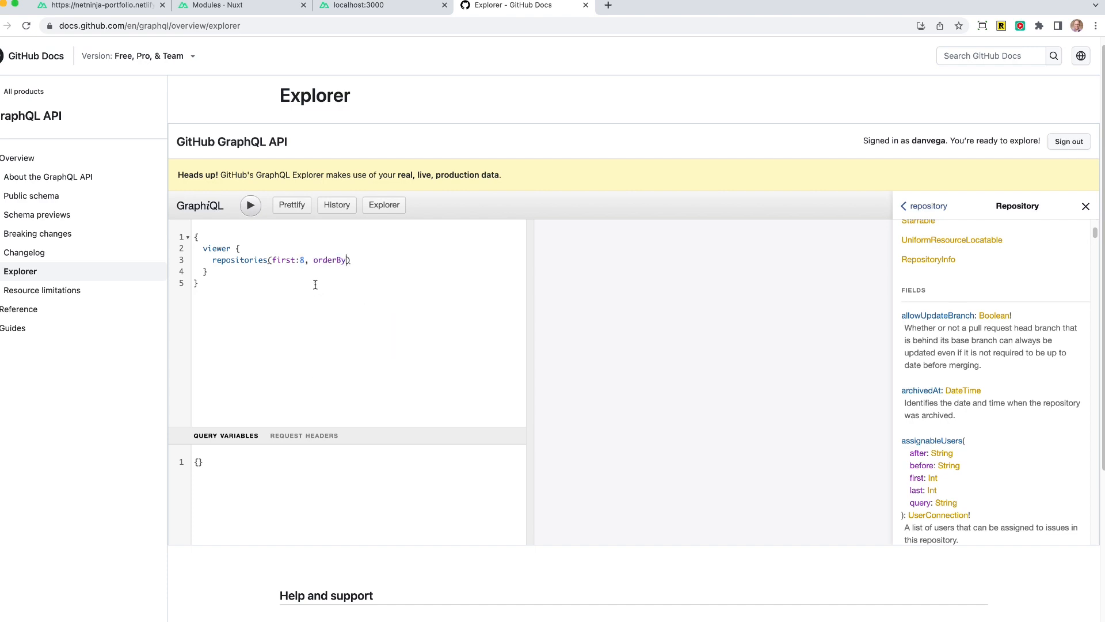
pyautogui.write(': {}')
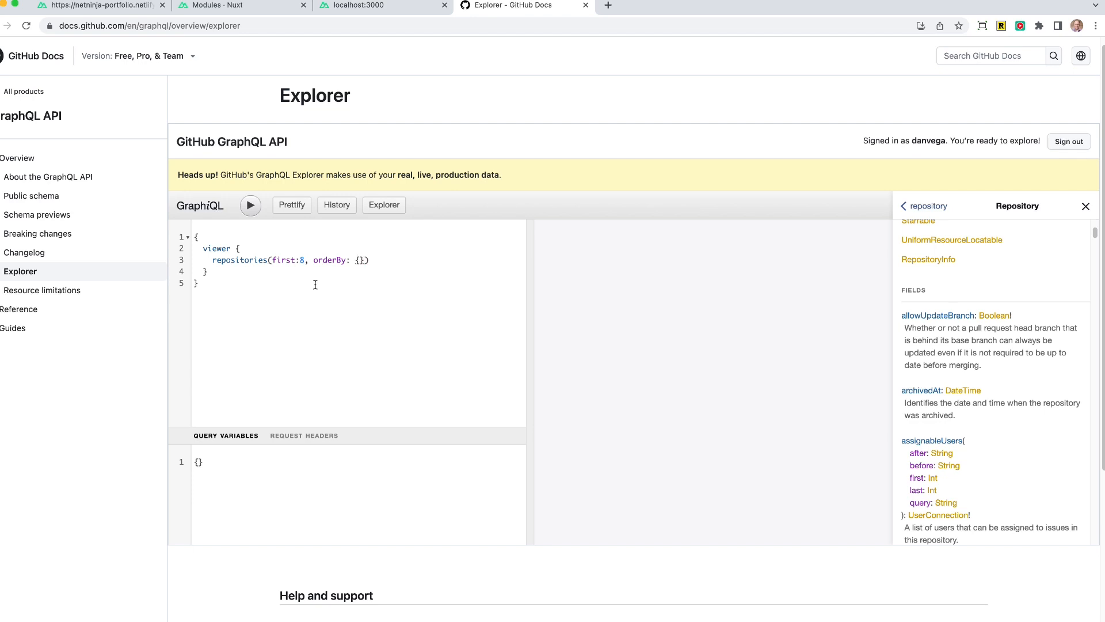
pyautogui.write('field:CREATED_AT, direction:DESC')
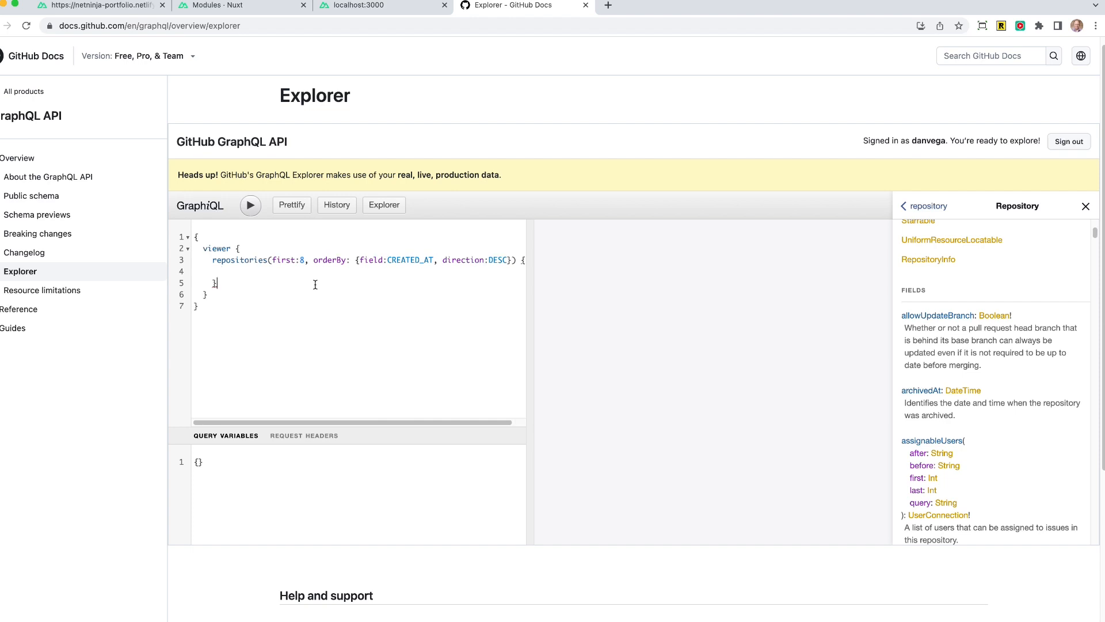
pyautogui.moveTo(211, 259); pyautogui.dragTo(219, 283)
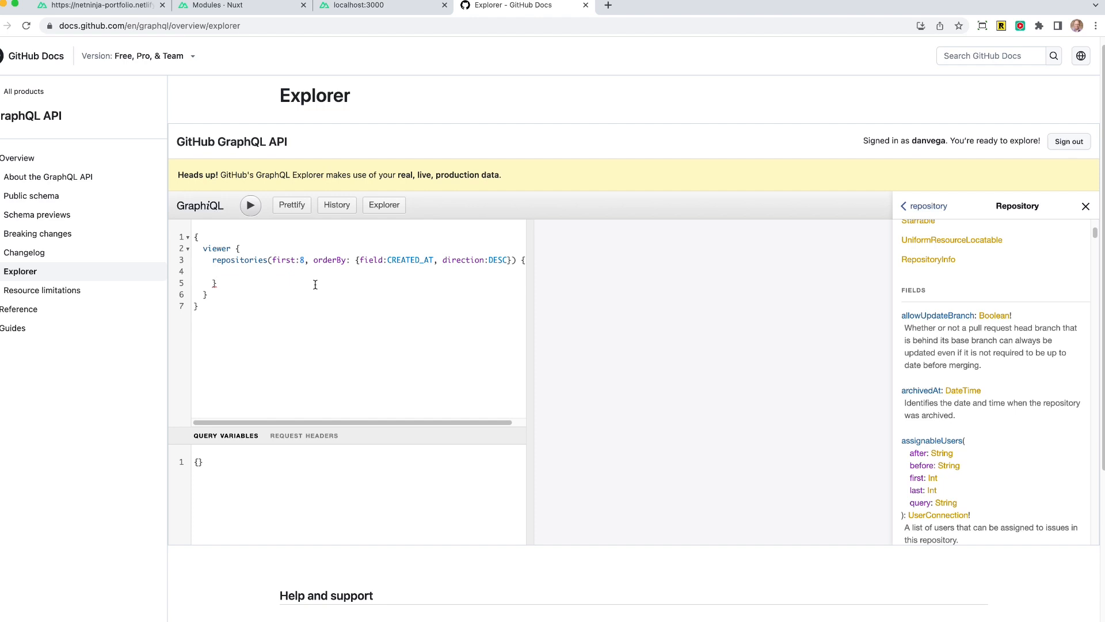
# Step: Select totalCount and start a nodes { } block inside repositories
pyautogui.write('totalCount')
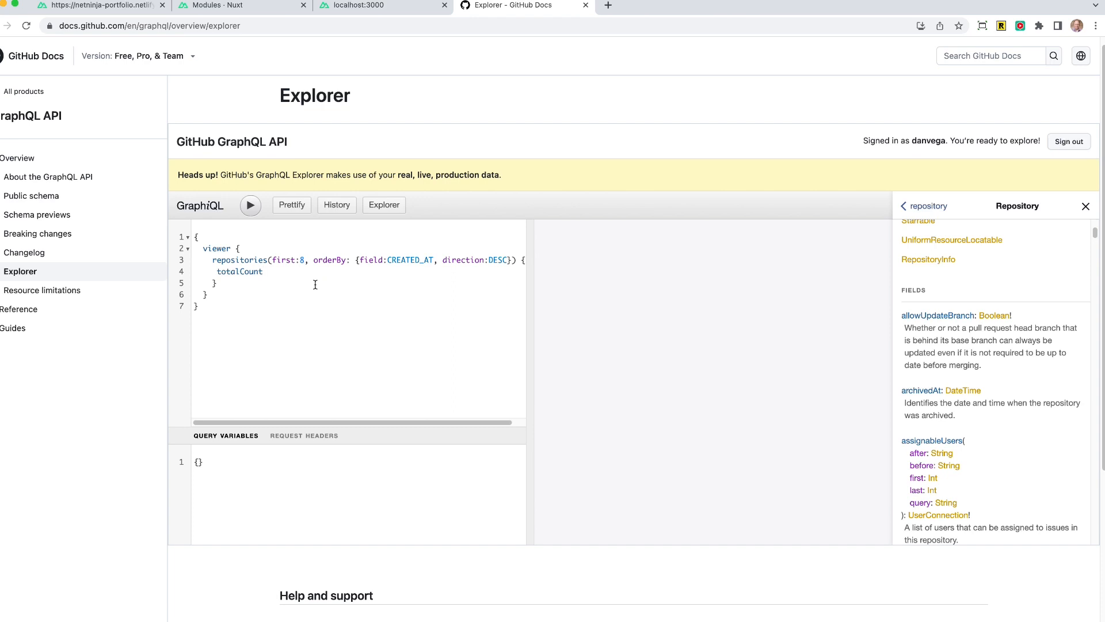
pyautogui.doubleClick(287, 259)
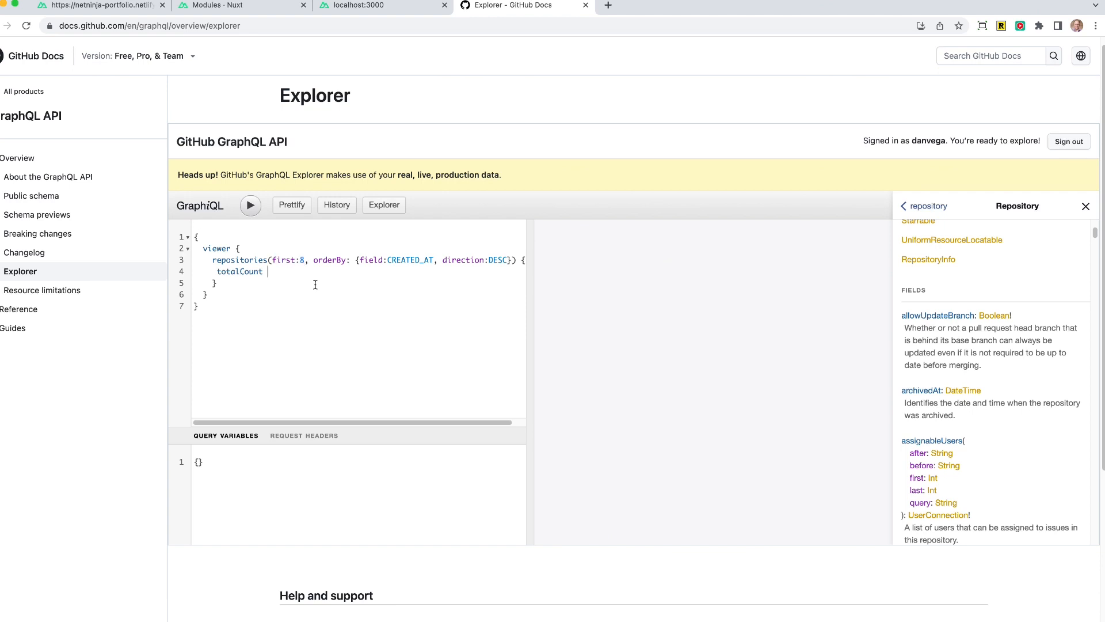
pyautogui.press('Enter')
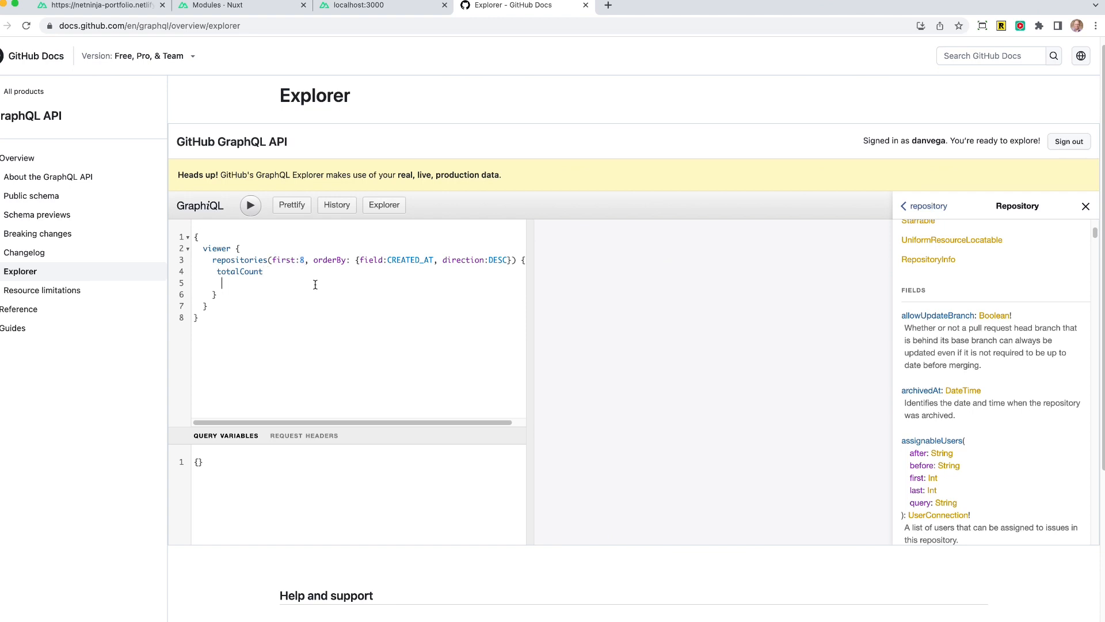
pyautogui.write('n')
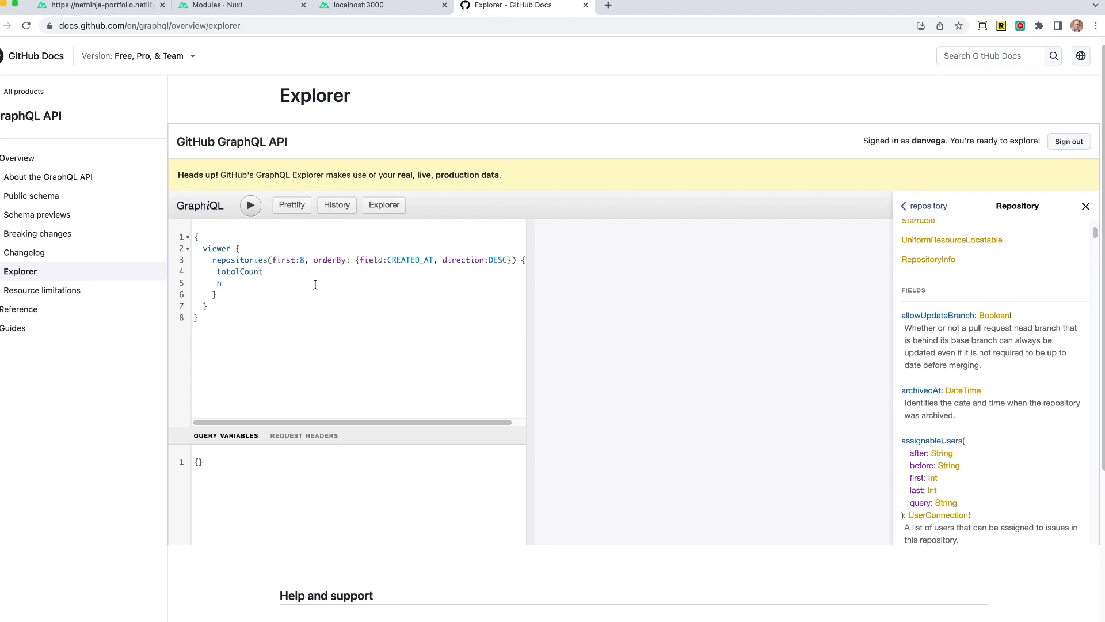
pyautogui.write('odes {')
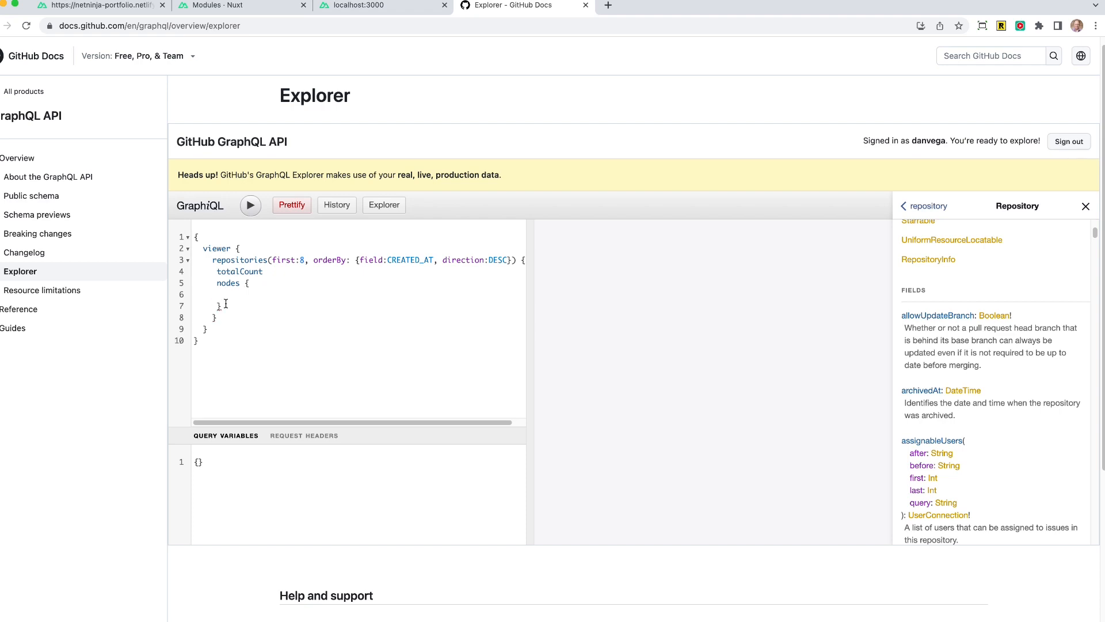
# Step: List id, name, createdAt, description and url inside each repository node
pyautogui.write('od')
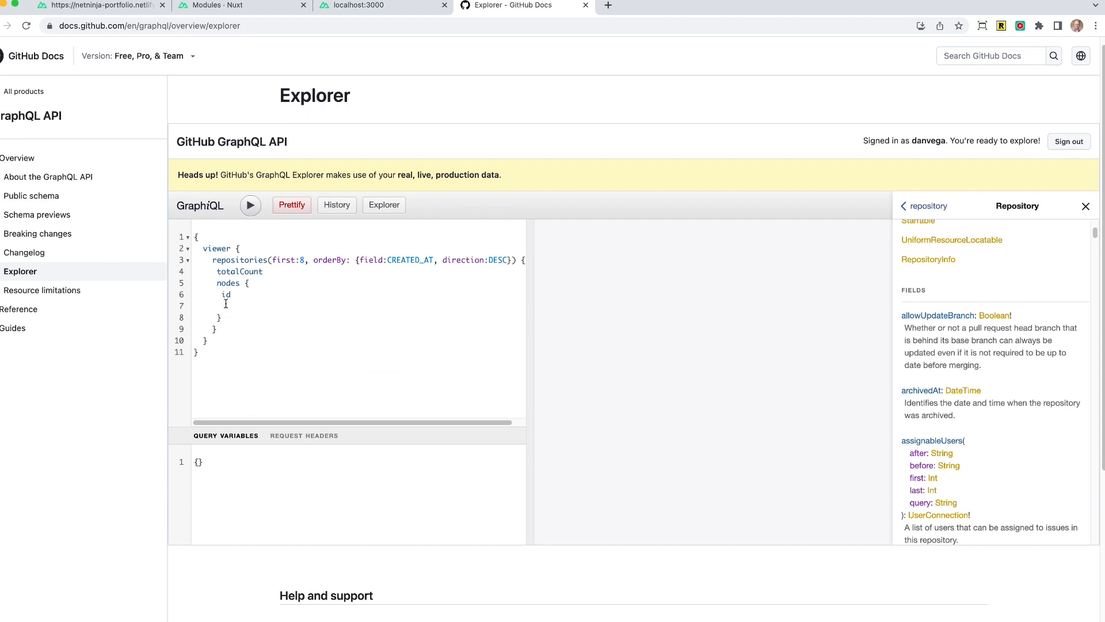
pyautogui.write('name')
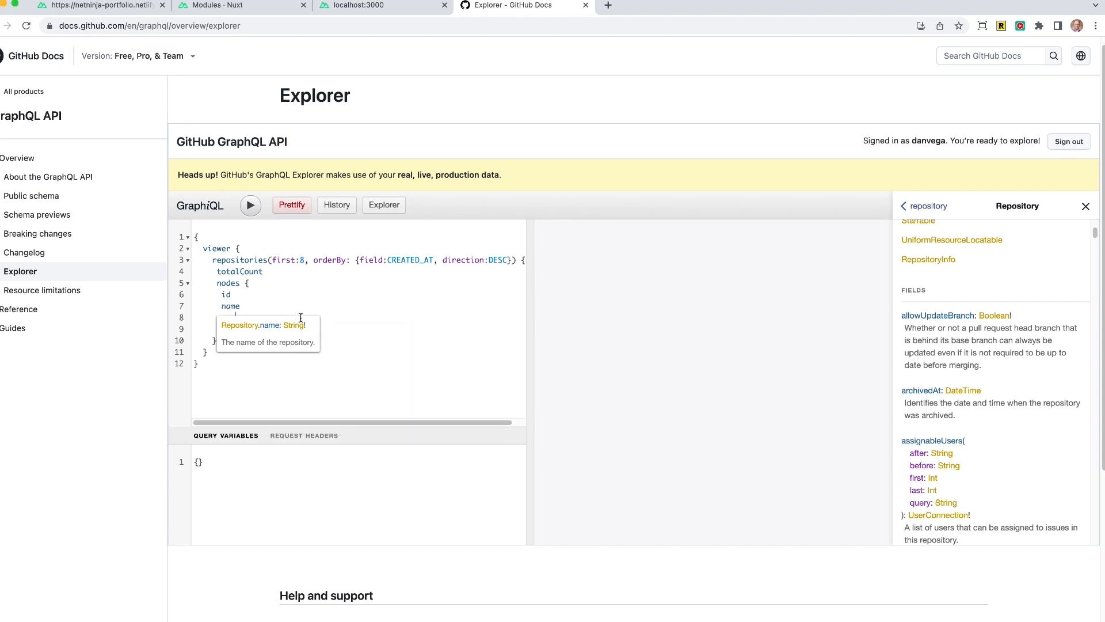
pyautogui.write('createdAt')
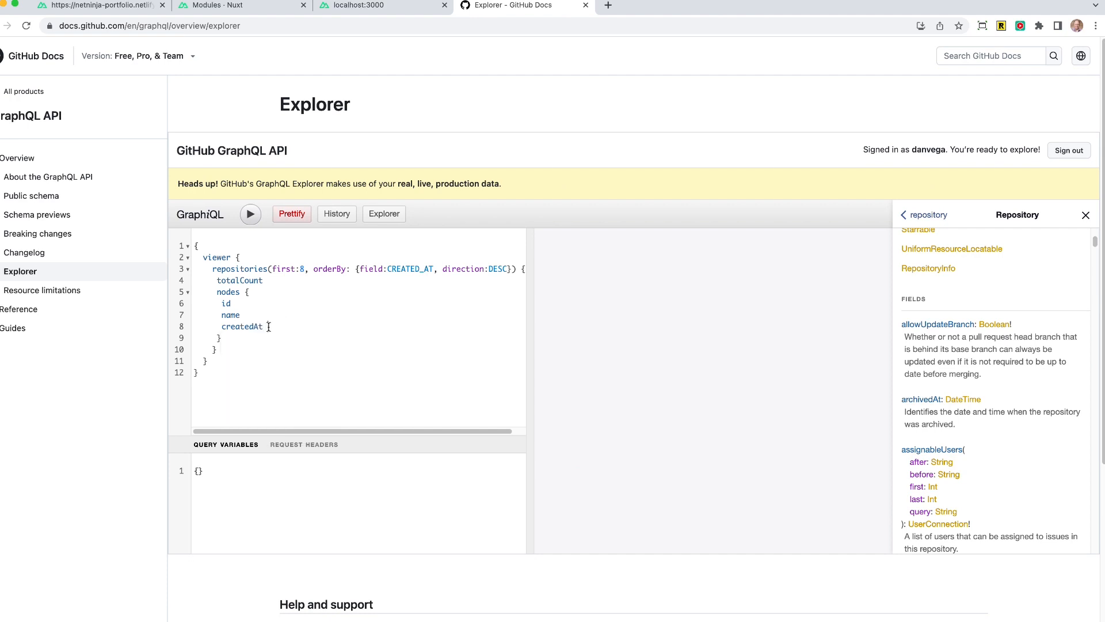
pyautogui.write('description')
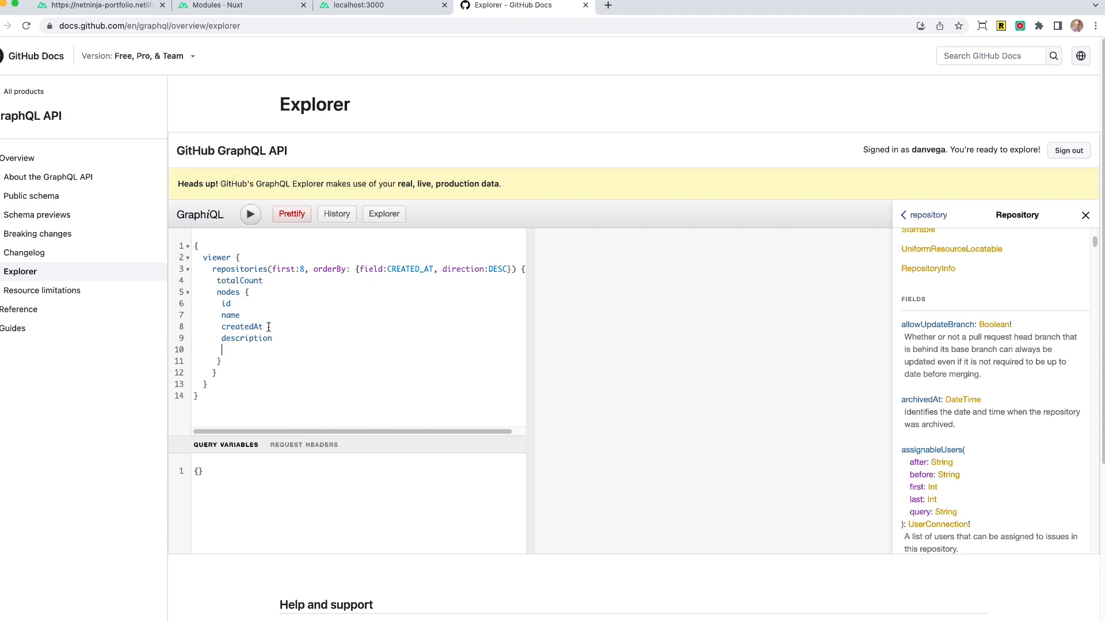
pyautogui.write('url')
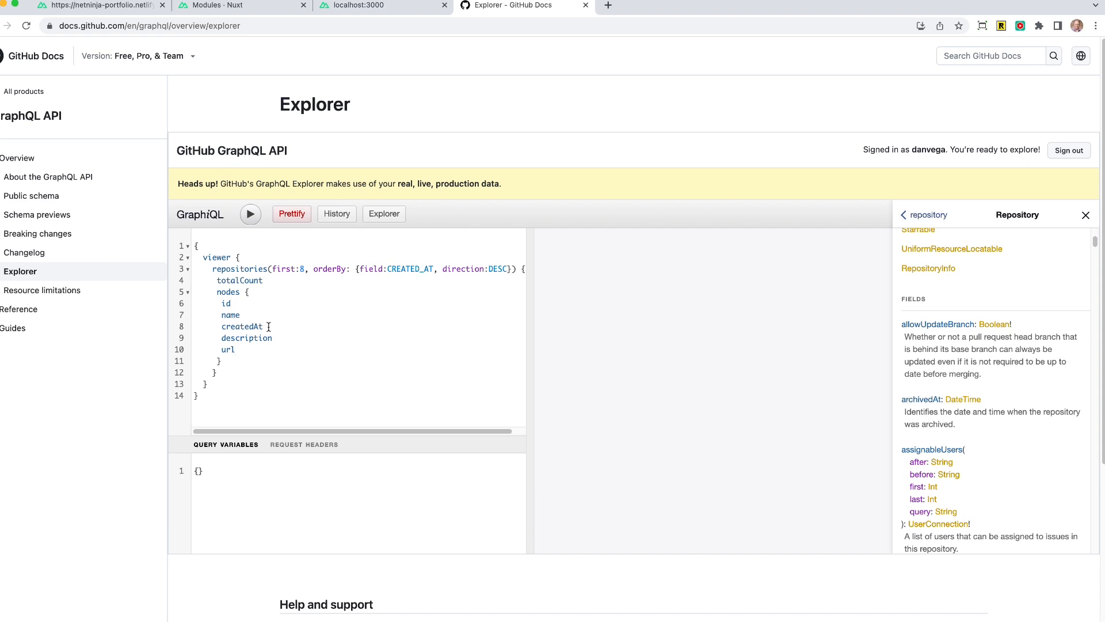
pyautogui.scroll(-3)
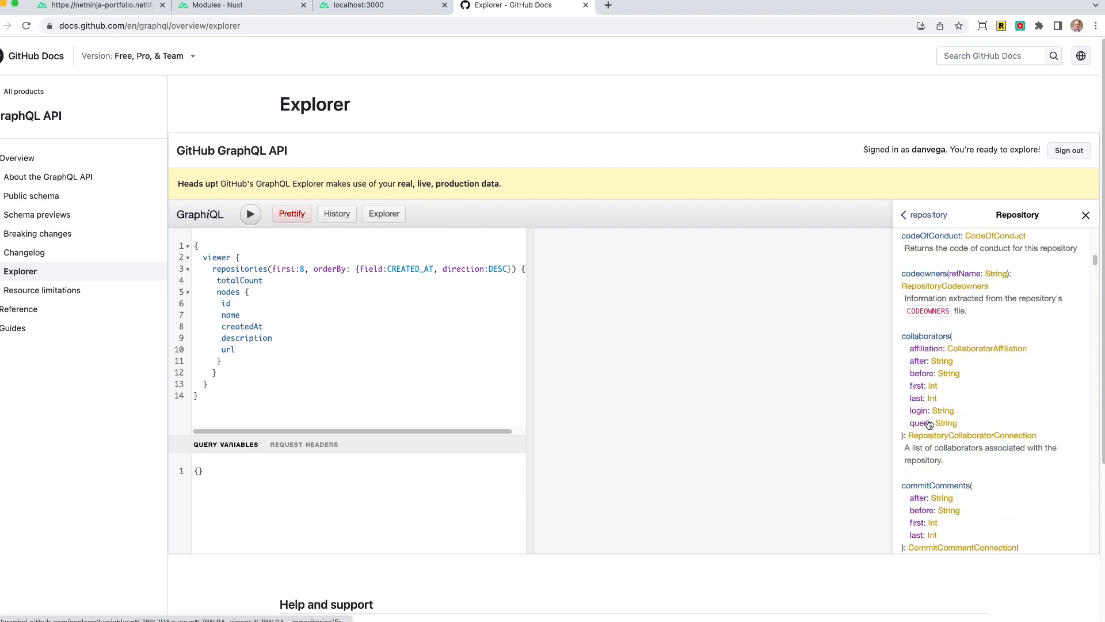
pyautogui.scroll(-3)
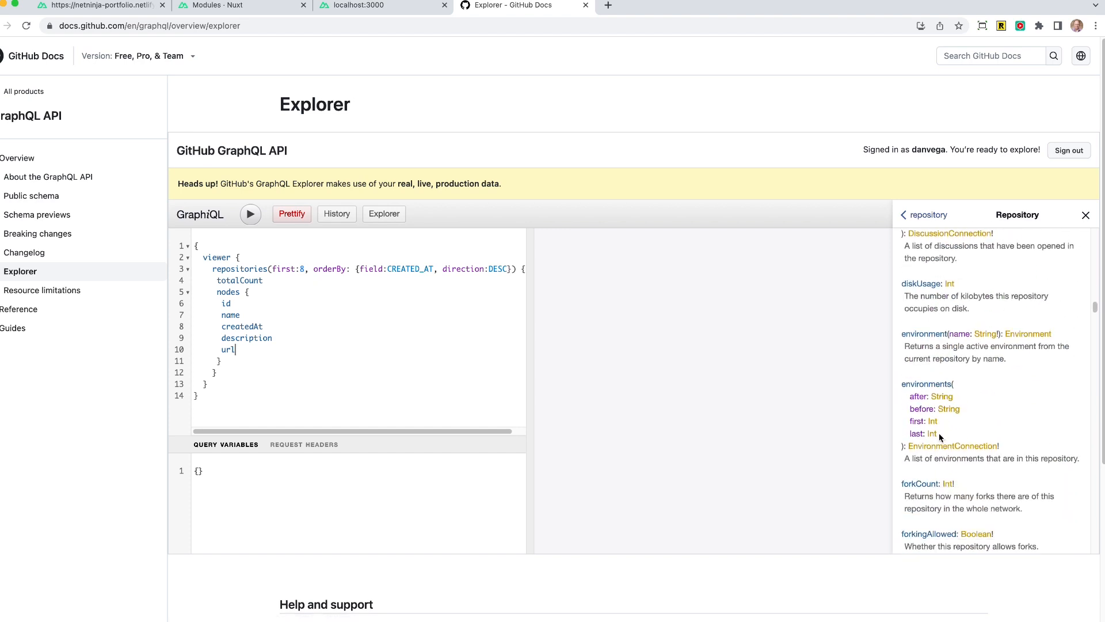
pyautogui.scroll(-3)
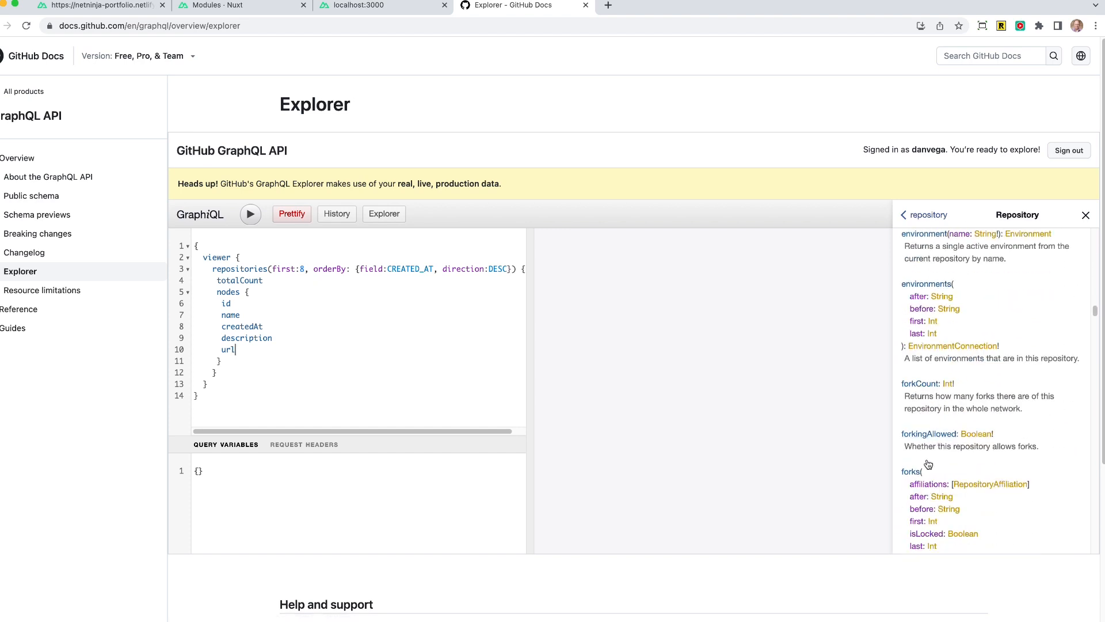
pyautogui.scroll(-3)
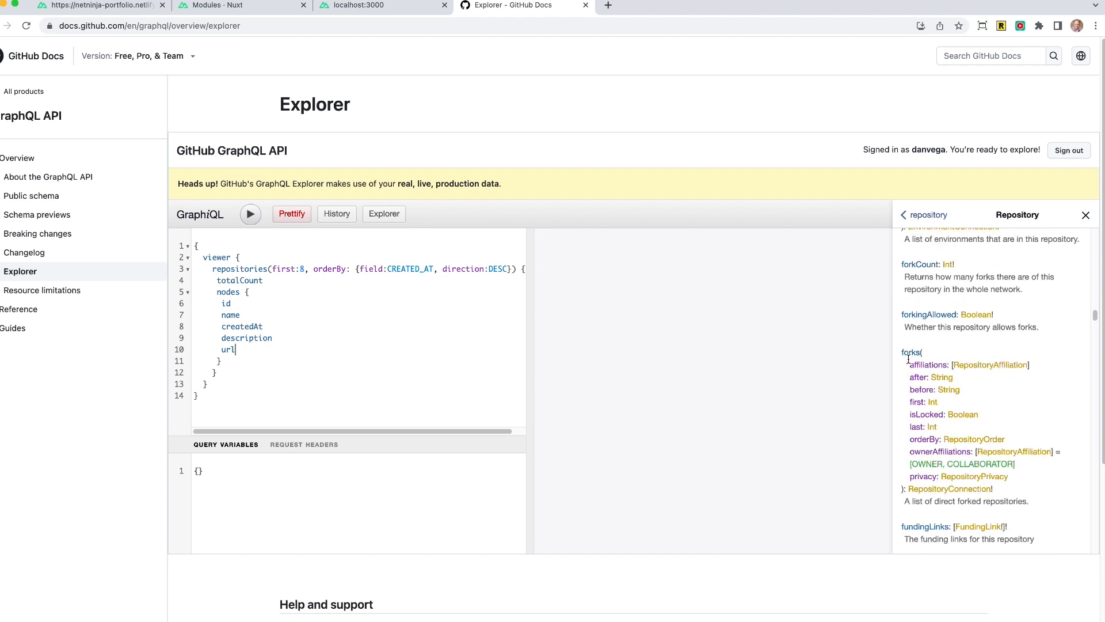
pyautogui.moveTo(910, 360)
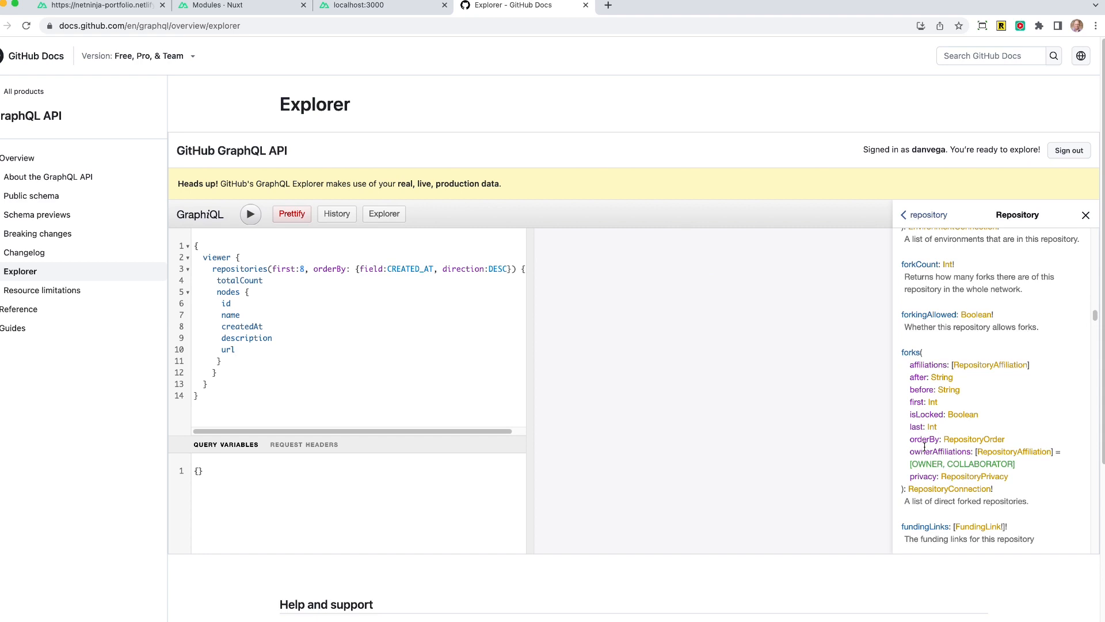
pyautogui.write(',')
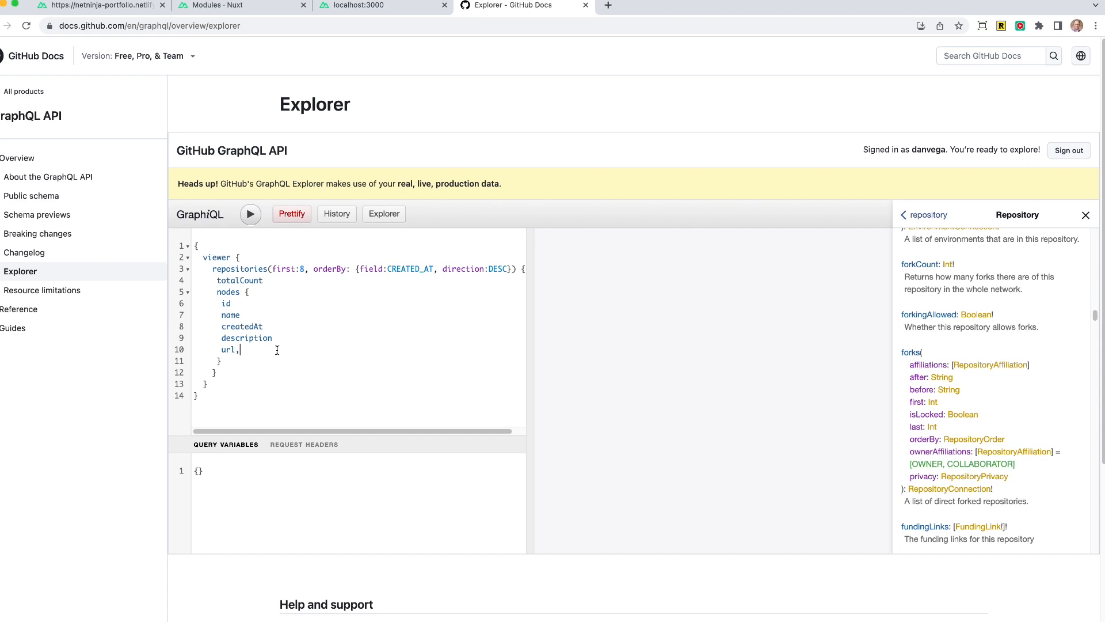
pyautogui.press('Backspace')
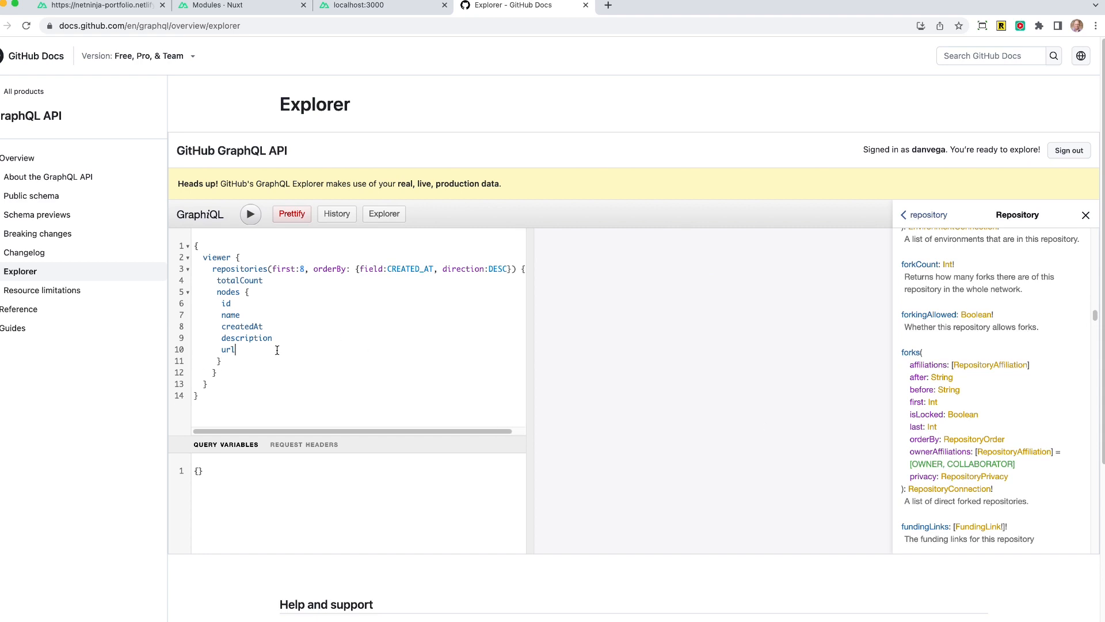
# Step: Add forks { totalCount } and watchers { totalCount } to each node, starting stargazers
pyautogui.write('forks')
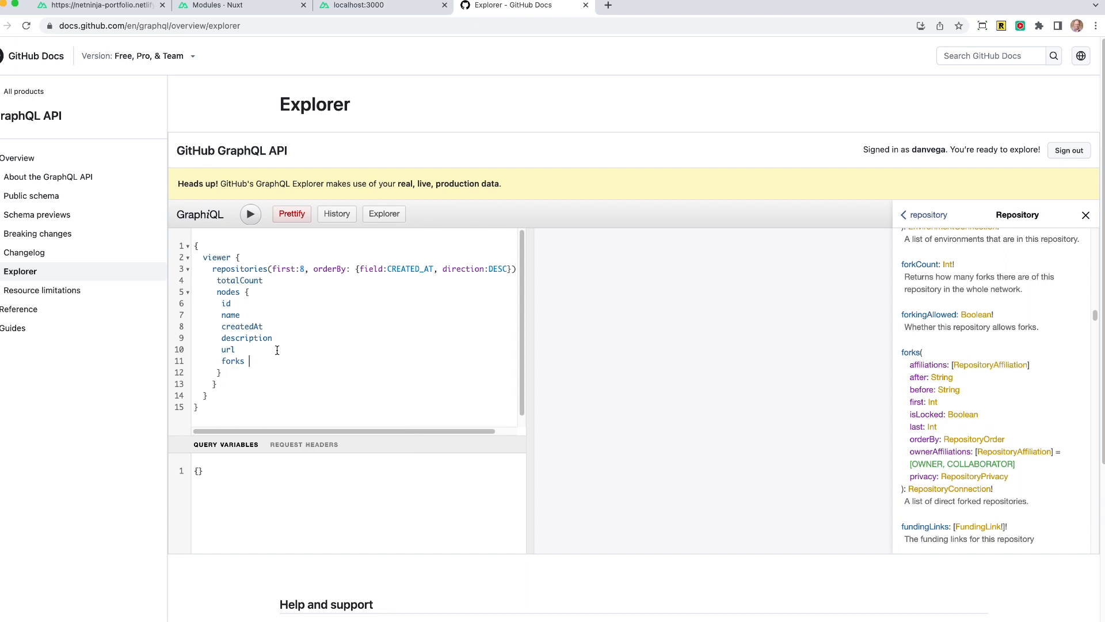
pyautogui.write('{')
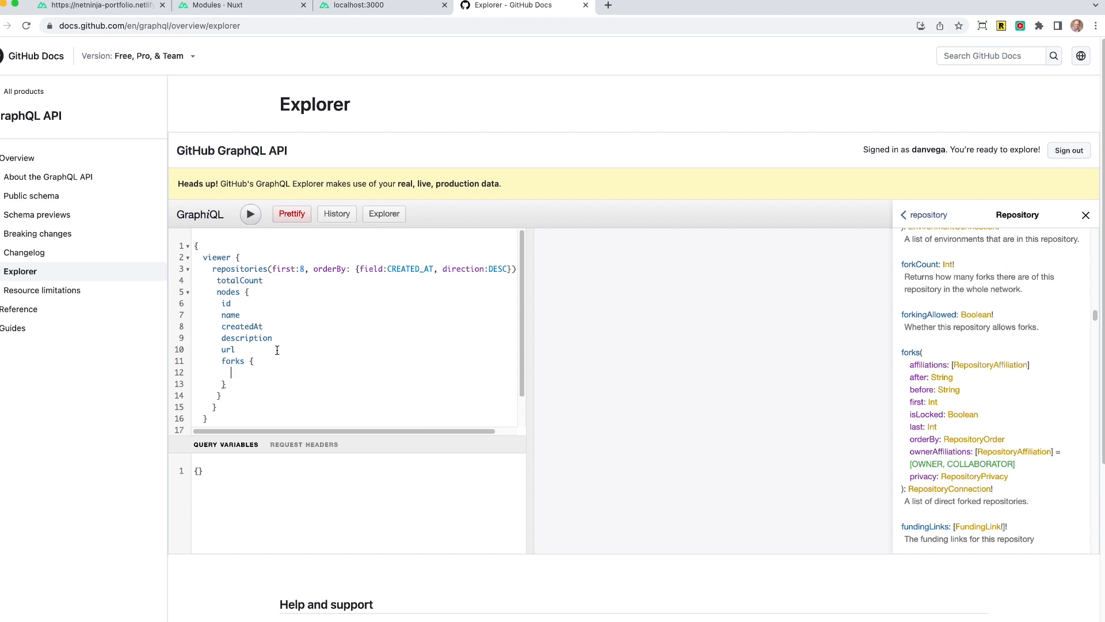
pyautogui.write('totalCount')
pyautogui.write('watchers {')
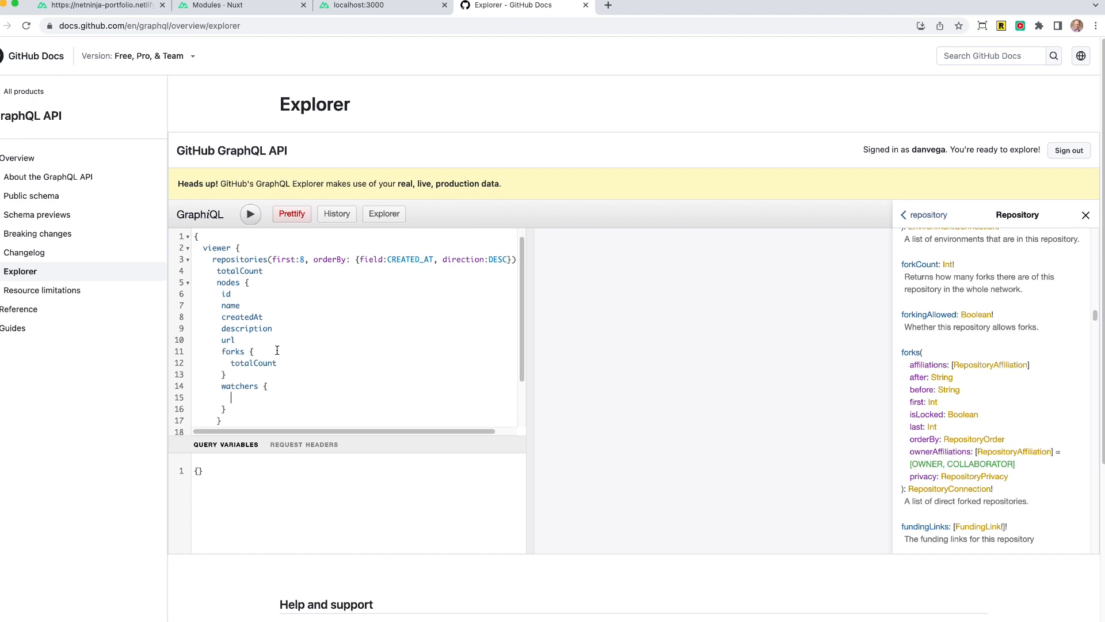
pyautogui.write('totalCount')
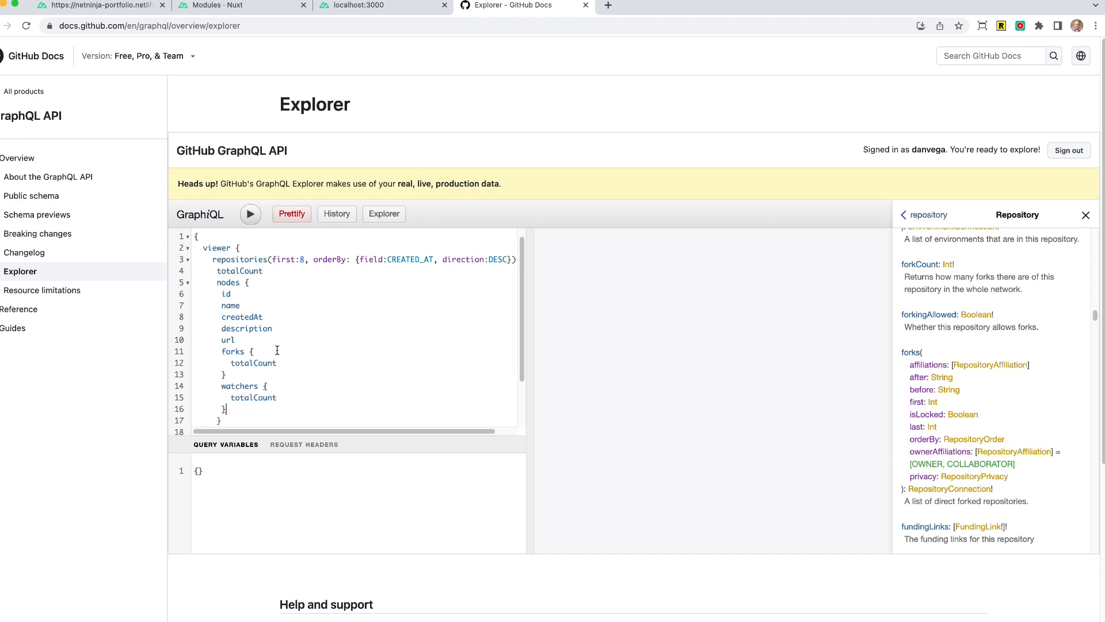
pyautogui.write('stargazers {')
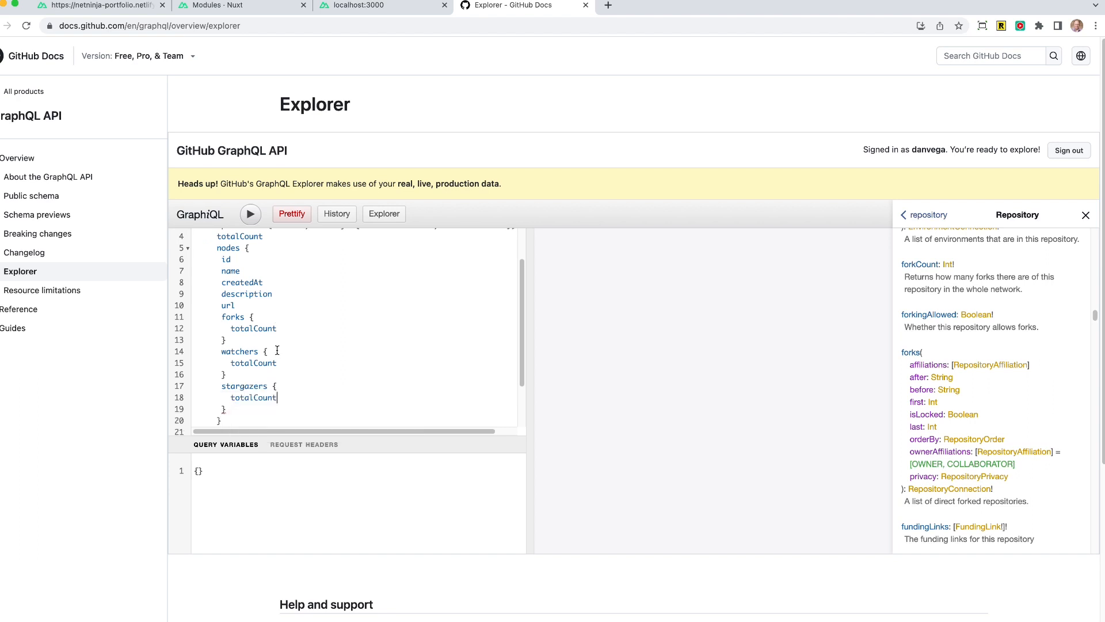
# Step: Run the query and review the JSON showing 233 repositories with fork, watcher and stargazer counts
pyautogui.click(250, 214)
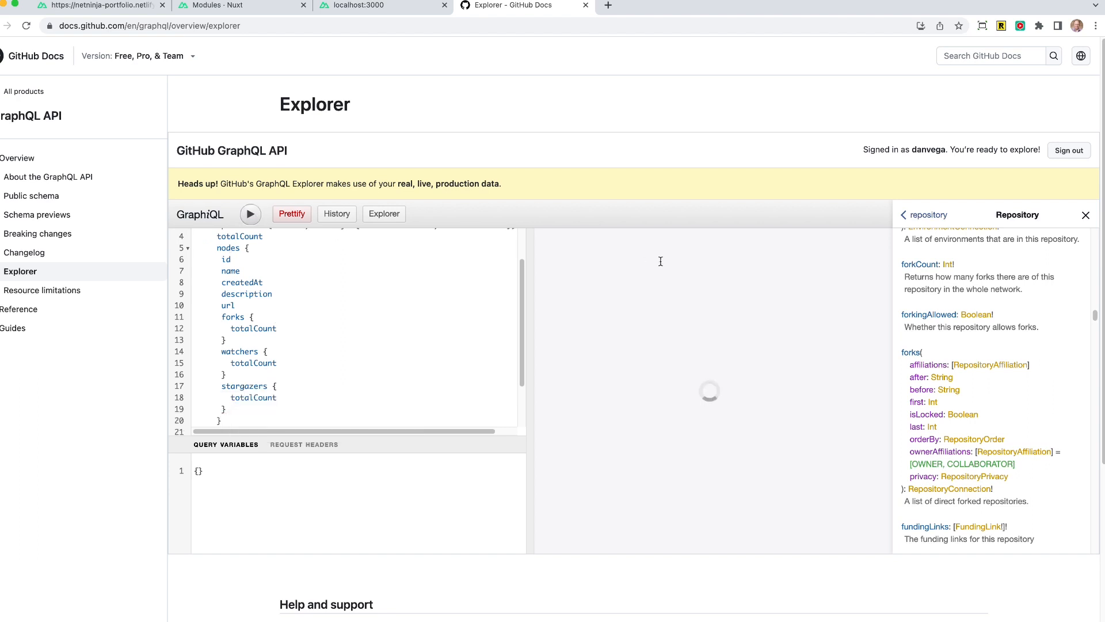
pyautogui.click(250, 214)
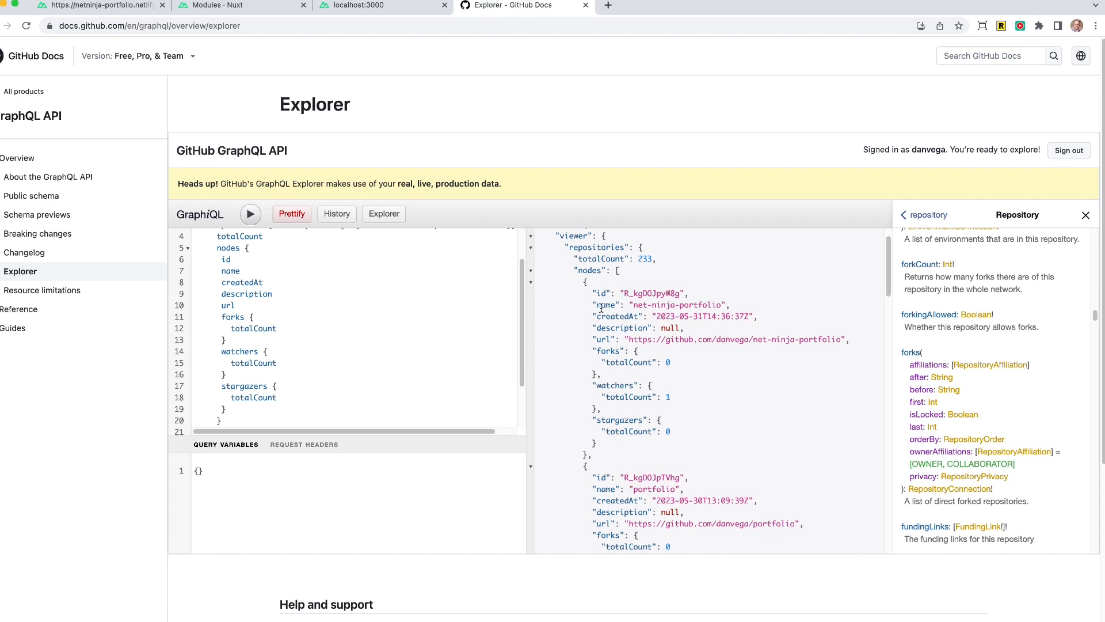
pyautogui.moveTo(639, 315)
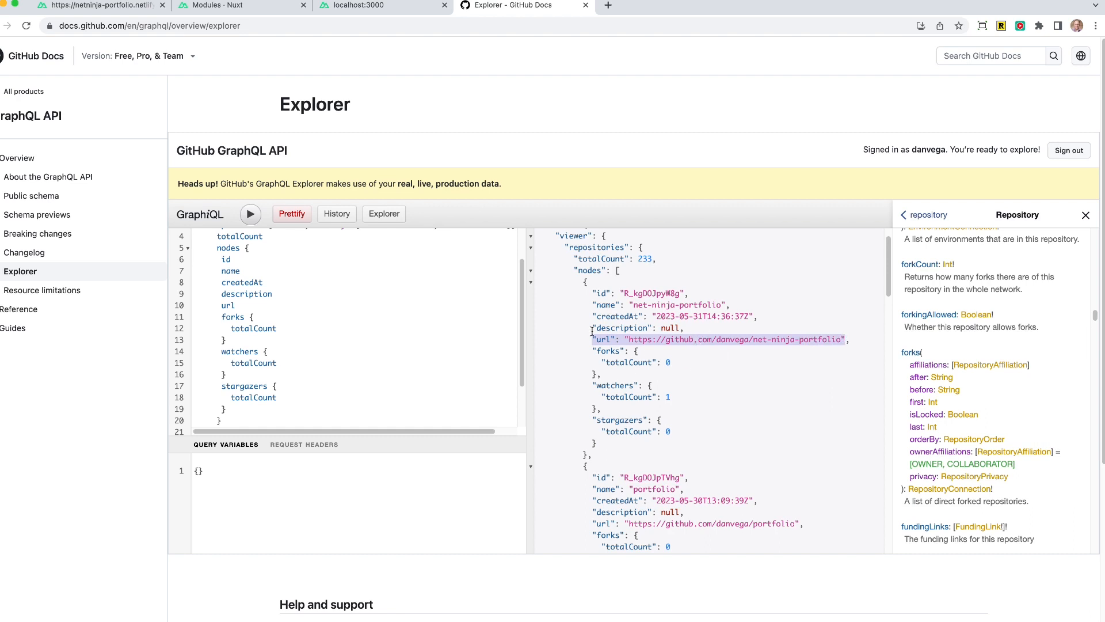
pyautogui.moveTo(664, 353)
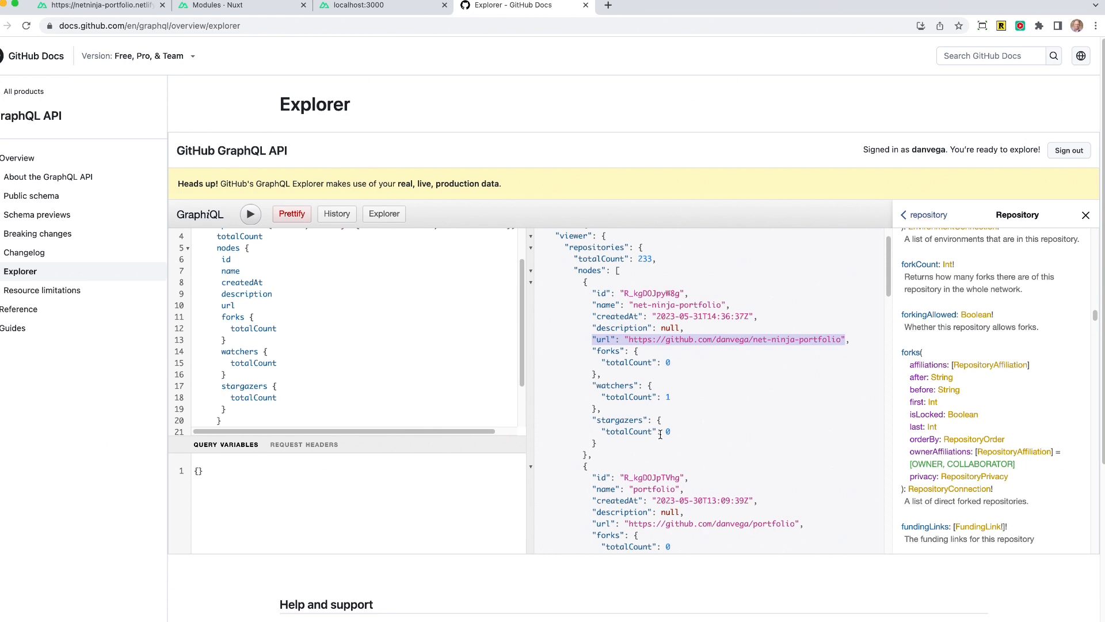
pyautogui.scroll(-3)
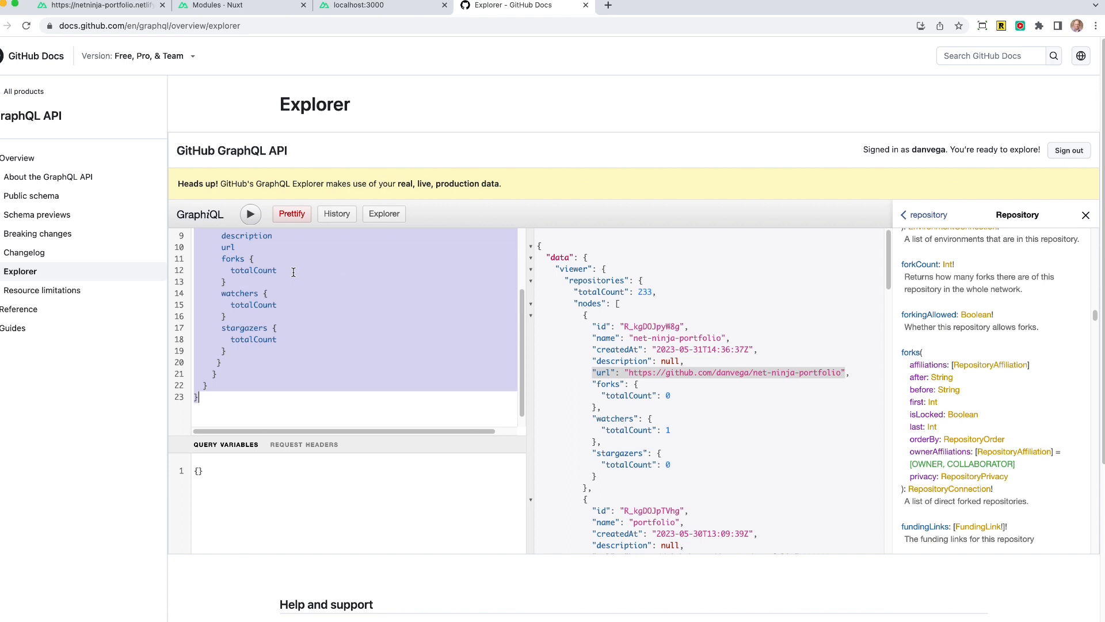
# Step: Search the Nuxt Modules list for 'graphql'
pyautogui.click(242, 6)
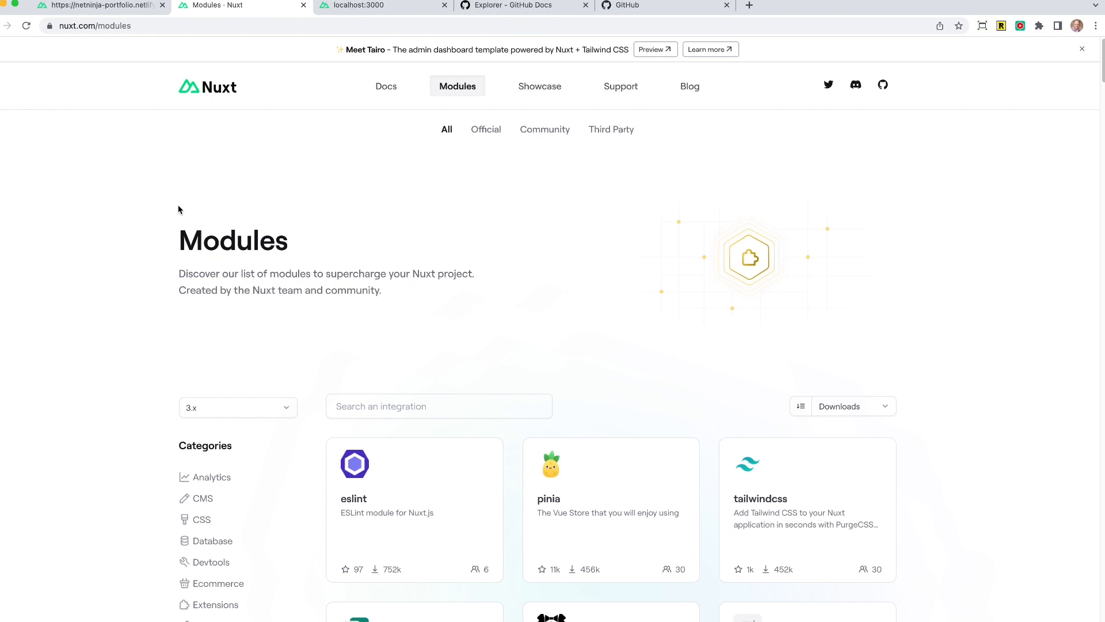
pyautogui.moveTo(168, 212)
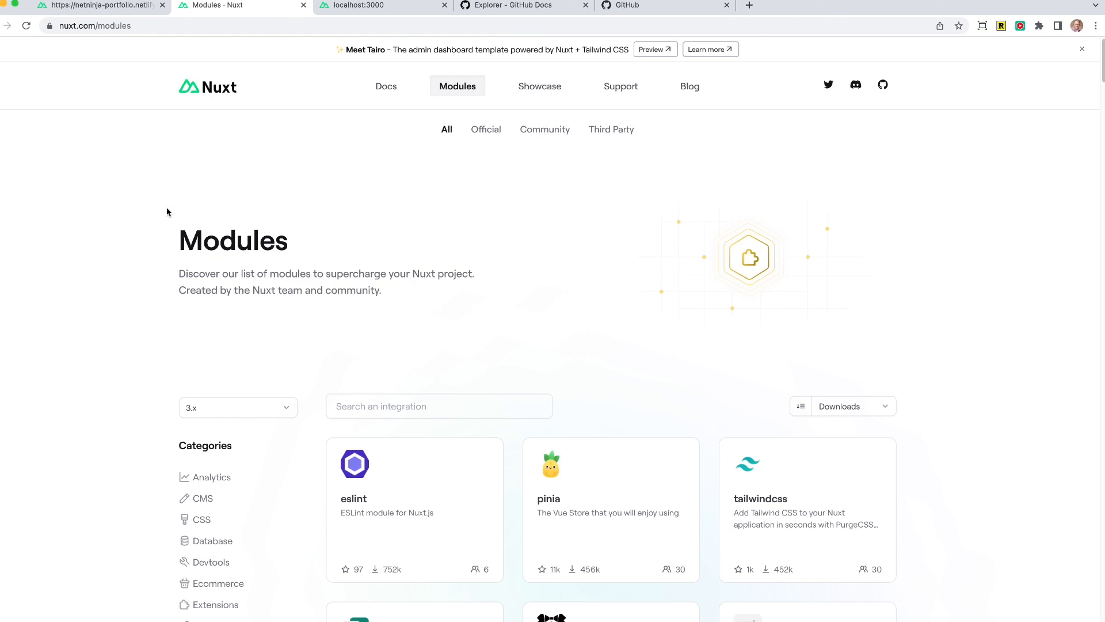
pyautogui.click(438, 405)
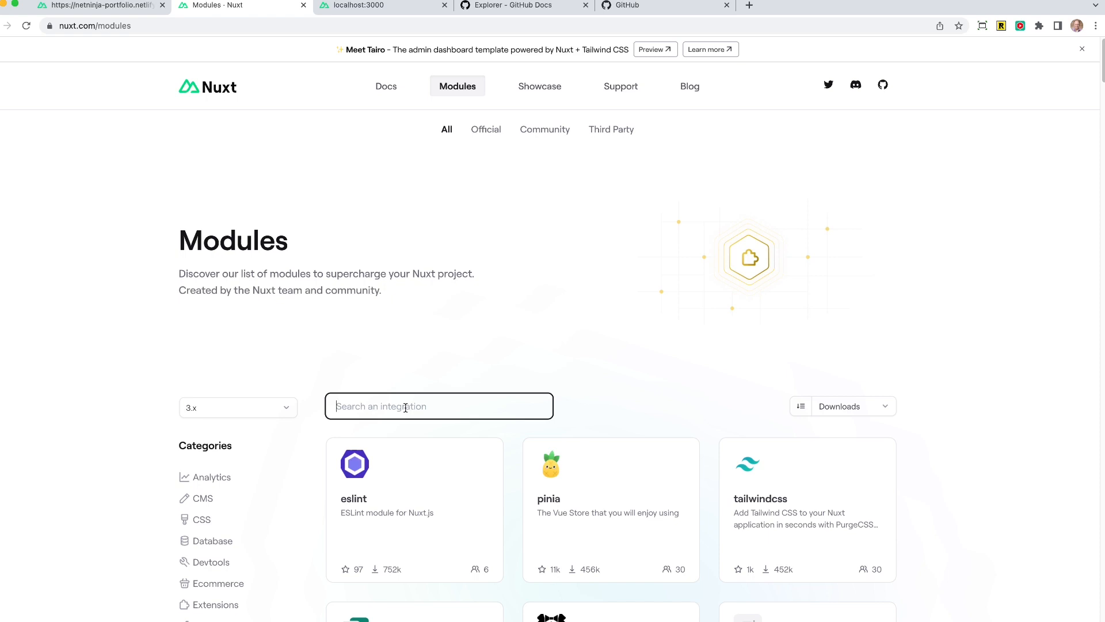
pyautogui.write('graphql')
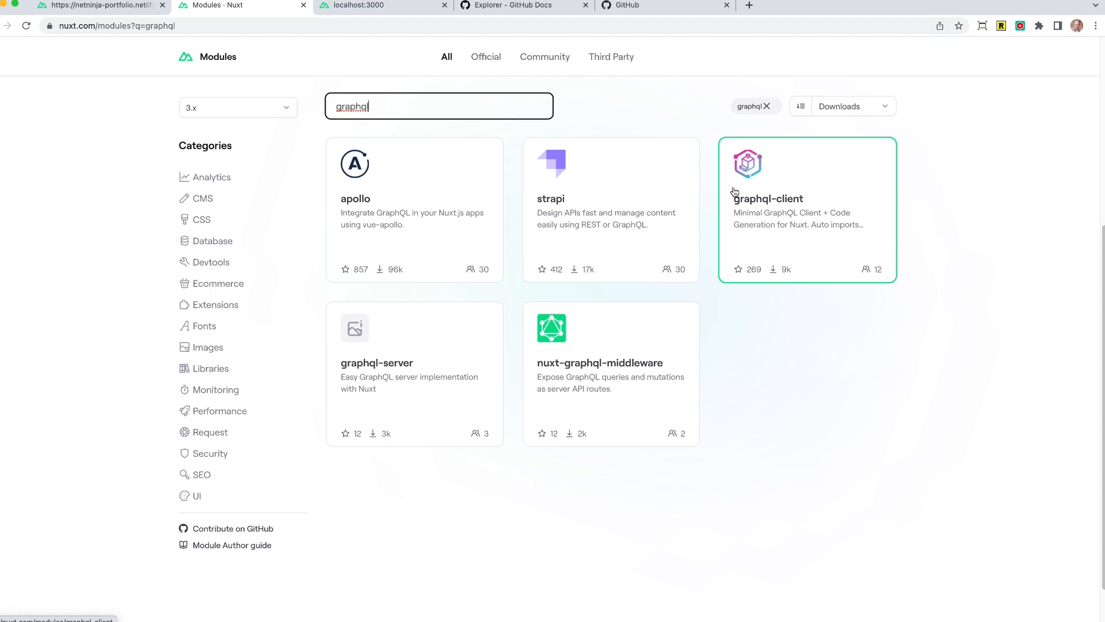
pyautogui.moveTo(623, 229)
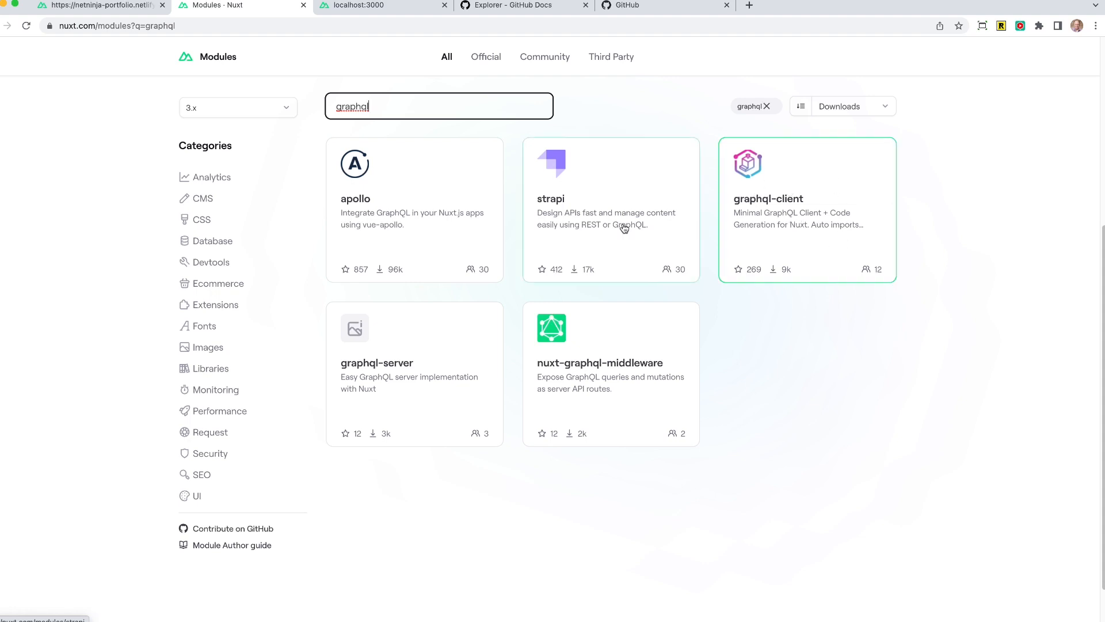
pyautogui.moveTo(580, 337)
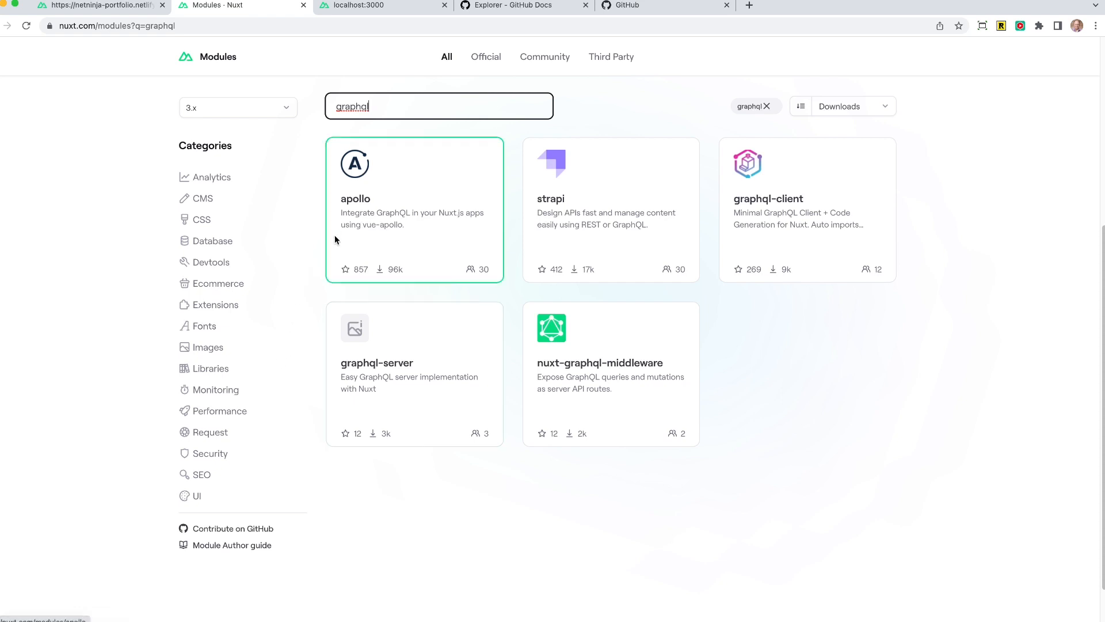
pyautogui.moveTo(381, 225)
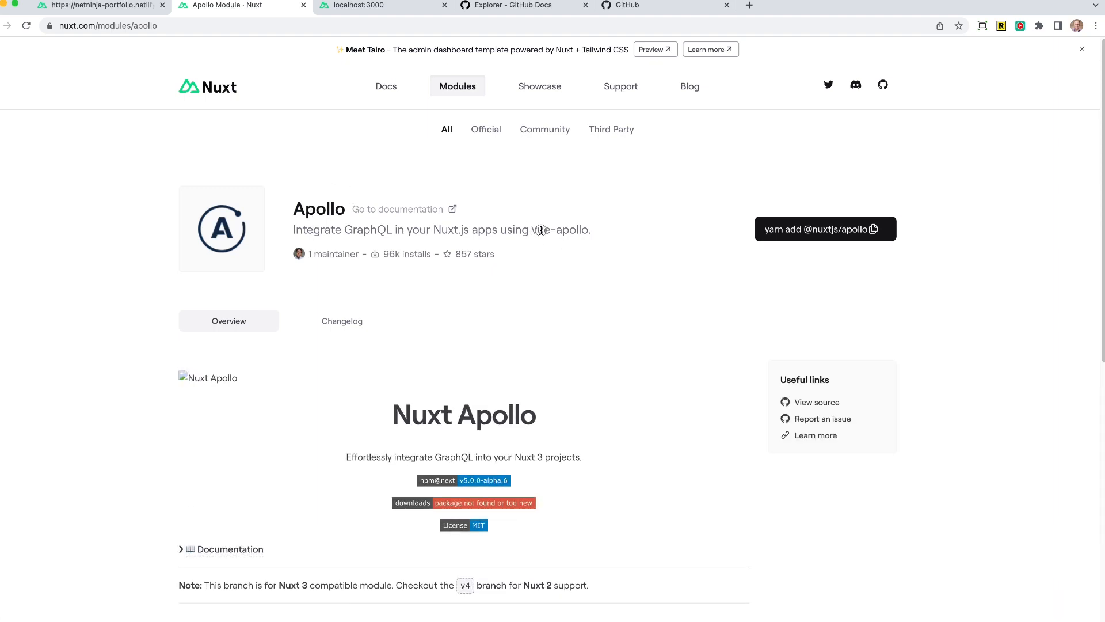
# Step: Read through the Apollo module's overview and development notes
pyautogui.scroll(-3)
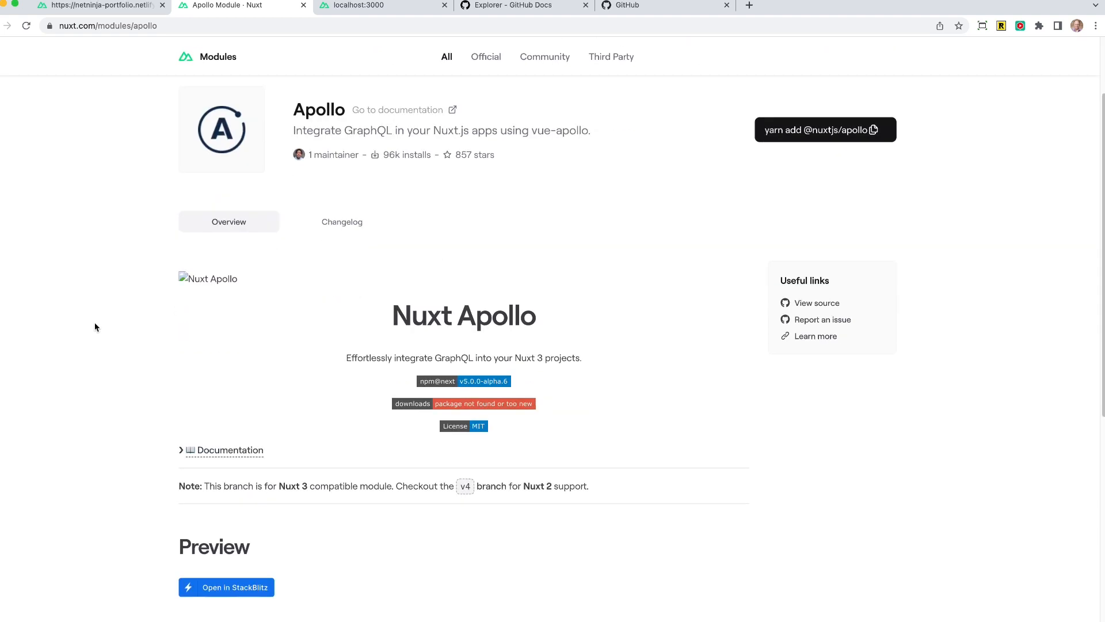
pyautogui.scroll(-3)
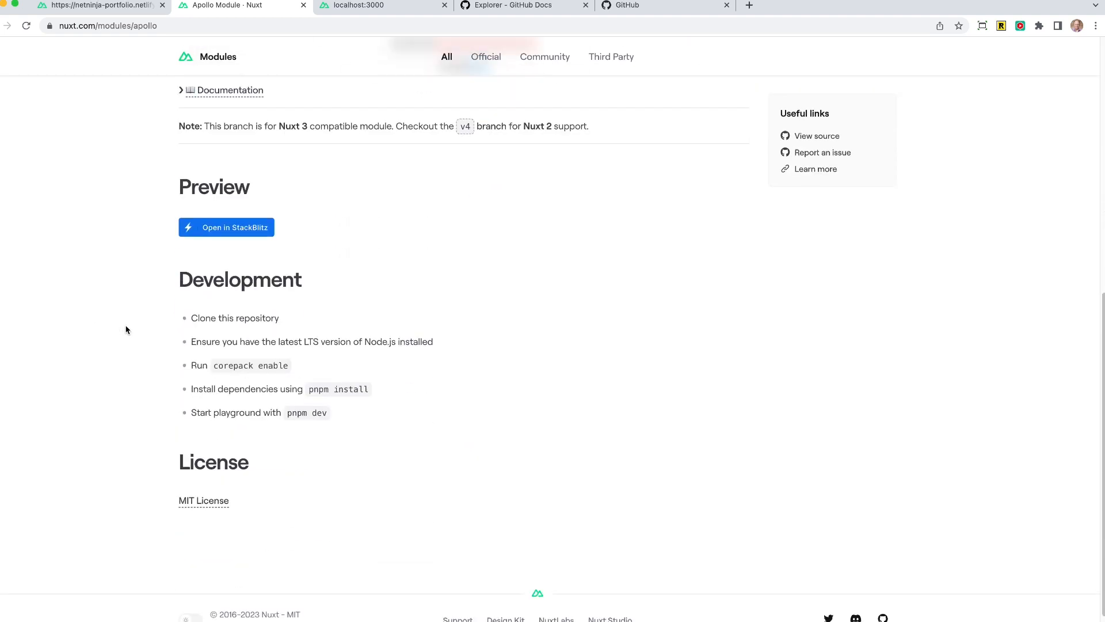
pyautogui.scroll(-3)
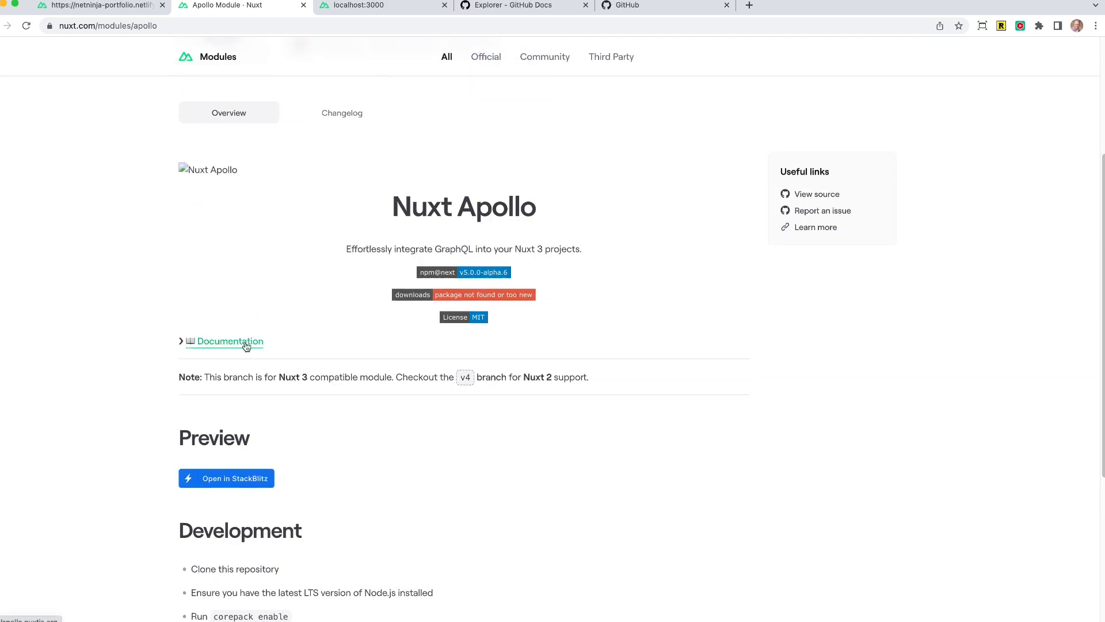
pyautogui.click(227, 340)
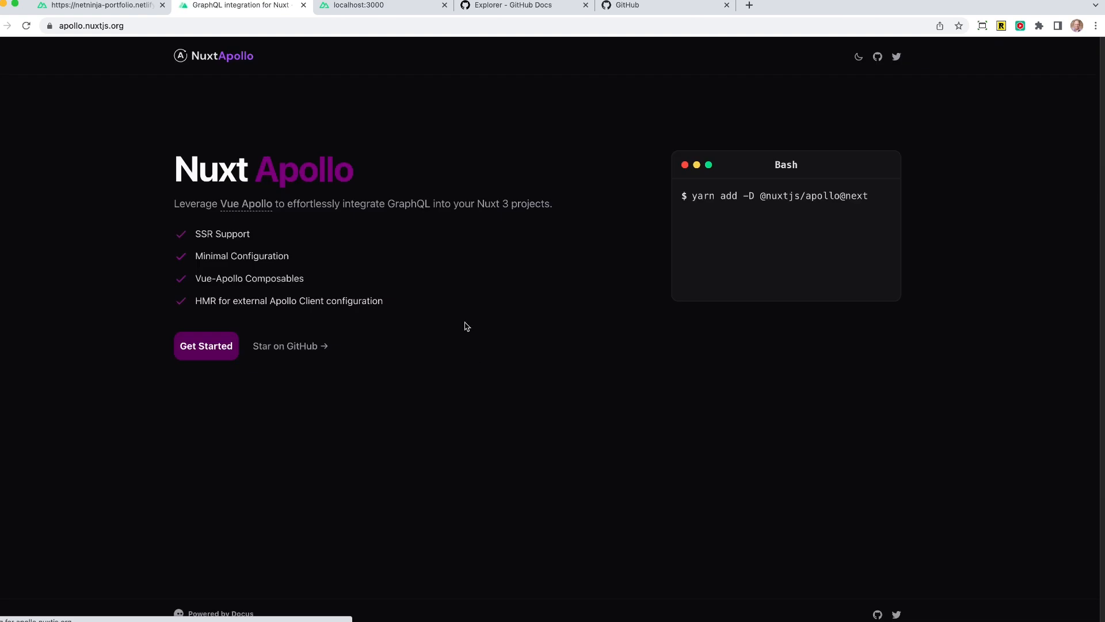
pyautogui.click(206, 346)
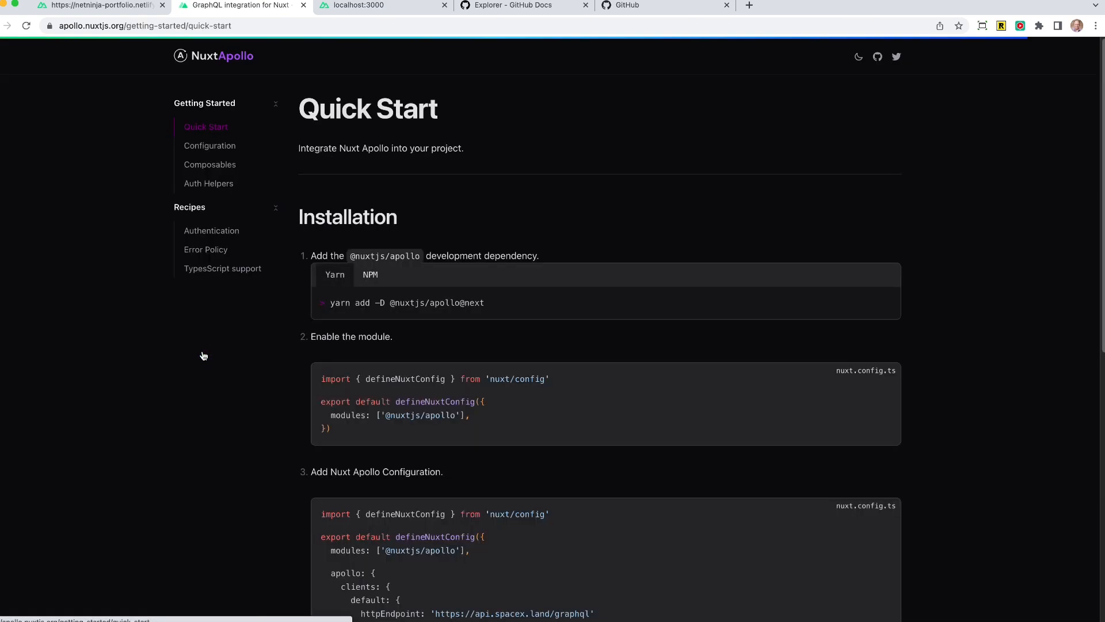
pyautogui.click(370, 274)
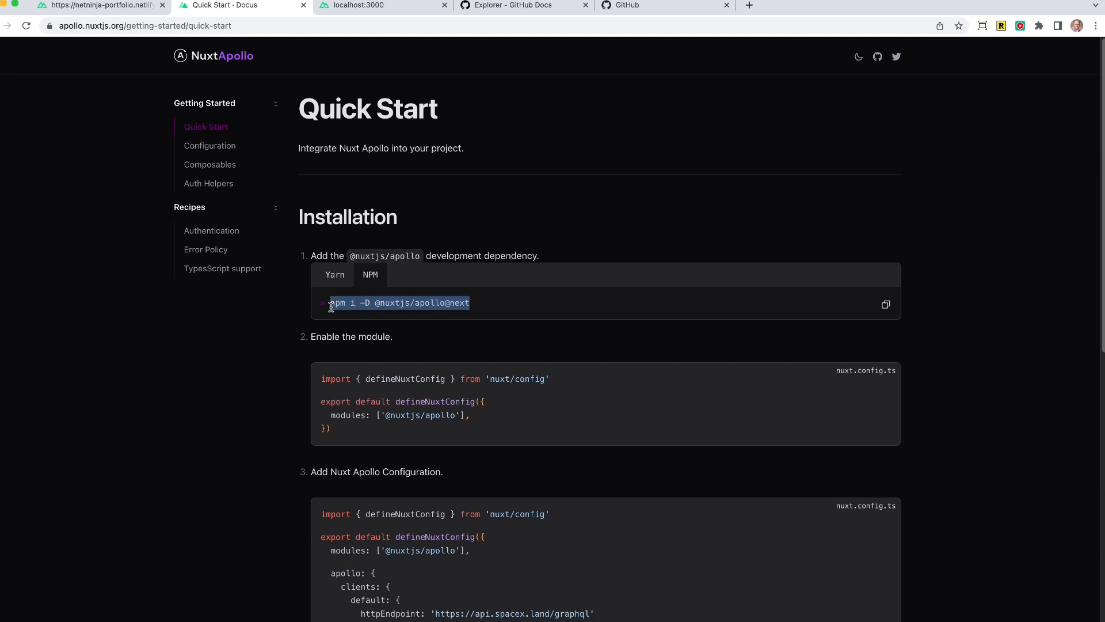
pyautogui.moveTo(448, 239)
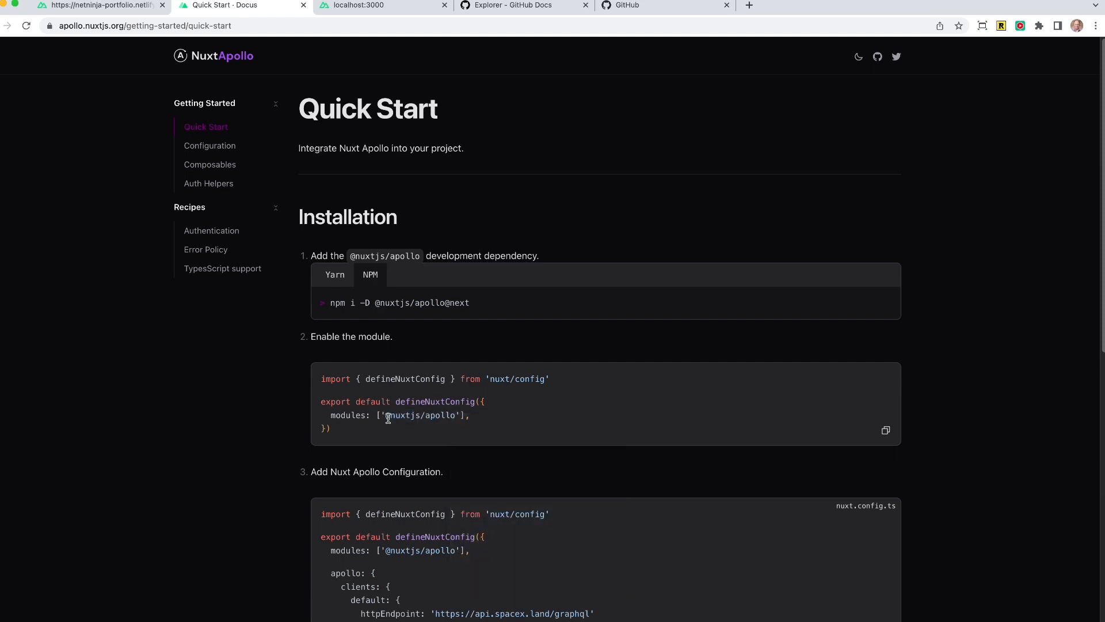
pyautogui.doubleClick(422, 414)
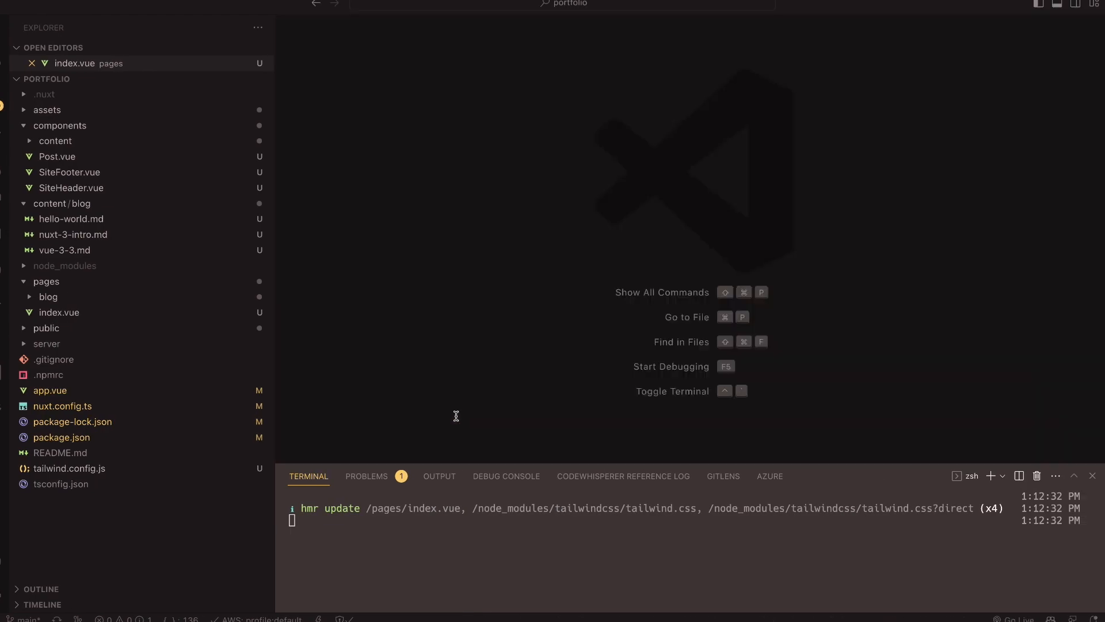
pyautogui.click(62, 406)
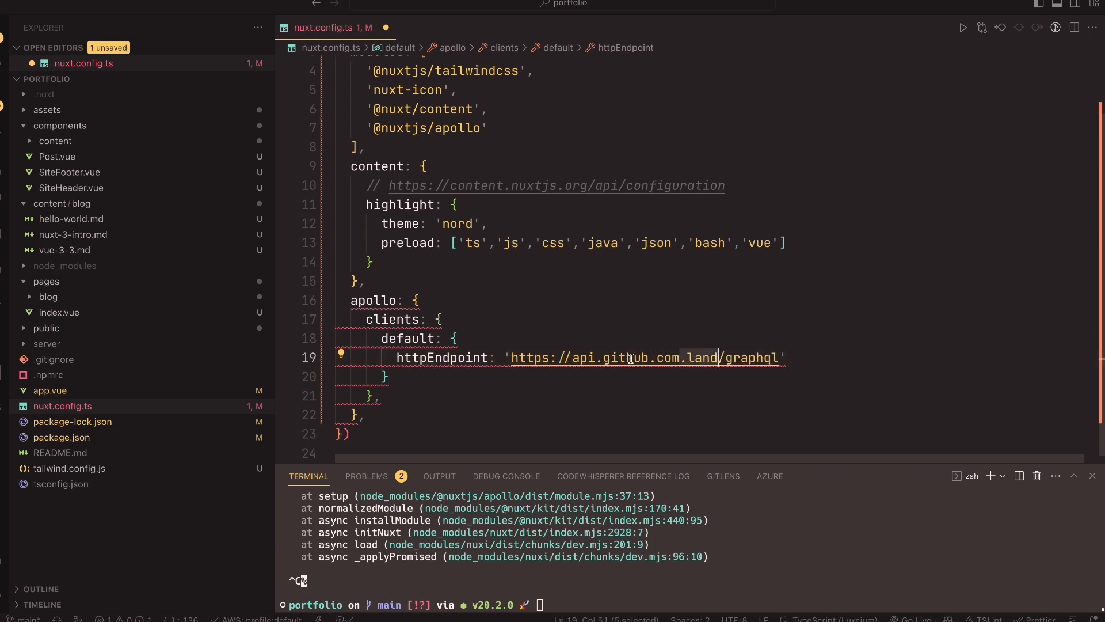
pyautogui.press('Backspace')
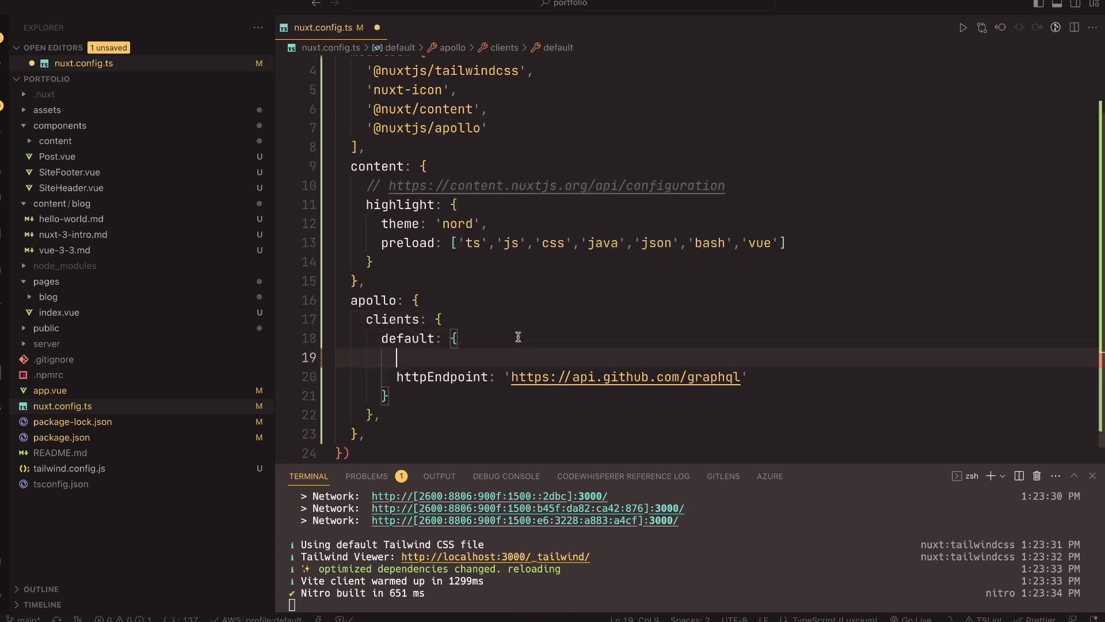
# Step: Add tokenName: 'github-token' to the default Apollo client in nuxt.config.ts and save
pyautogui.write('tokenName')
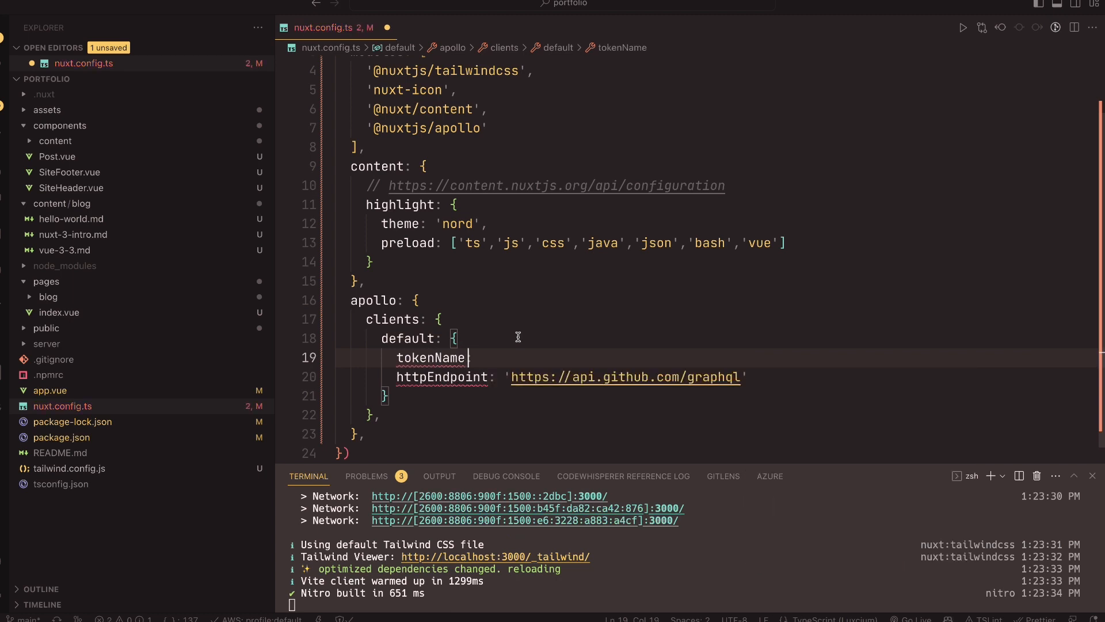
pyautogui.write(": 'apollo-token',")
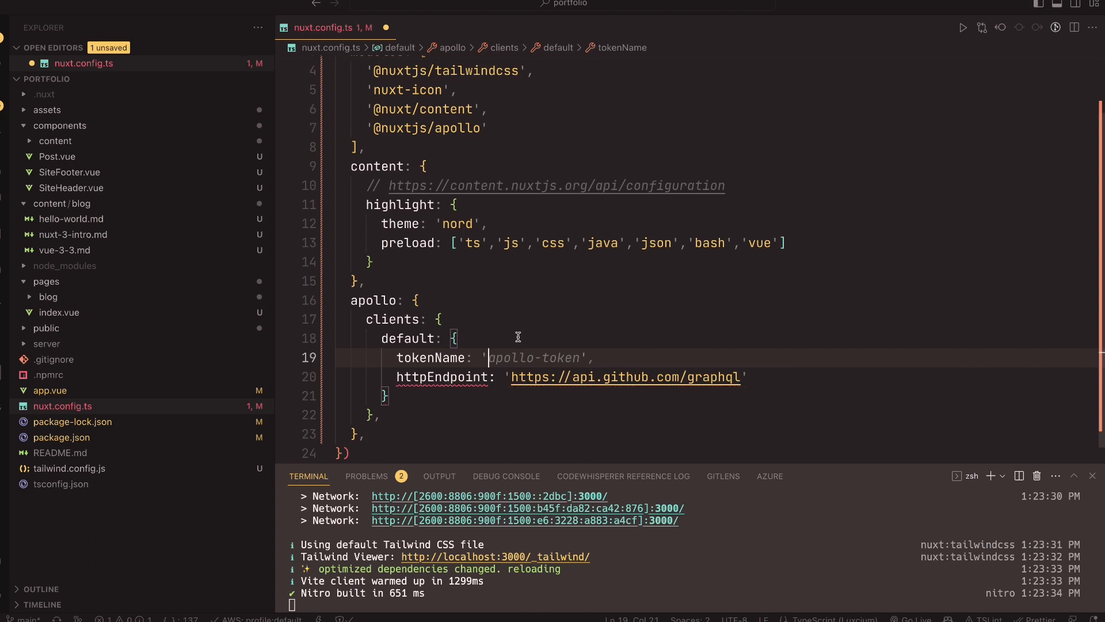
pyautogui.write('github')
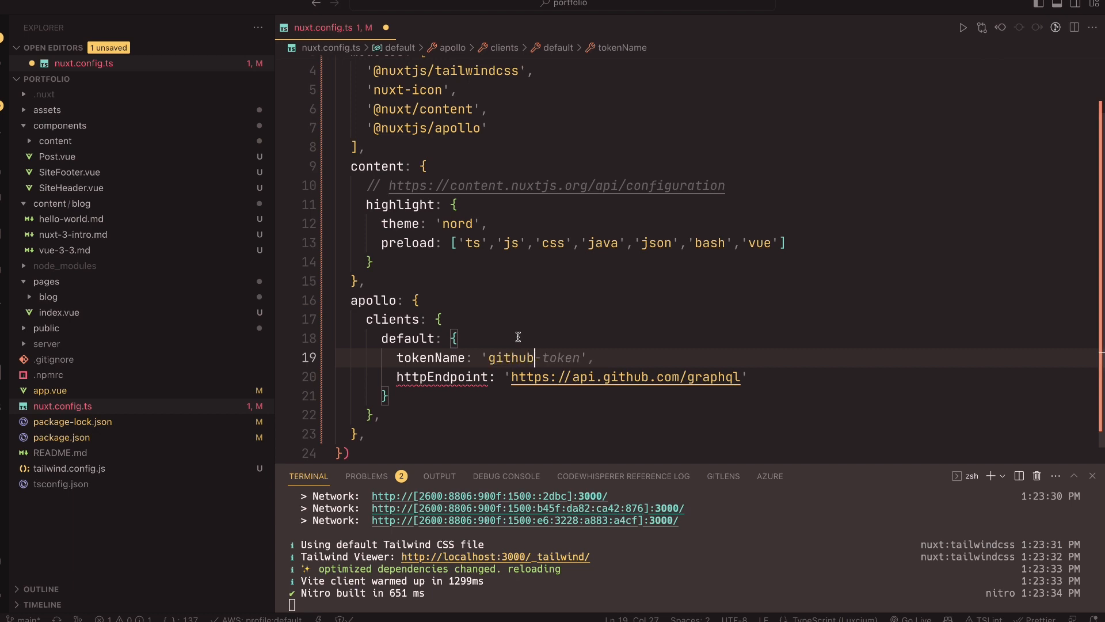
pyautogui.write('bok')
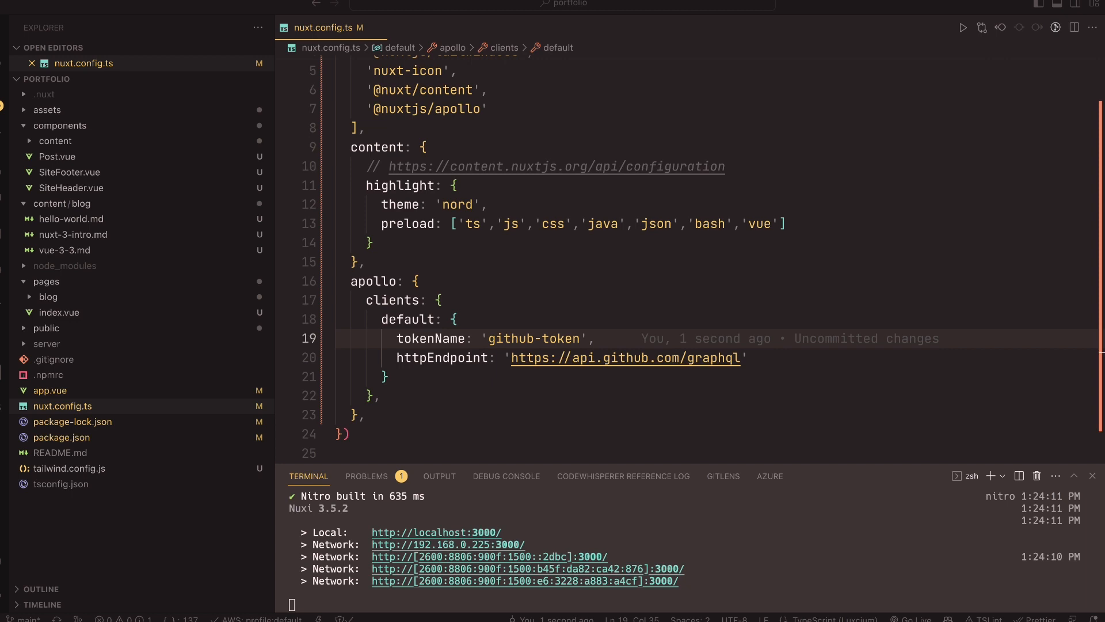
# Step: Create a root .env file and start its GITHUB_TOKEN= entry
pyautogui.click(62, 407)
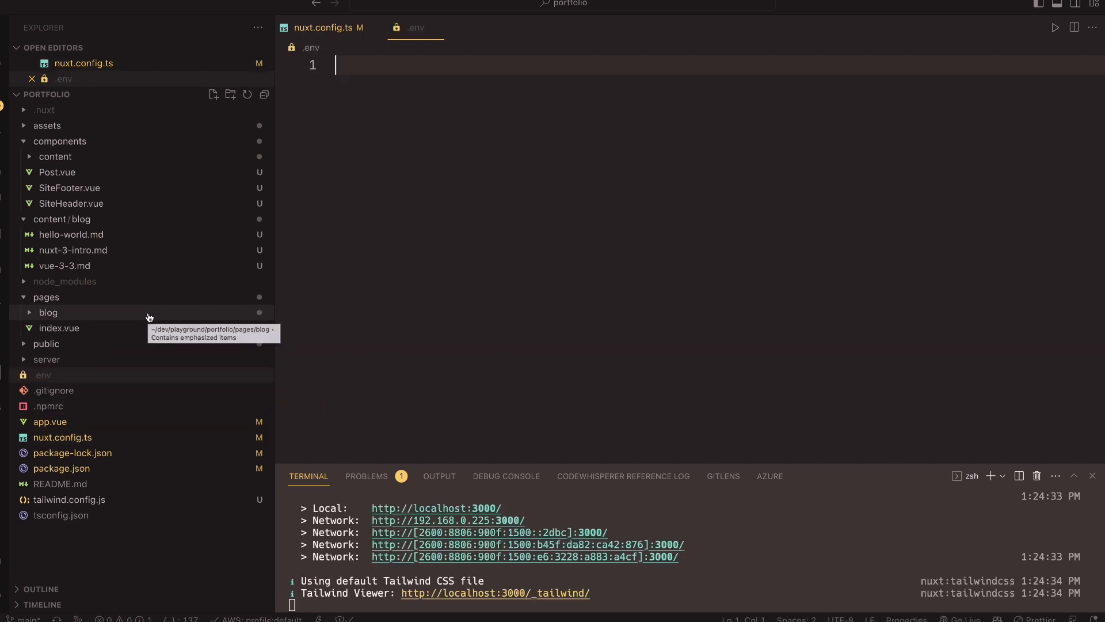
pyautogui.write('GITHUB_')
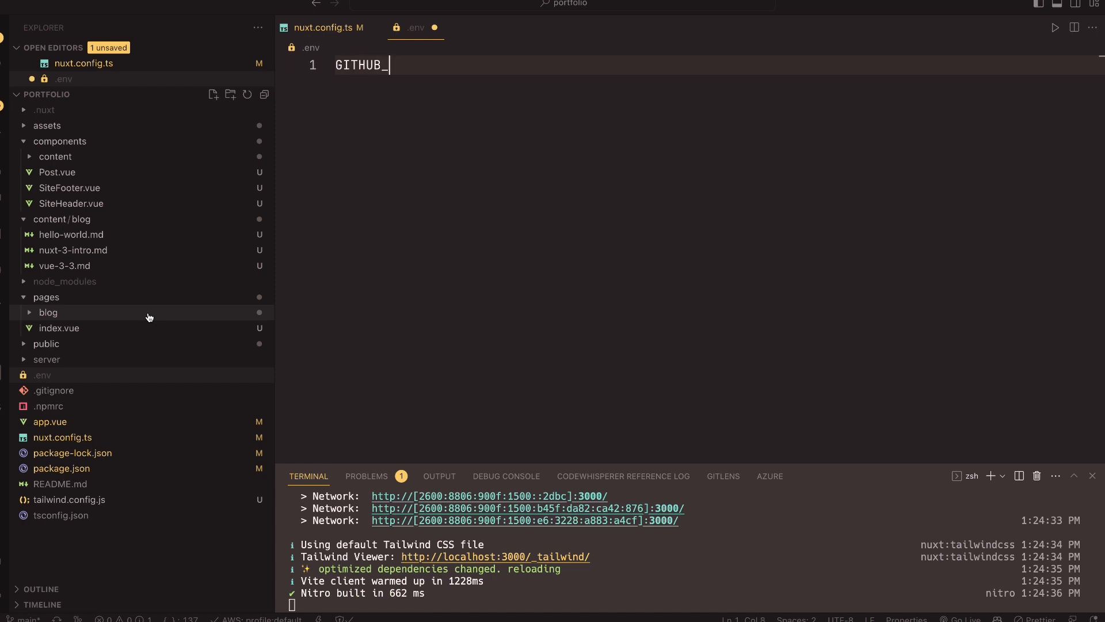
pyautogui.write('TOKEN=')
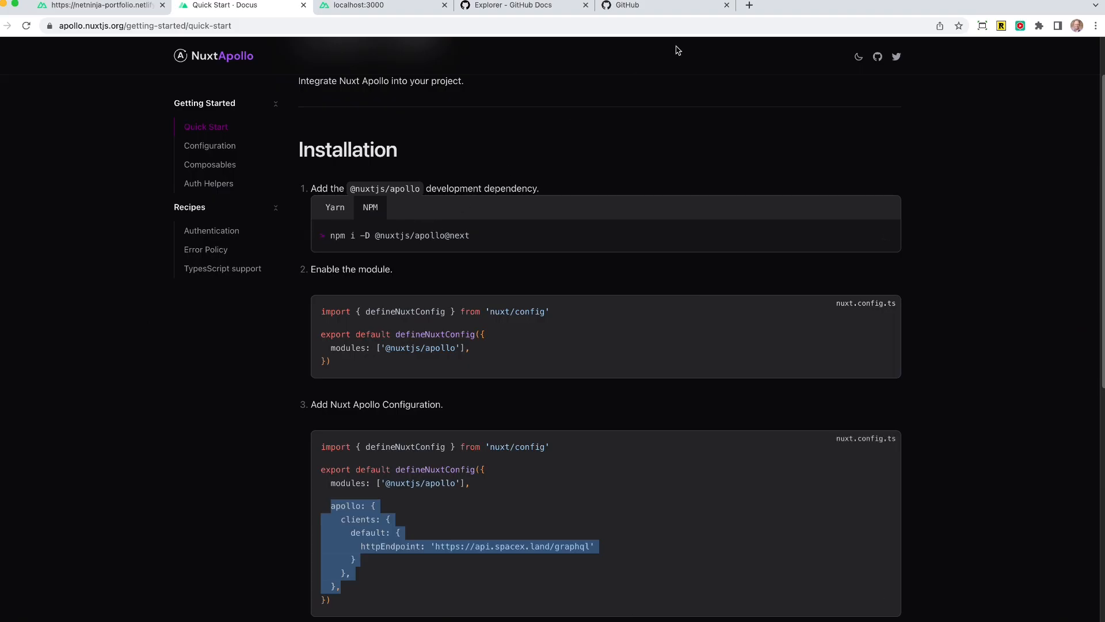
# Step: Switch to the GitHub tab and reach Developer settings through the account menu
pyautogui.click(663, 5)
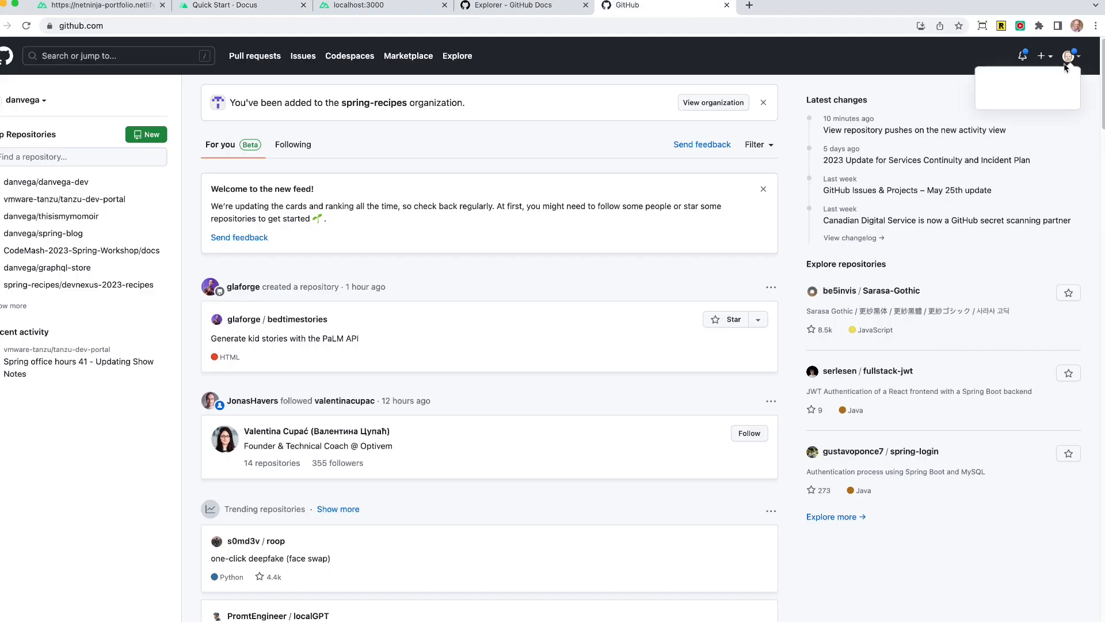
pyautogui.click(1072, 55)
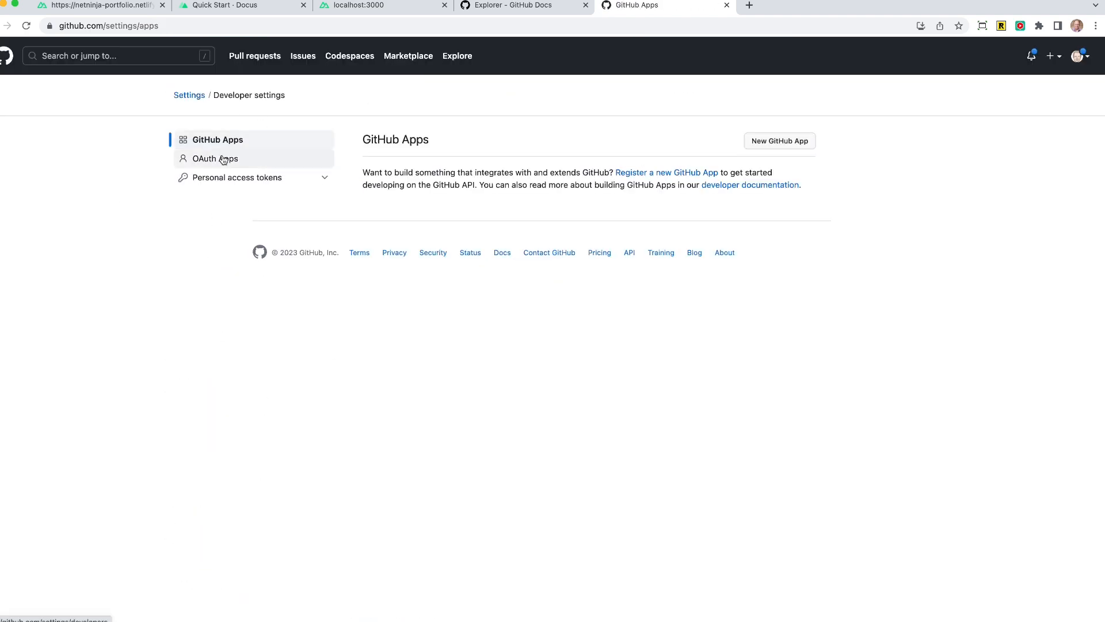
pyautogui.moveTo(97, 175)
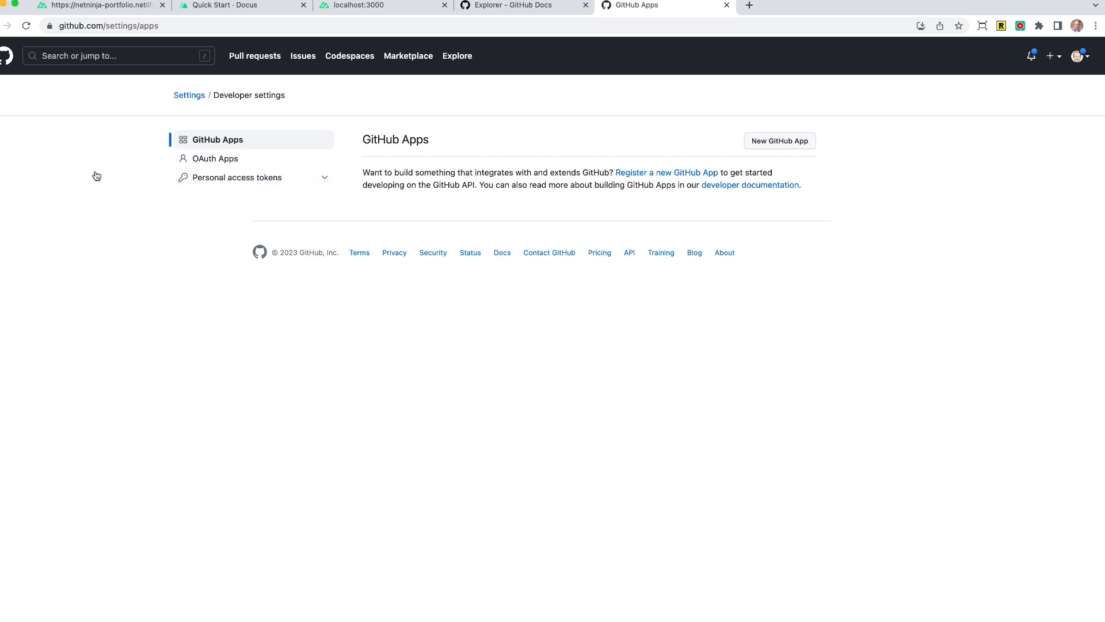
pyautogui.moveTo(406, 275)
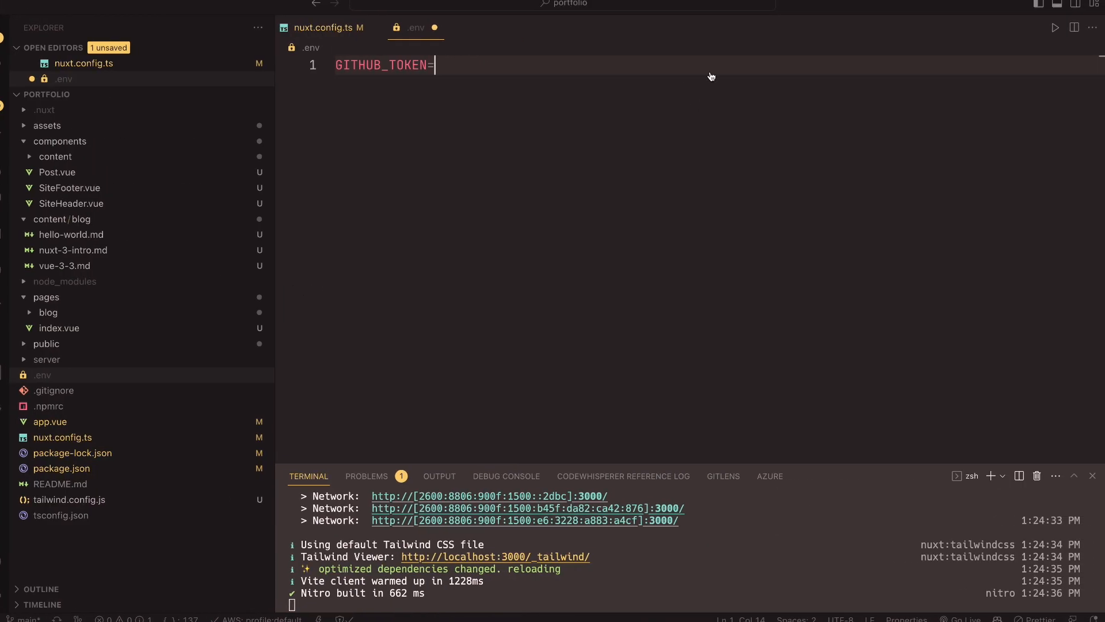
# Step: Add runtimeConfig { githubToken: process.env.GITHUB_TOKEN } after the modules array and save
pyautogui.write('3234234')
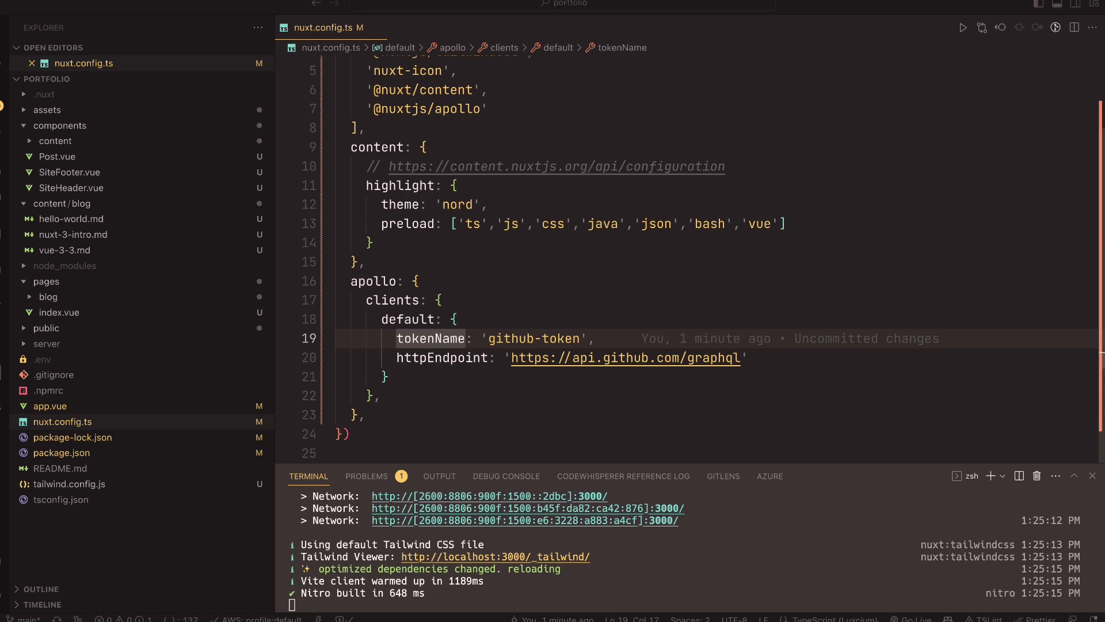
pyautogui.moveTo(477, 169)
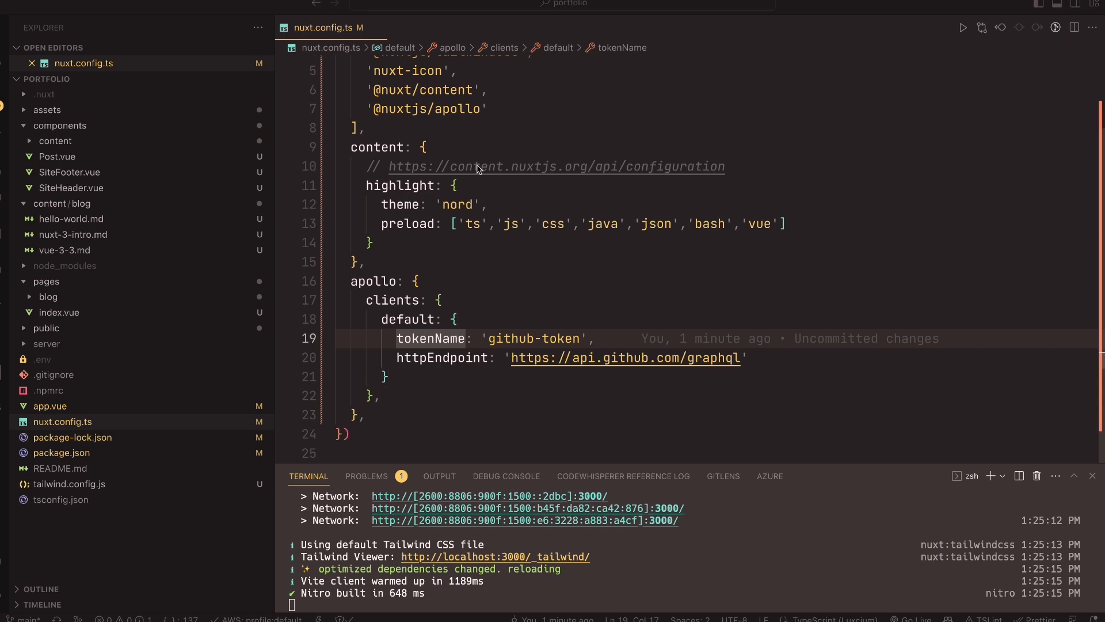
pyautogui.click(488, 108)
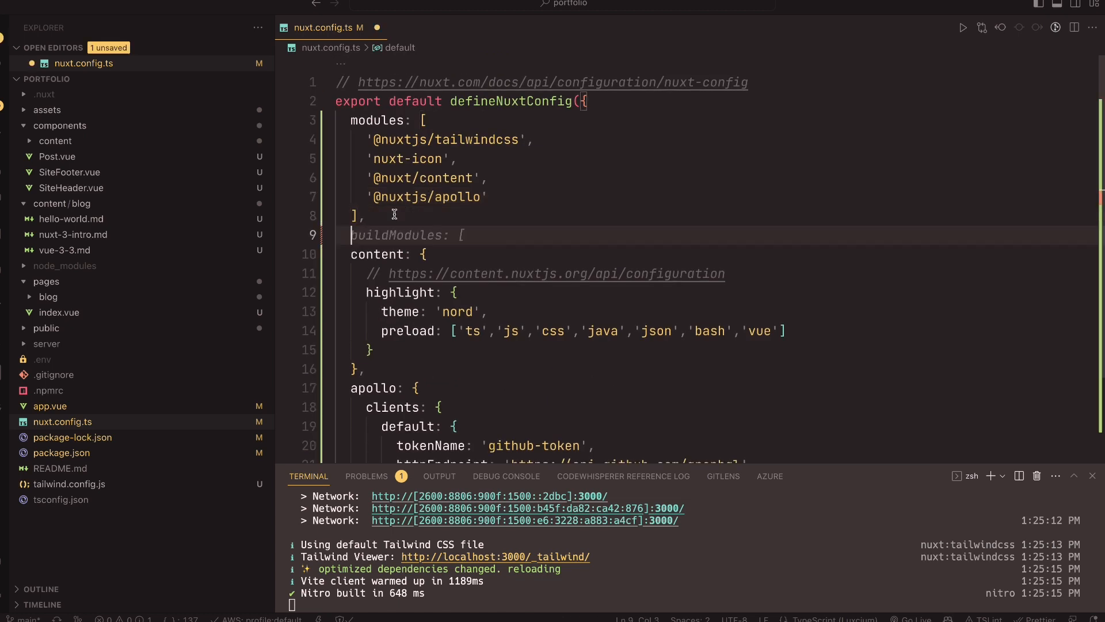
pyautogui.write('runtimeConfig: {')
pyautogui.write('githubToken: process.env.GITHUB_TOKEN')
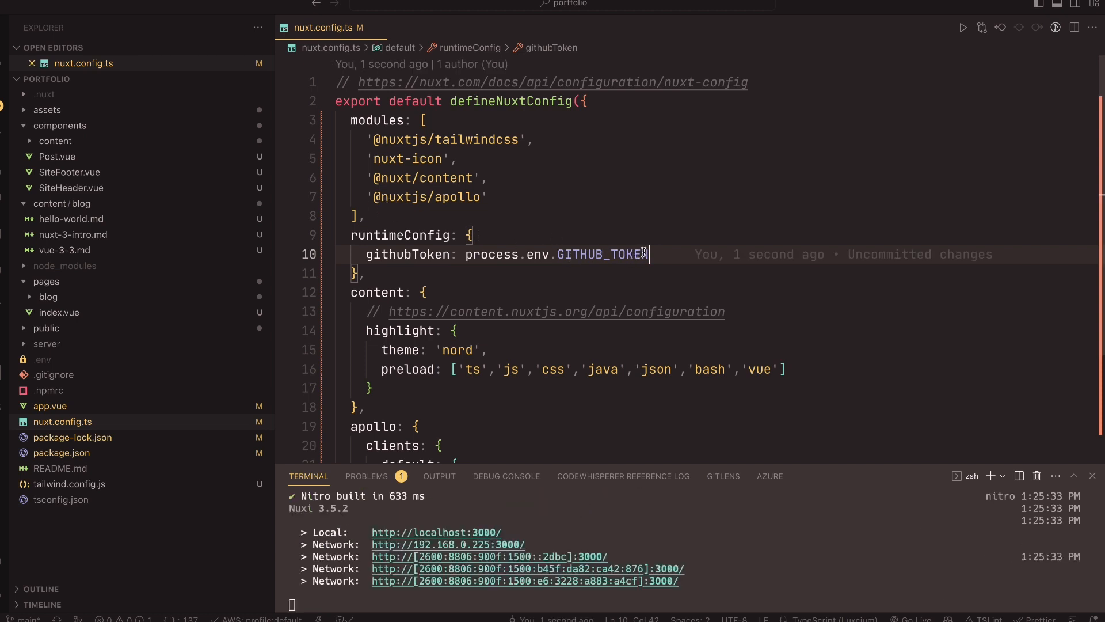
pyautogui.scroll(-3)
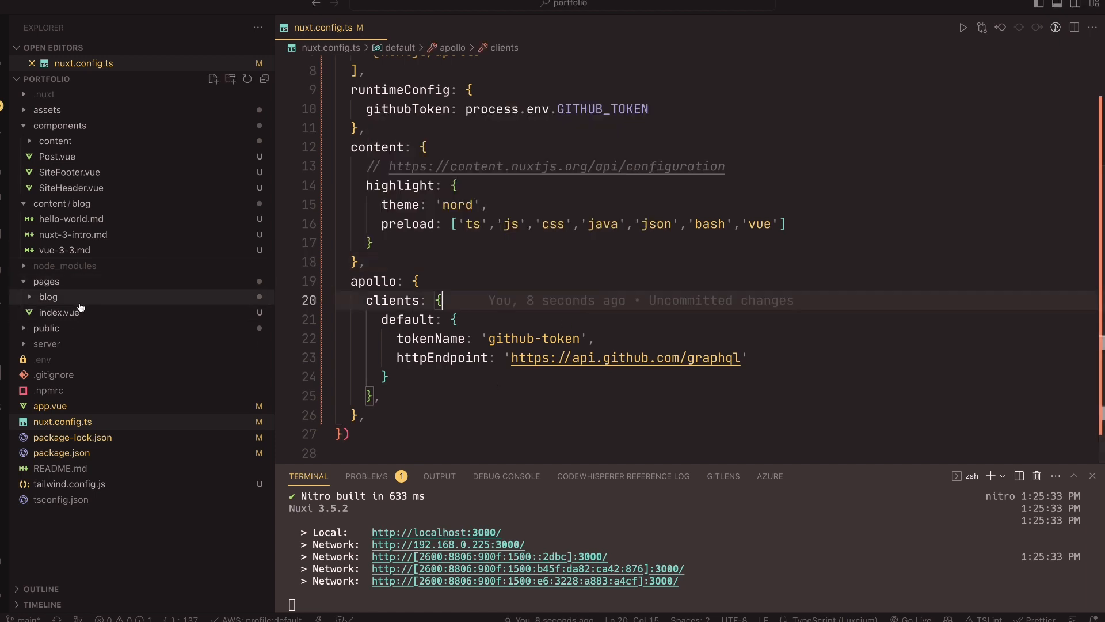
# Step: Create pages/projects.vue with a script setup block, Projects heading and intro paragraph template
pyautogui.rightClick(45, 281)
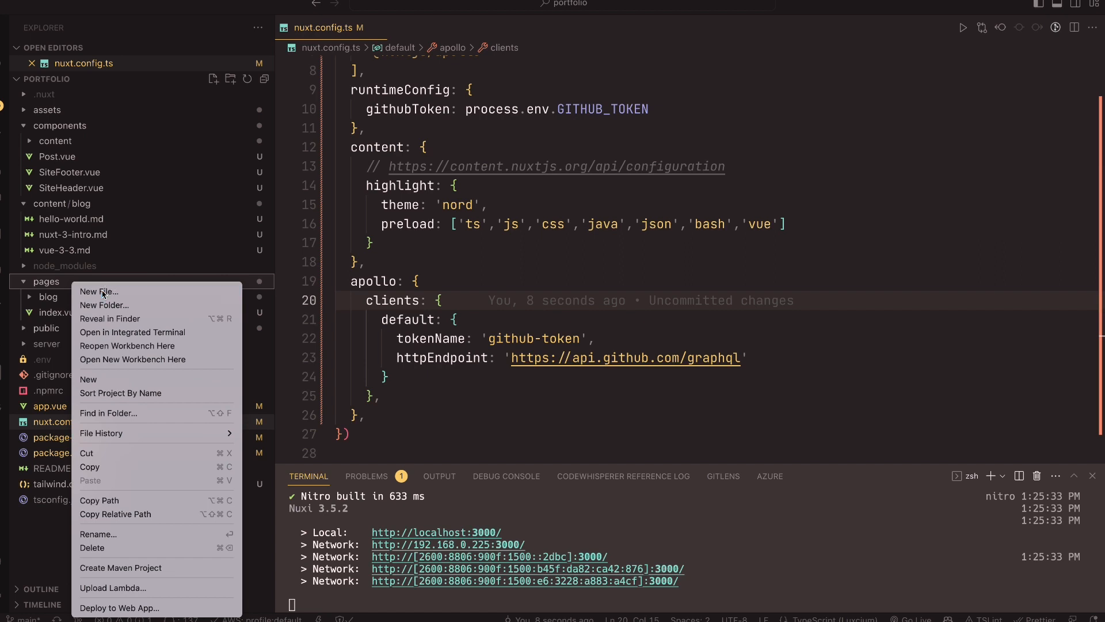
pyautogui.click(99, 291)
pyautogui.write('projects.vue')
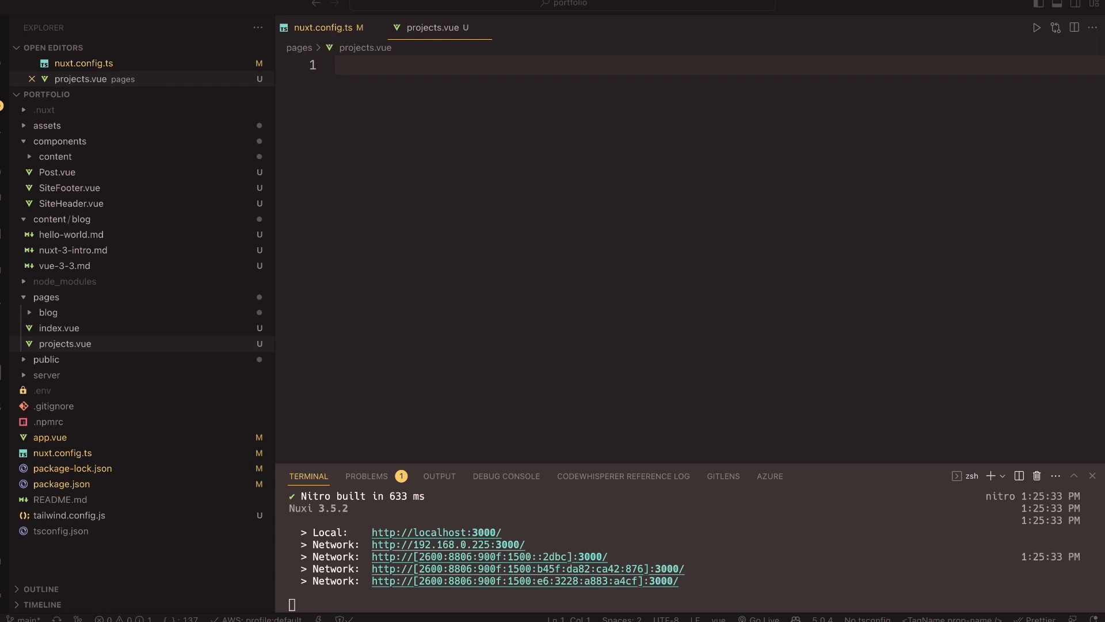
pyautogui.write('Ms')
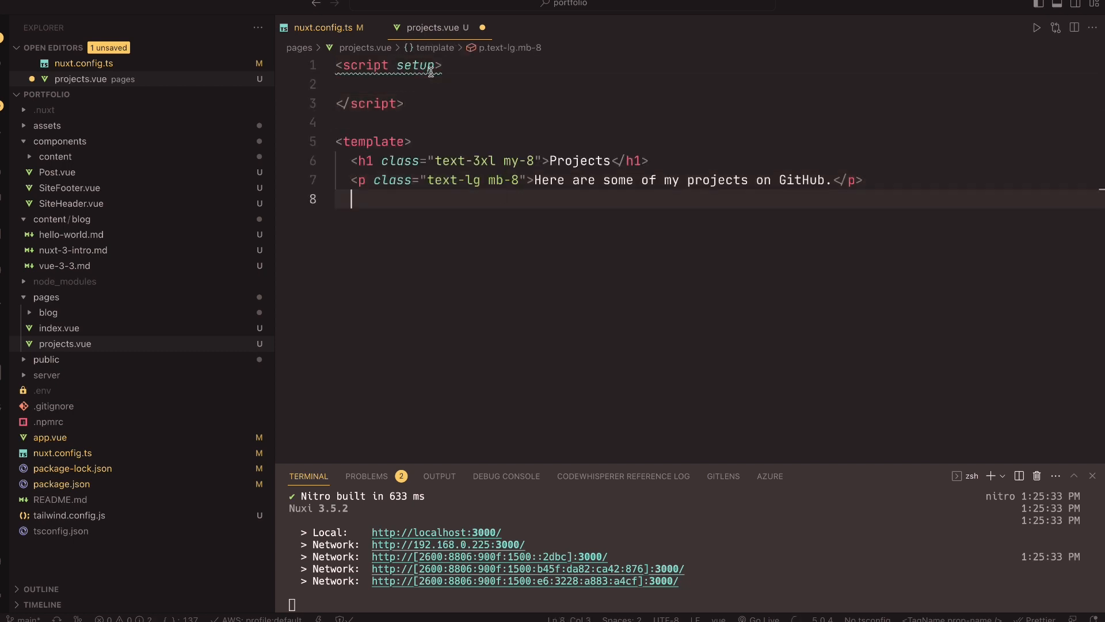
pyautogui.write('</template>t')
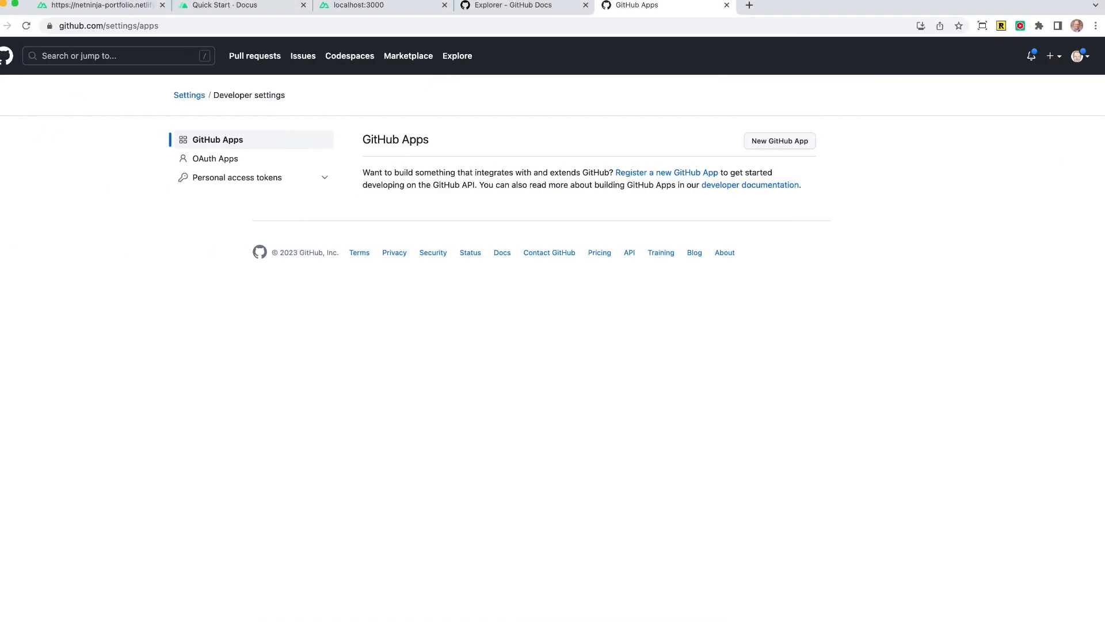
# Step: Navigate the localhost:3000 portfolio site to its Projects page
pyautogui.click(383, 6)
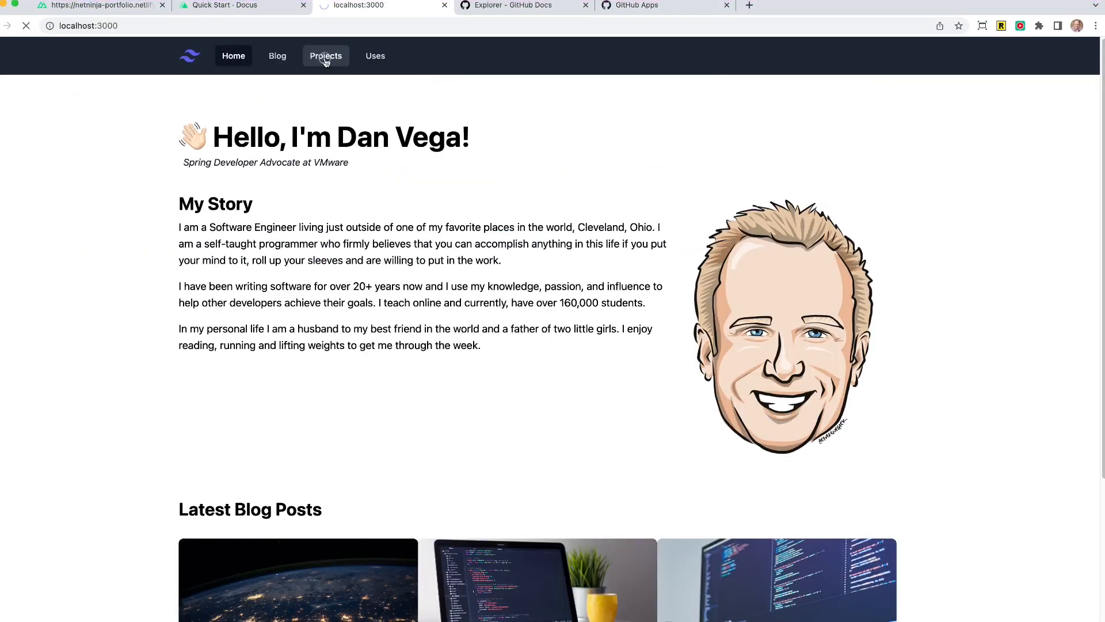
pyautogui.click(326, 55)
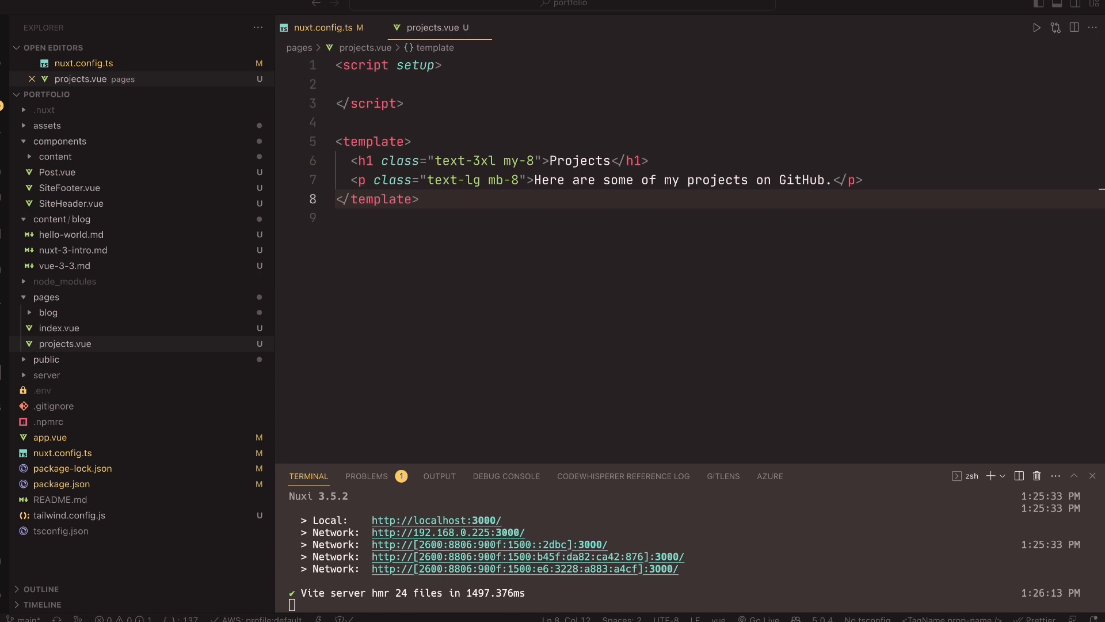
pyautogui.moveTo(384, 90)
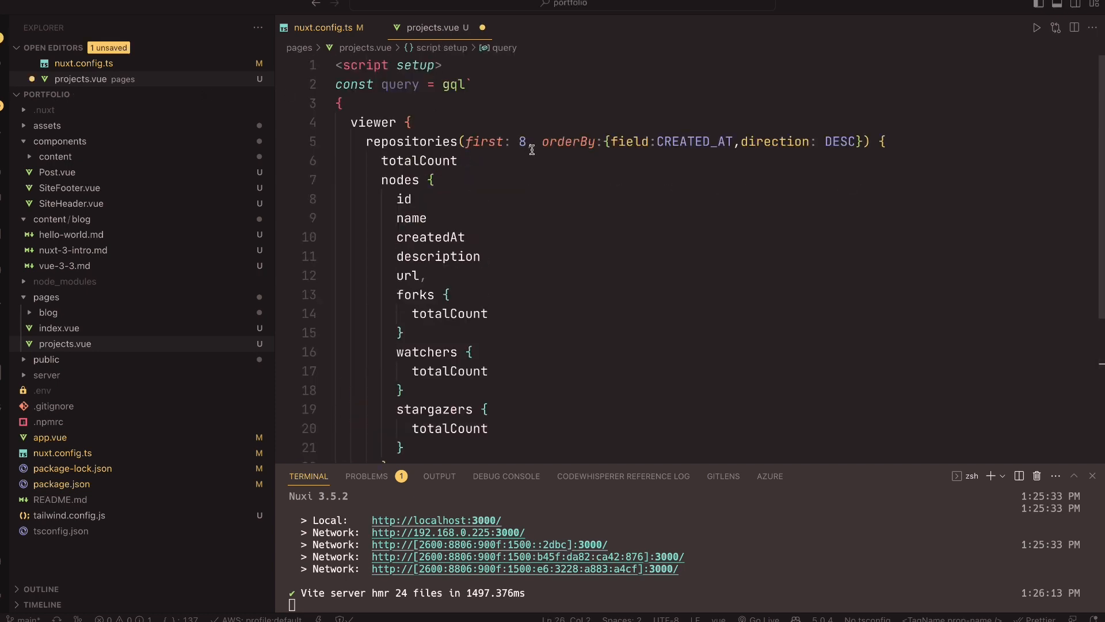
# Step: Paste the GitHub repositories gql query and fetch it with const { data } = await useAsyncQuery(query)
pyautogui.click(444, 84)
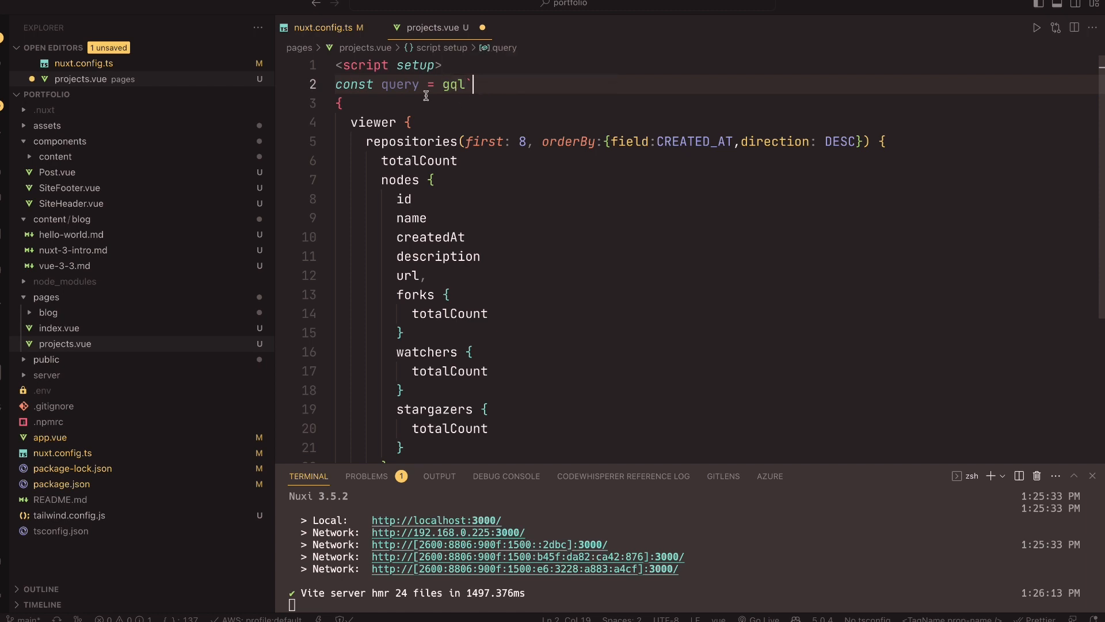
pyautogui.scroll(-3)
pyautogui.write('`')
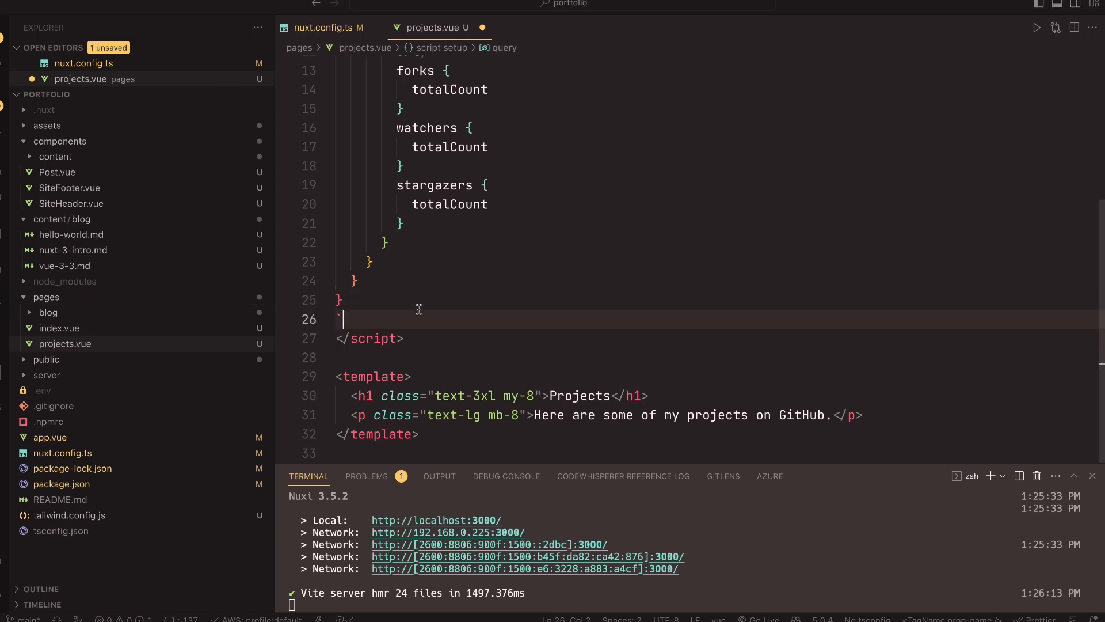
pyautogui.press('enter')
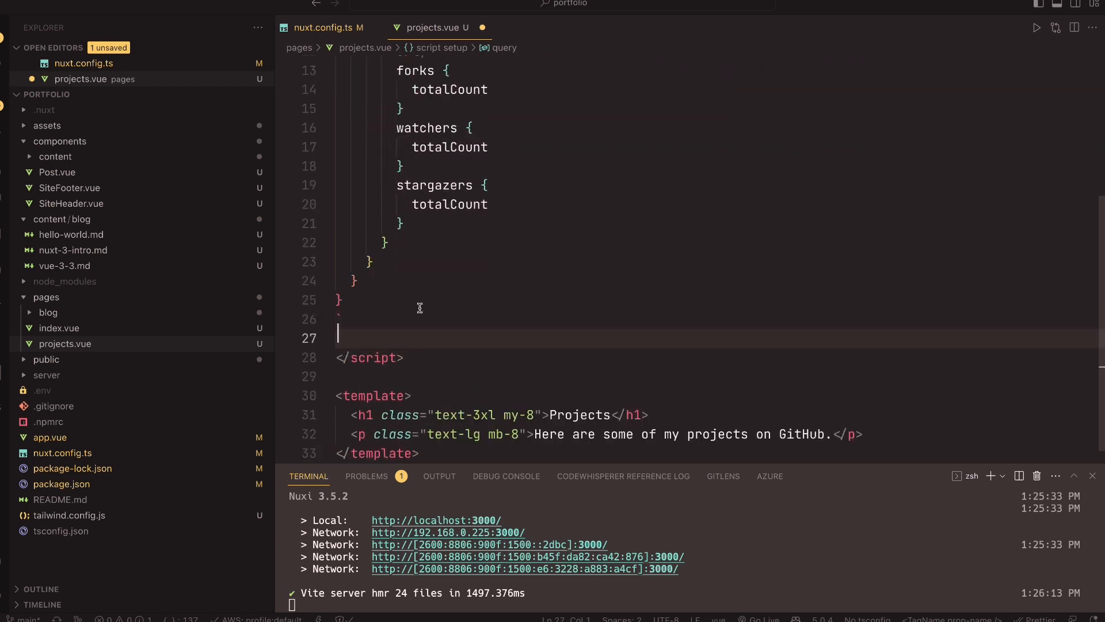
pyautogui.write('const { data, loading, error } = useQuery(query)')
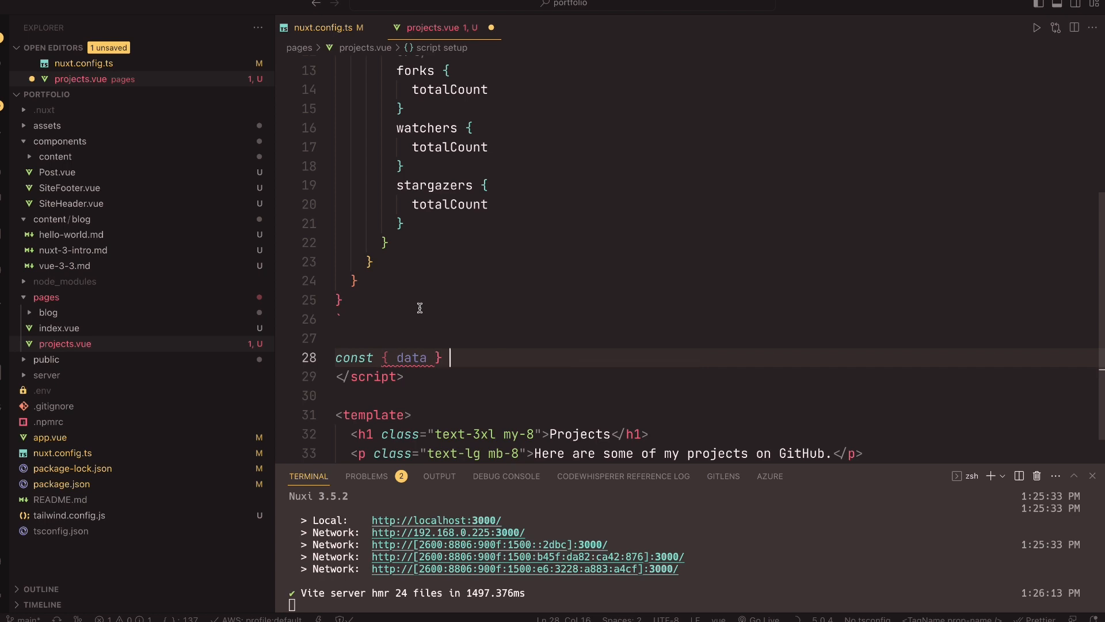
pyautogui.write('= await')
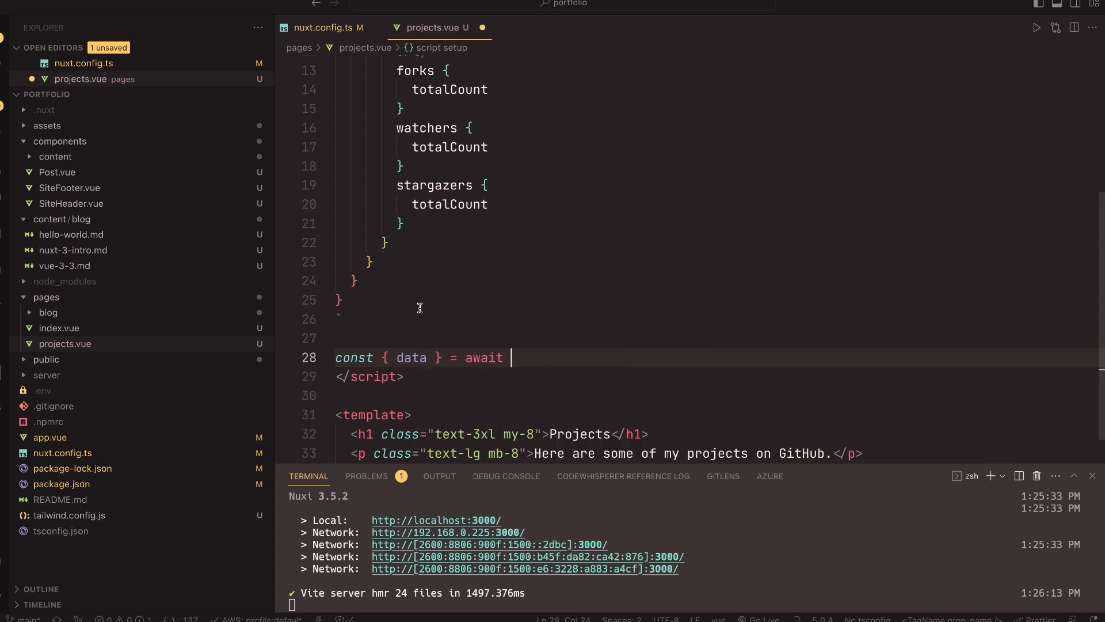
pyautogui.write('useQuery(query)')
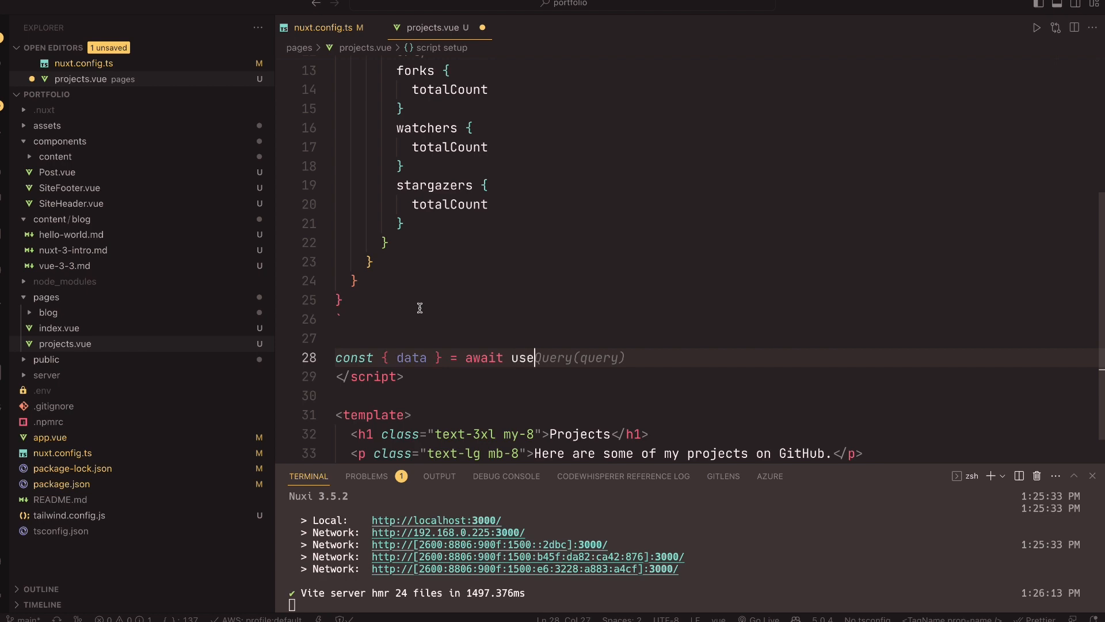
pyautogui.write('AsyncQuery(query);')
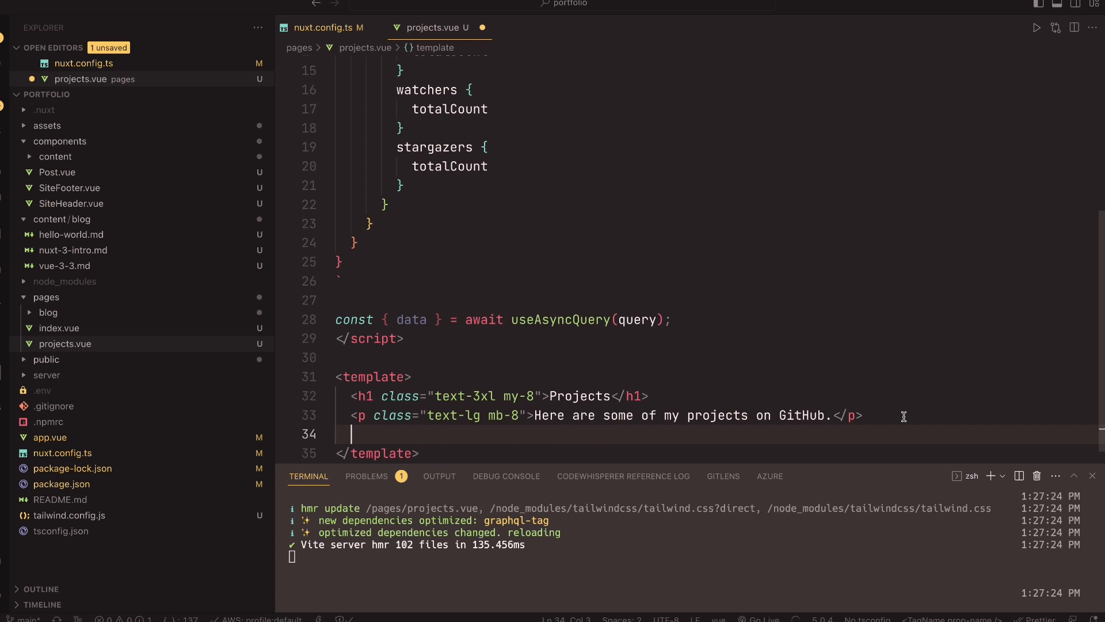
# Step: Add a grid grid-cols-2 gap-10 section with a div v-for over repositories.nodes keyed by project.id
pyautogui.write('<section class="grid grid-col')
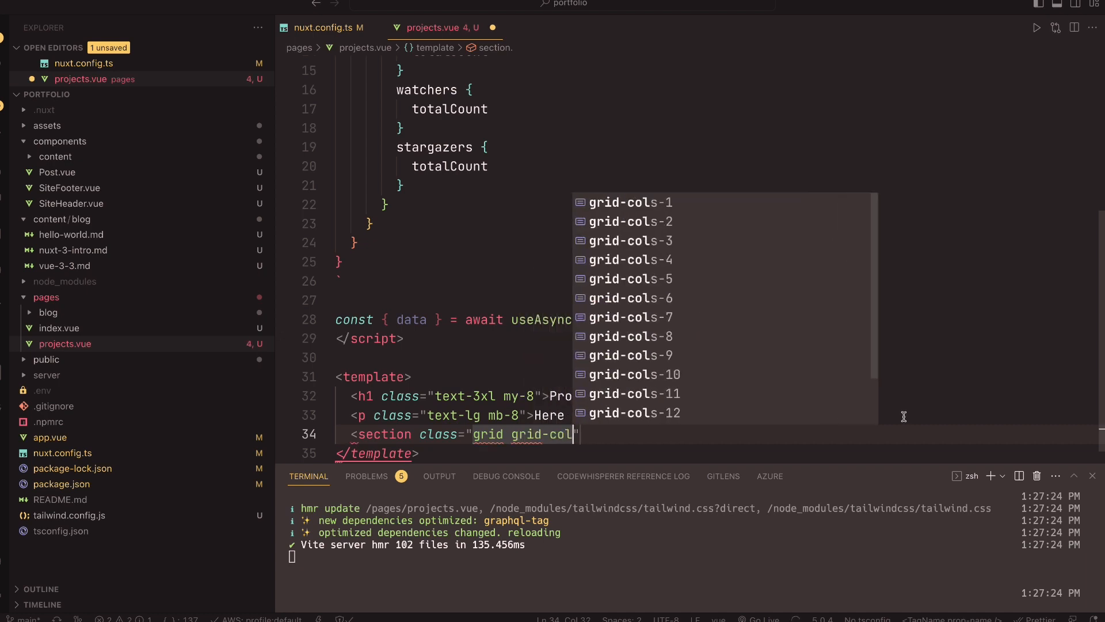
pyautogui.write('s-2')
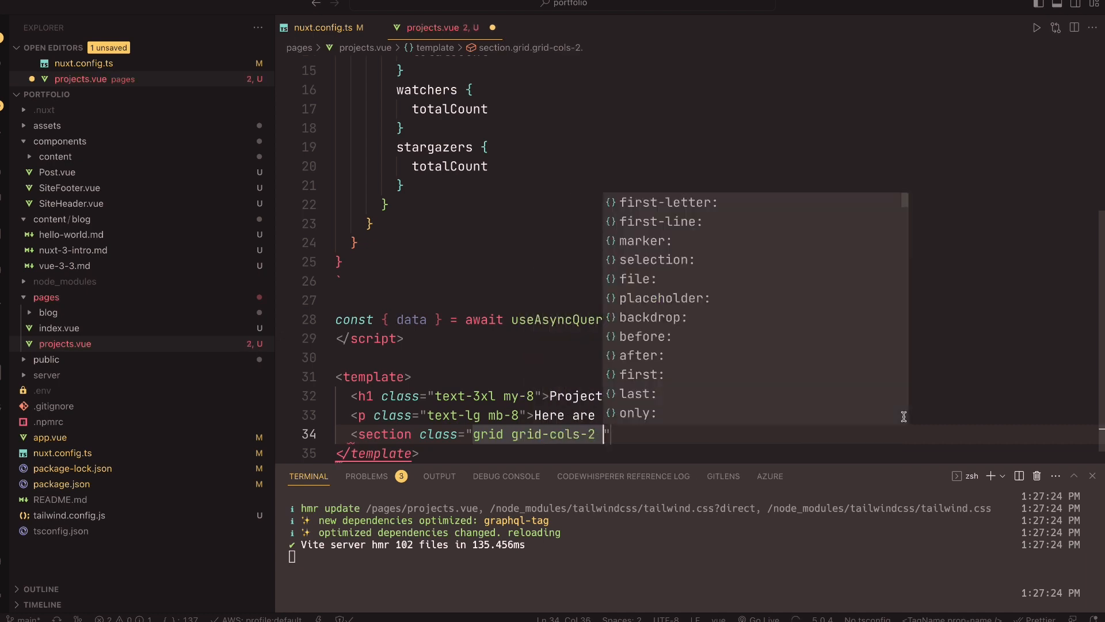
pyautogui.write('ap')
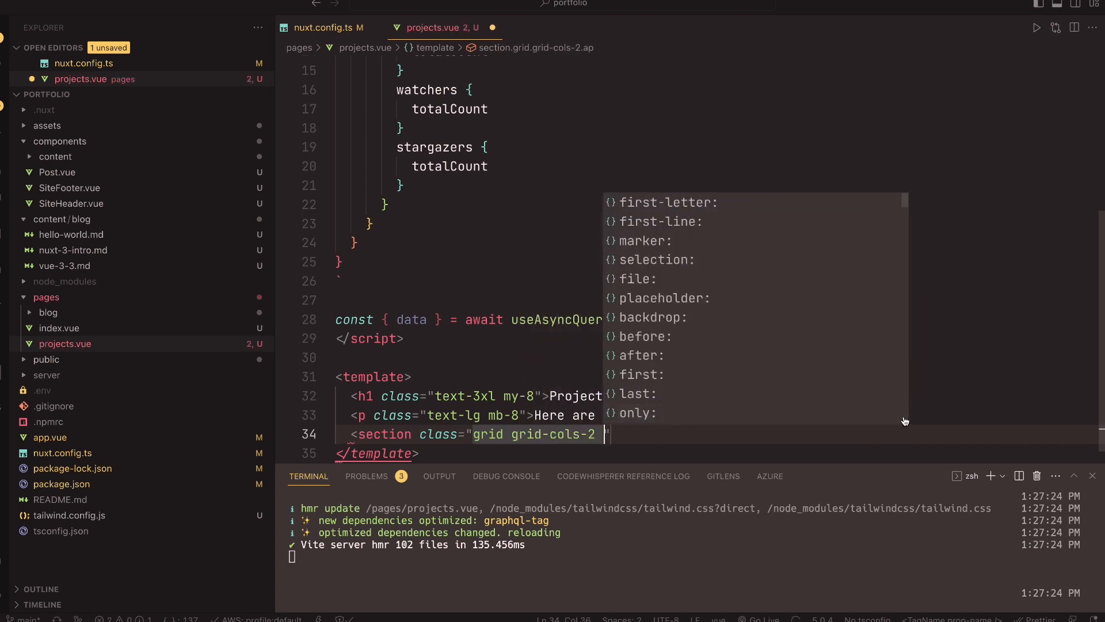
pyautogui.write('gap-10')
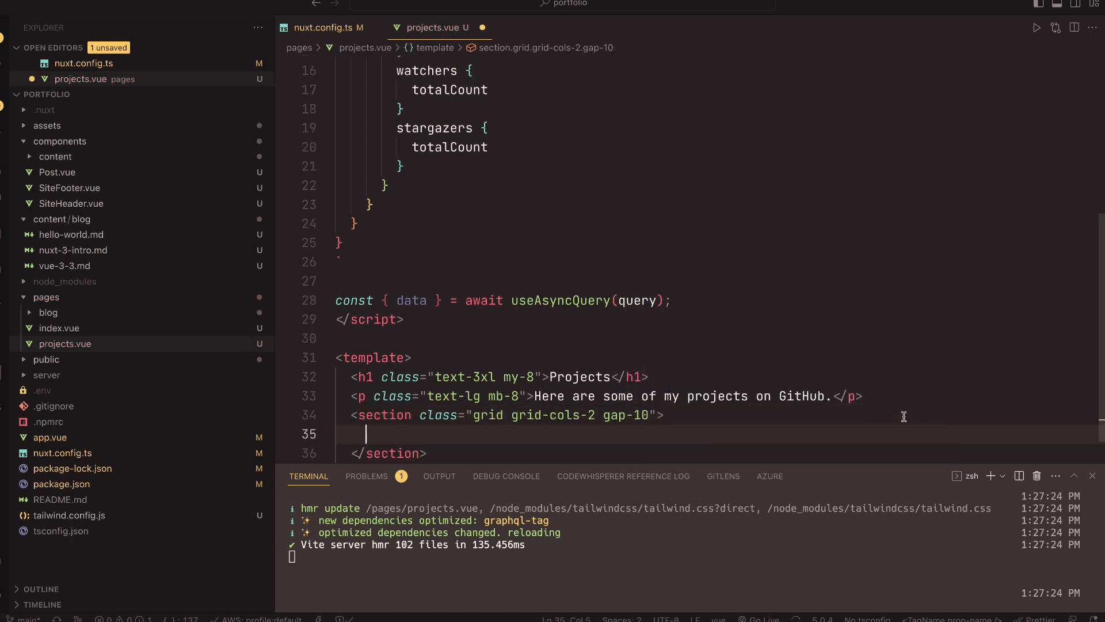
pyautogui.write('<div v-for="')
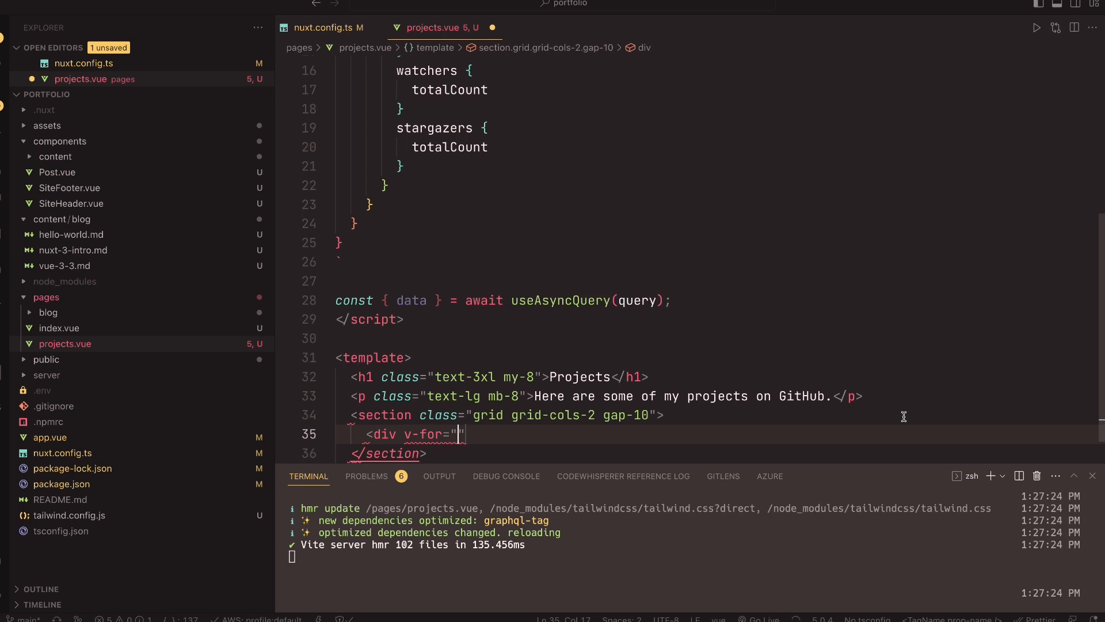
pyautogui.write('project in data?.viewer.')
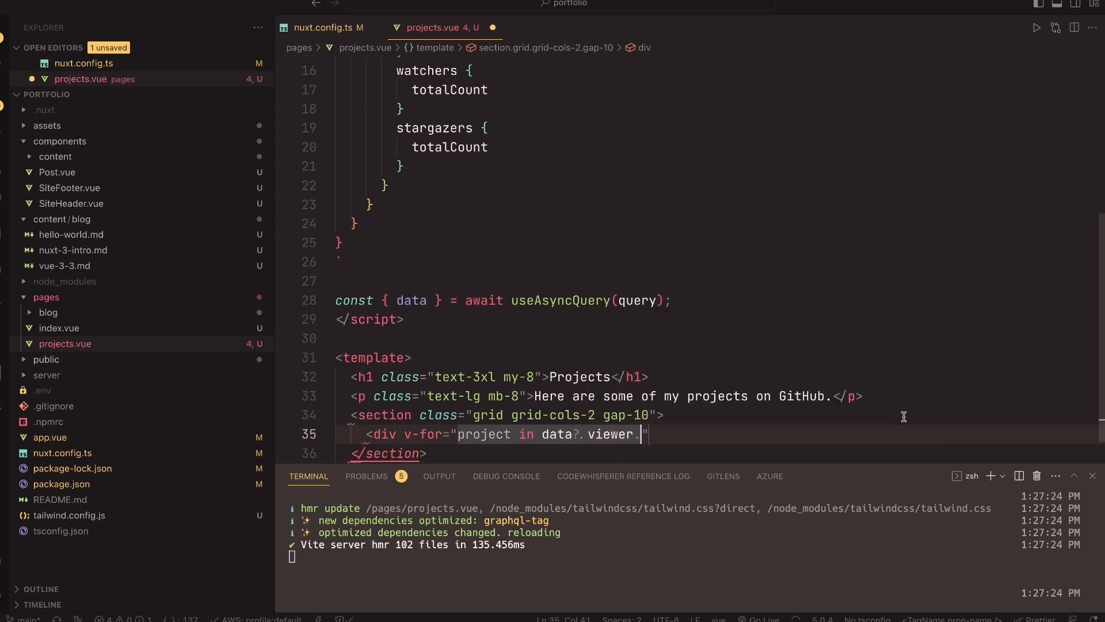
pyautogui.write('repositories.nodes')
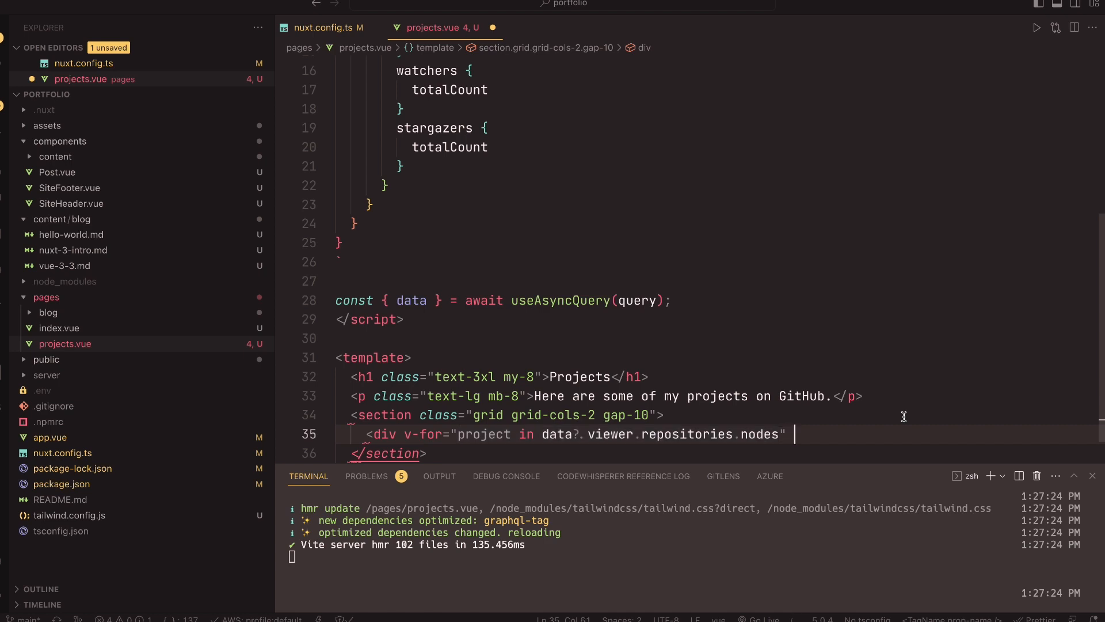
pyautogui.write(':key=""')
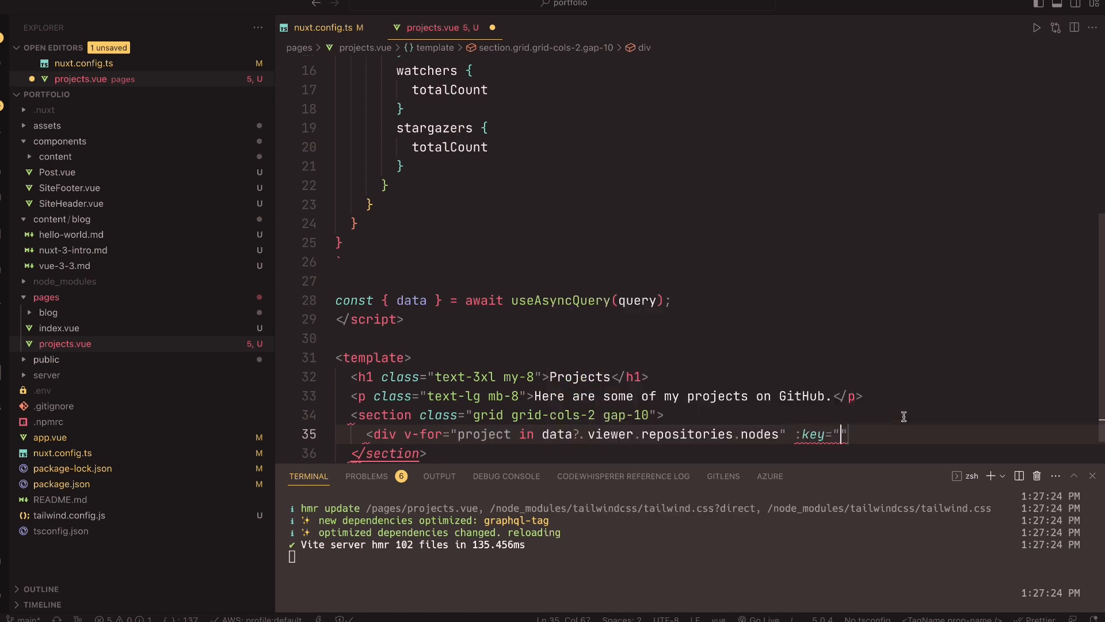
pyautogui.write('project.id')
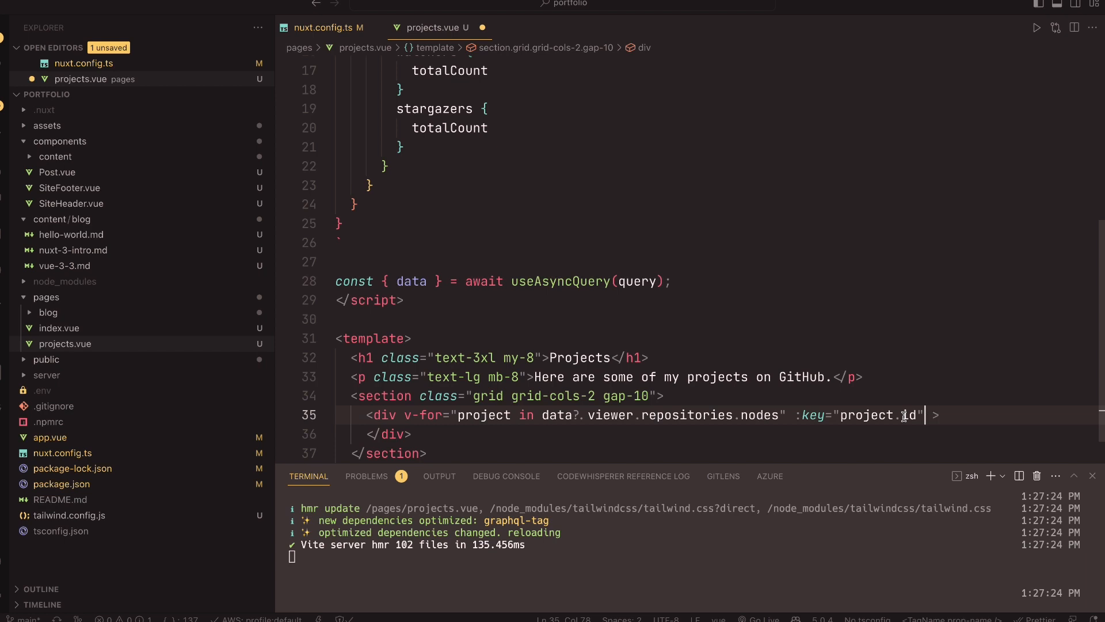
# Step: Style the repository card div with Tailwind padding, margin, border, rounded and hover:bg-gray classes
pyautogui.write('class=""')
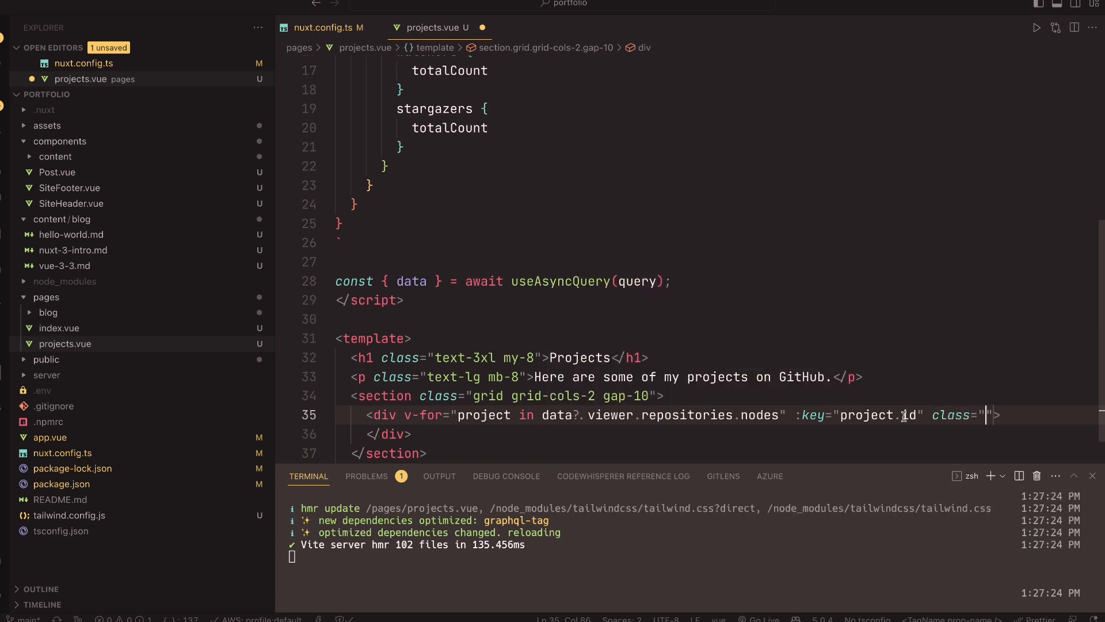
pyautogui.write('p-8 border-4')
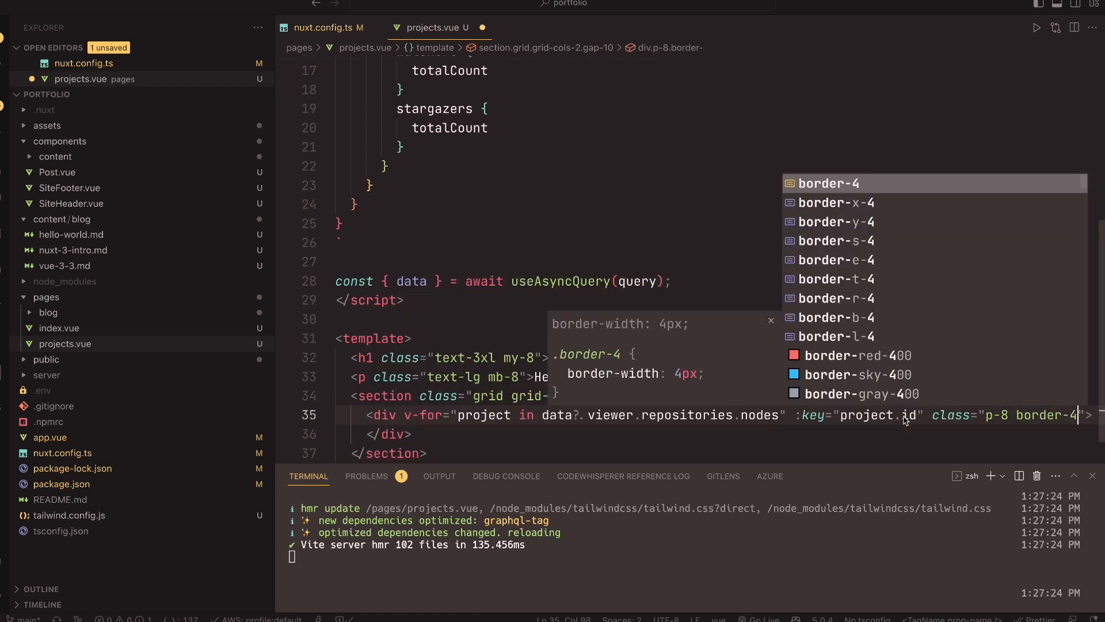
pyautogui.write('my')
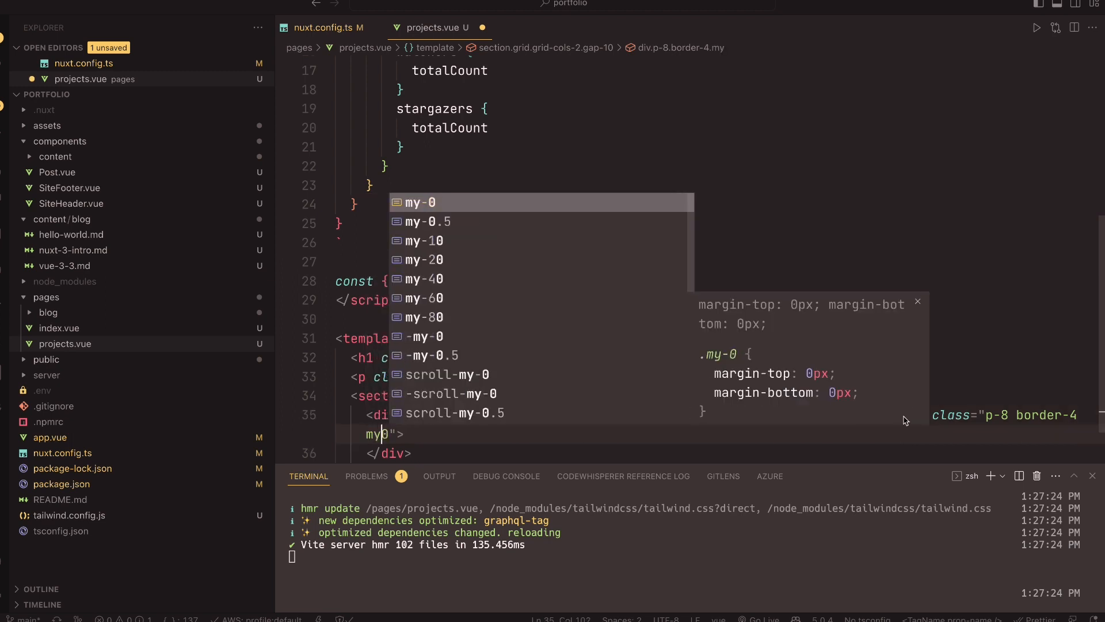
pyautogui.write('-4 rounded-lg')
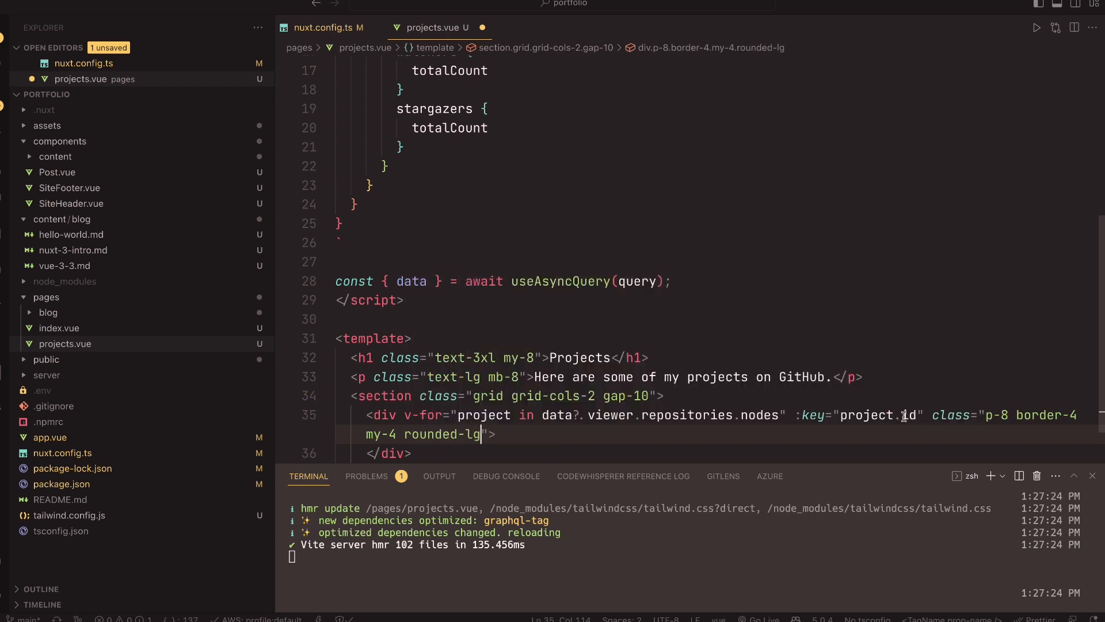
pyautogui.write('o')
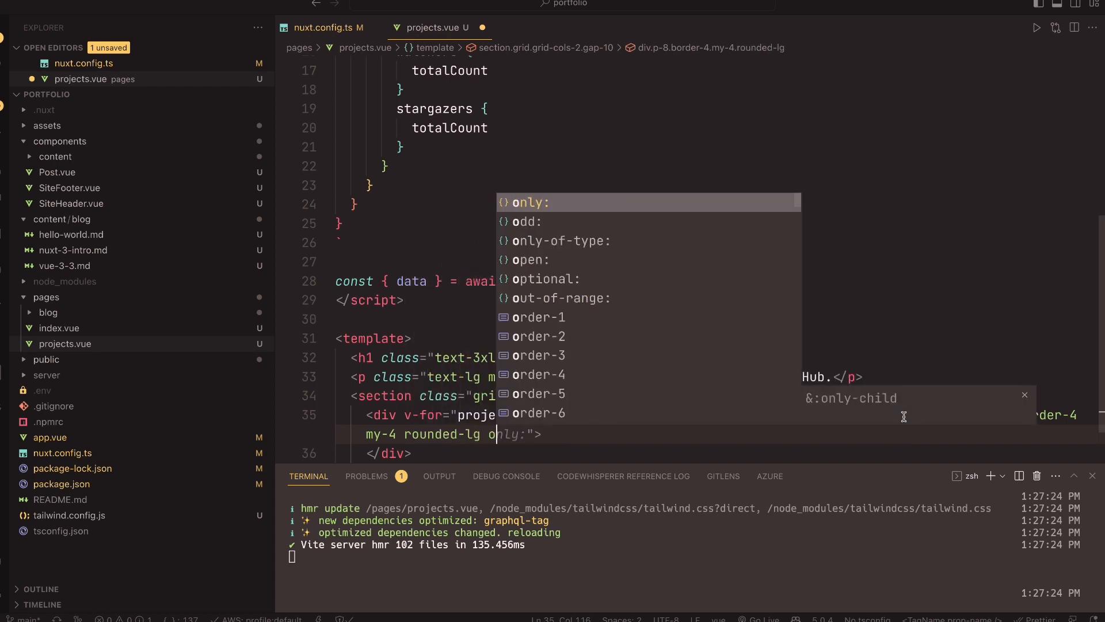
pyautogui.write('hover:')
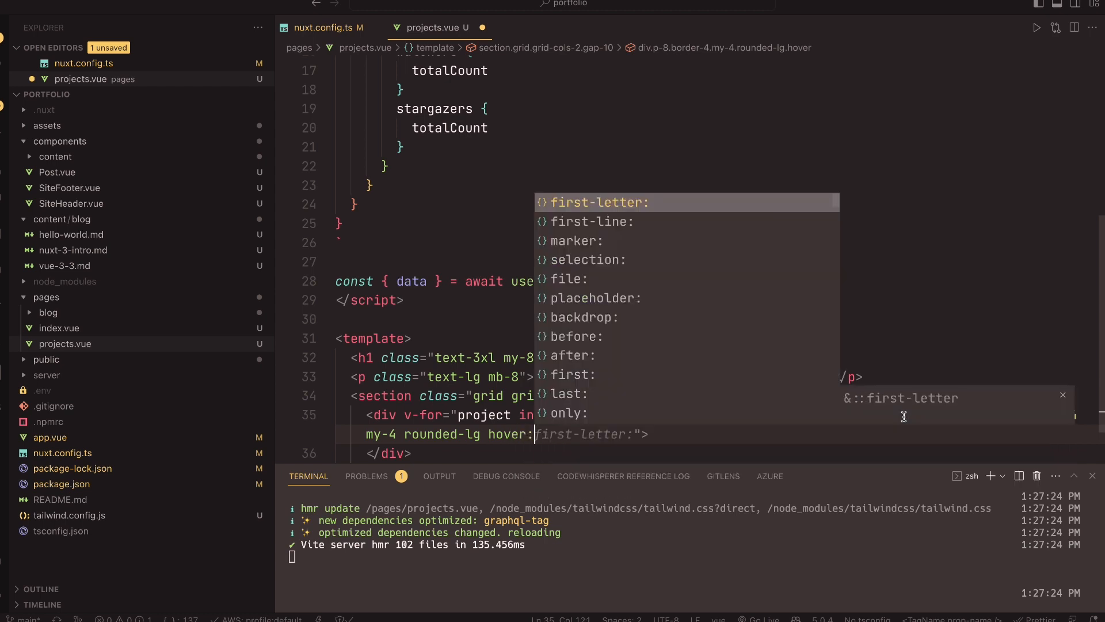
pyautogui.write('bg')
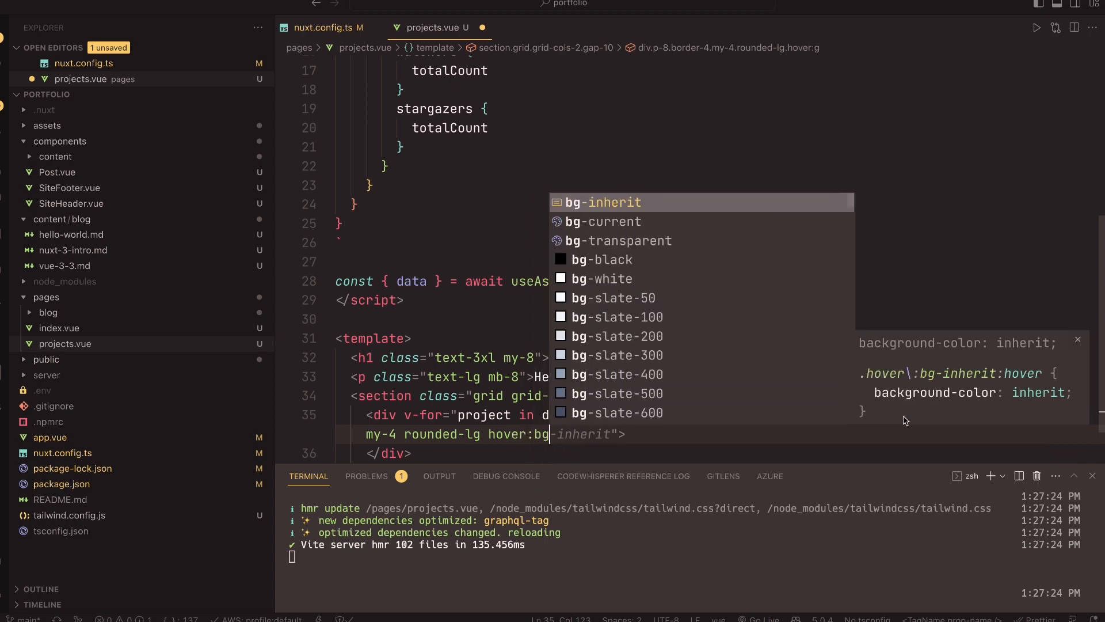
pyautogui.write('gray-50')
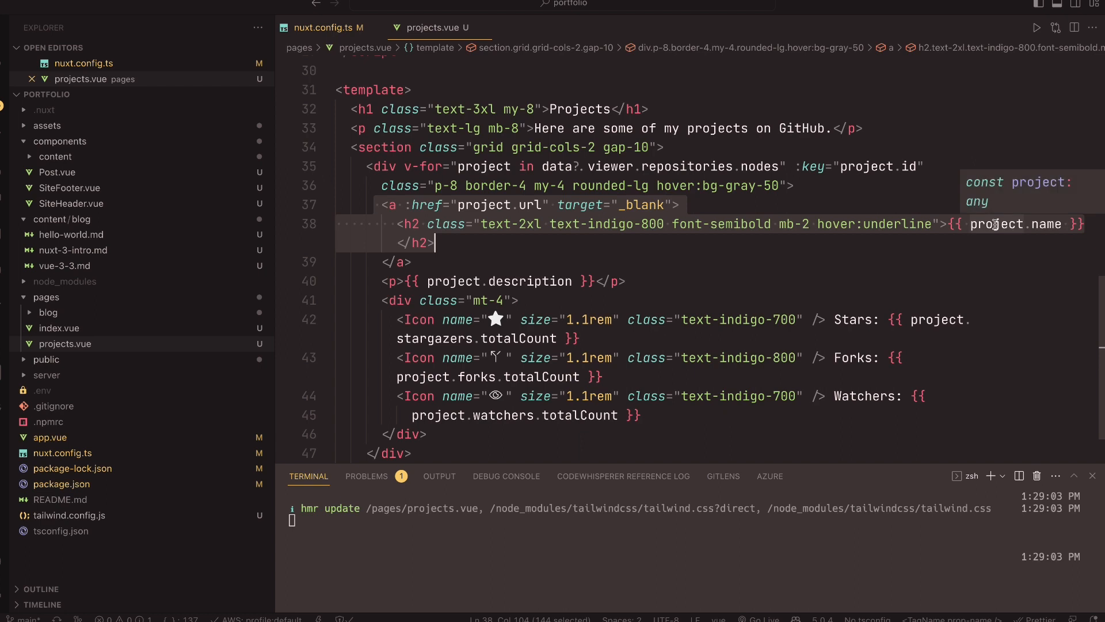
# Step: Fill the card with a linked name, description and star, fork, watcher icon counts, then save
pyautogui.scroll(-3)
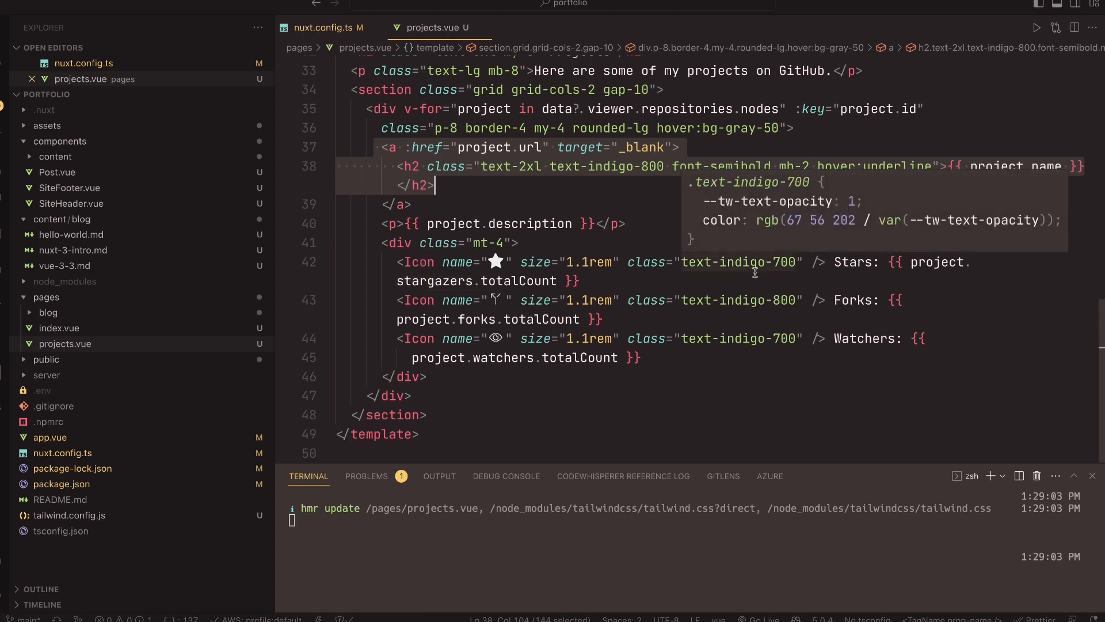
pyautogui.moveTo(706, 248)
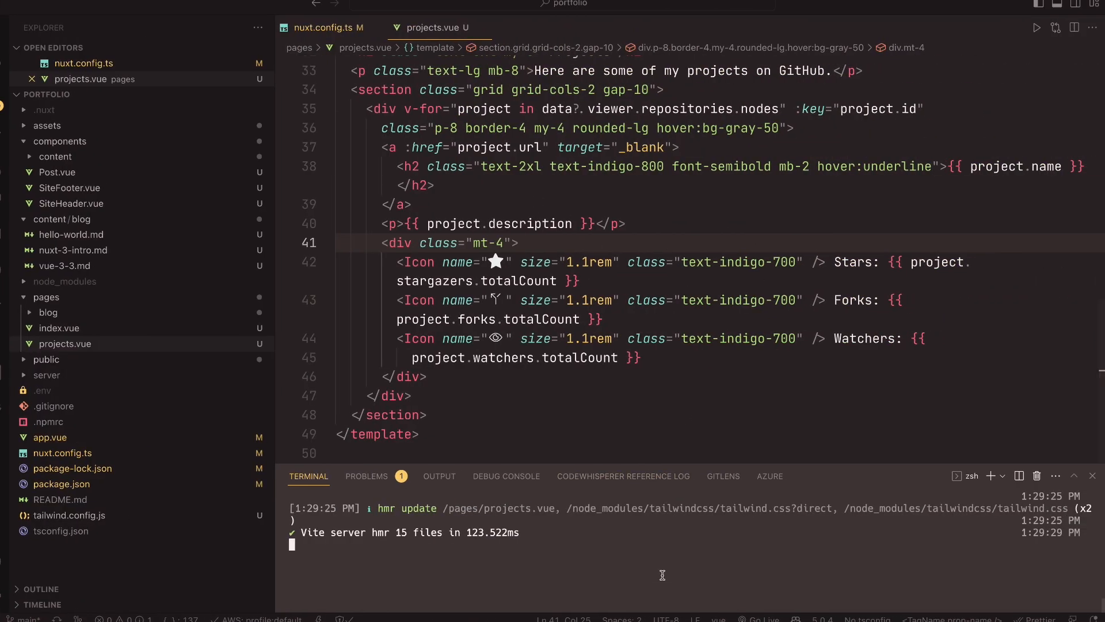
pyautogui.press('ctrl+c')
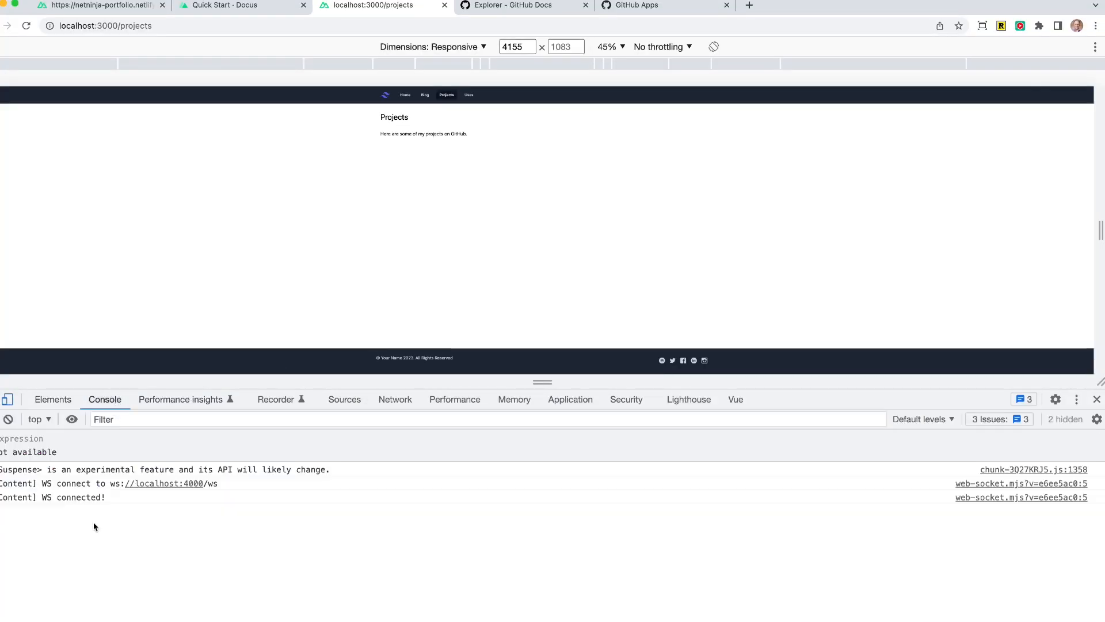
pyautogui.click(395, 400)
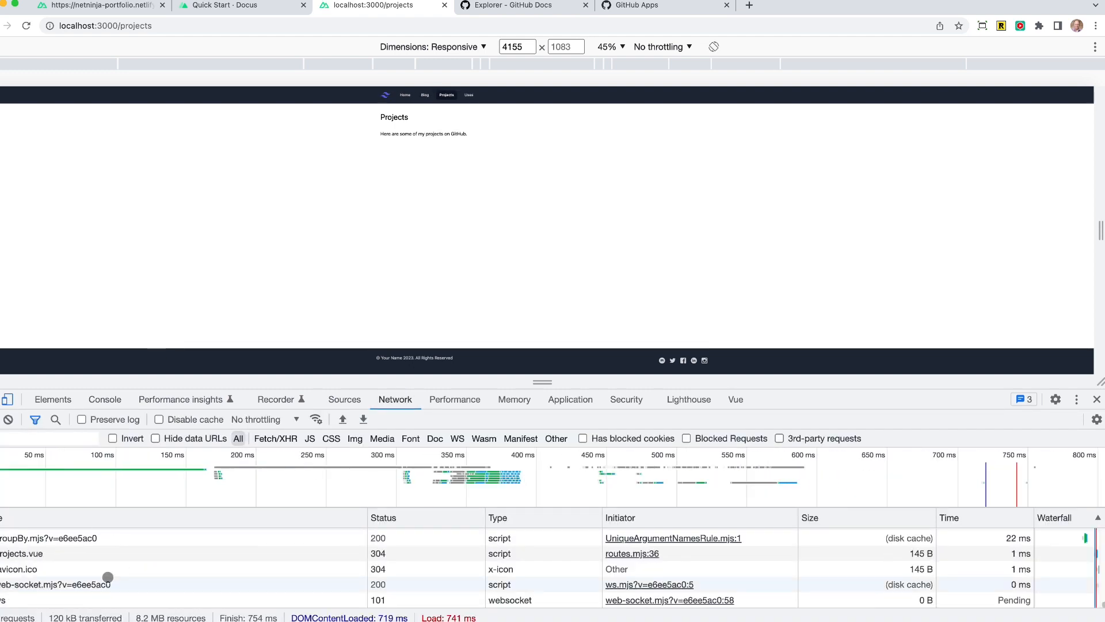
pyautogui.scroll(-3)
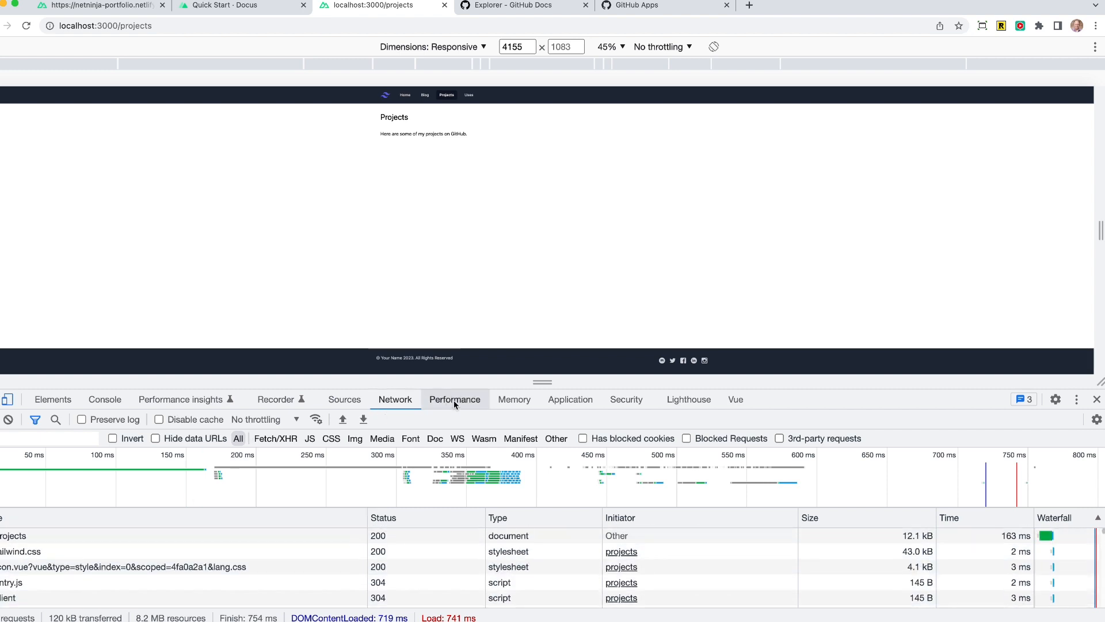
pyautogui.click(569, 400)
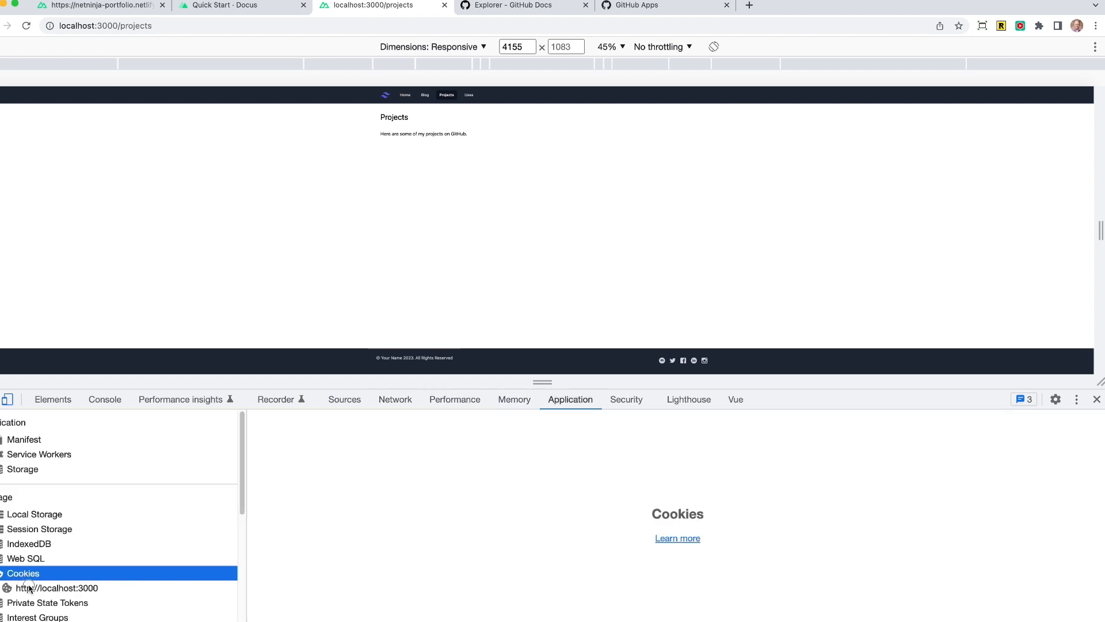
pyautogui.click(56, 587)
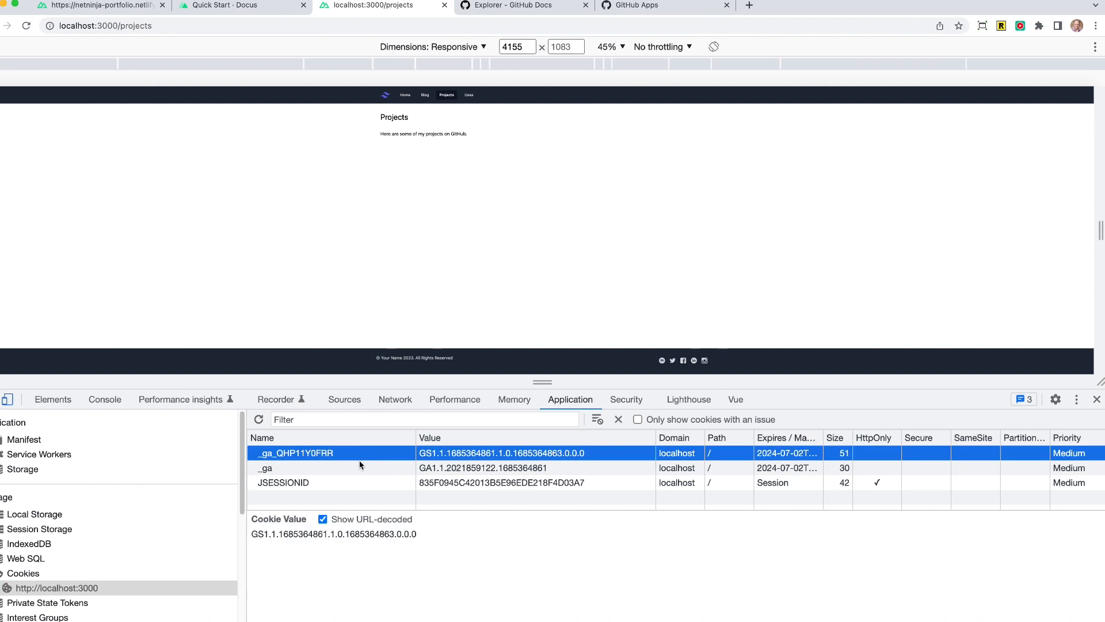
pyautogui.moveTo(345, 452)
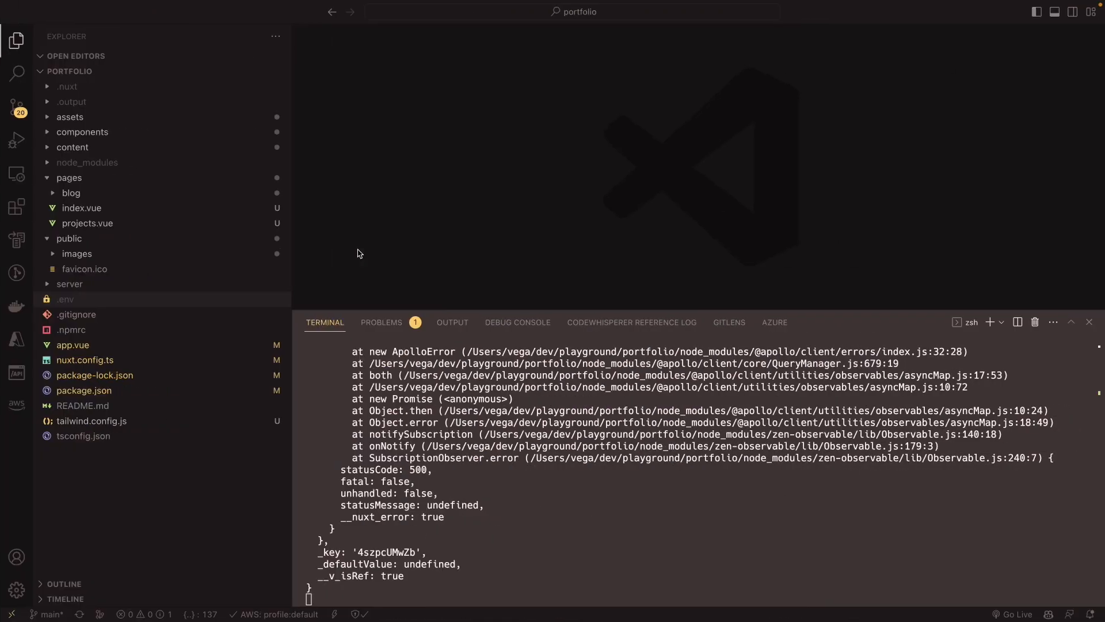
pyautogui.moveTo(68, 239)
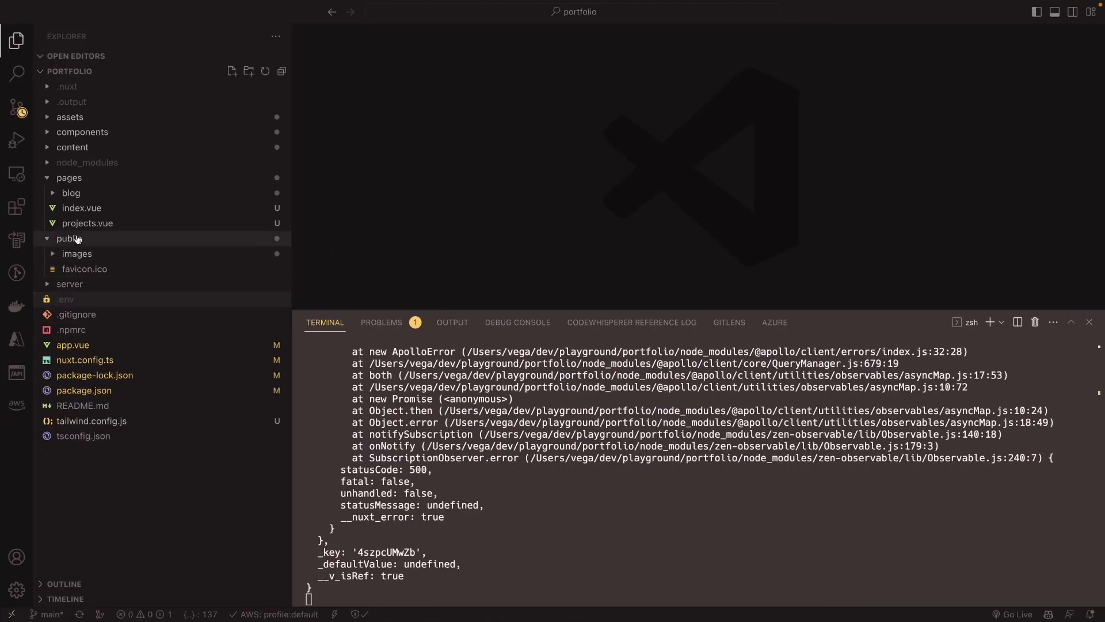
# Step: Show projects.vue with its useAsyncQuery destructuring and the data/error console.log lines
pyautogui.click(86, 222)
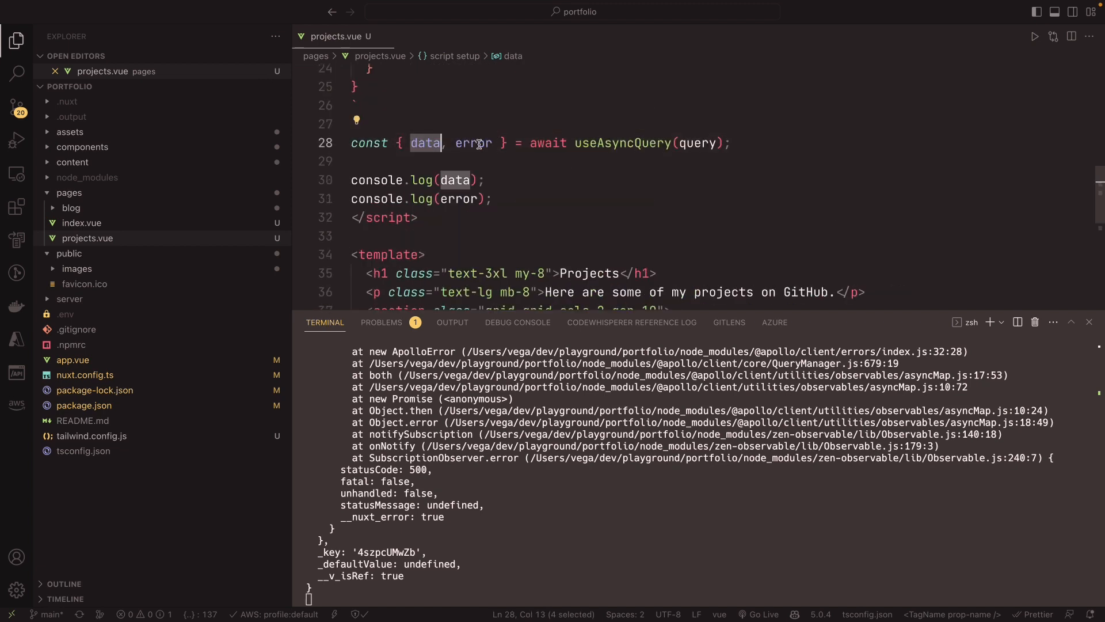
pyautogui.moveTo(473, 143)
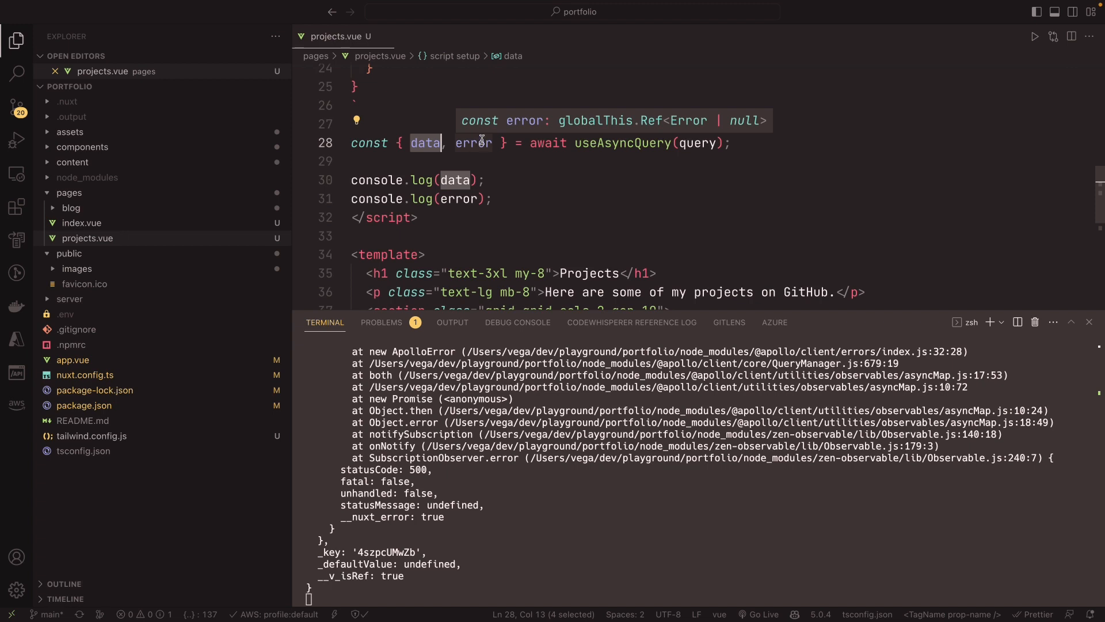
pyautogui.moveTo(525, 185)
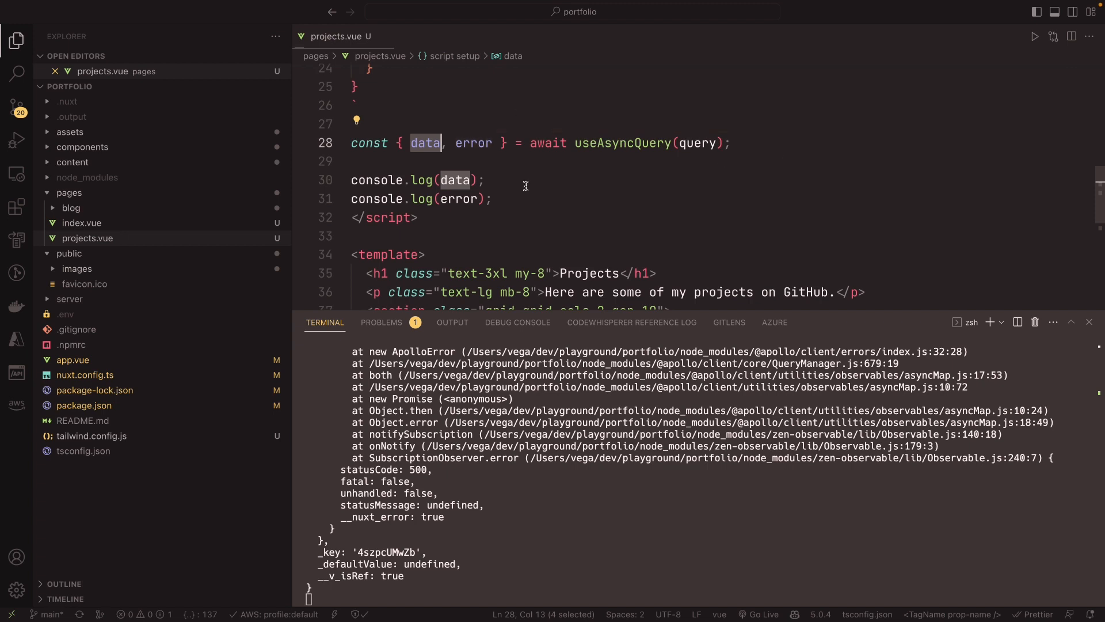
pyautogui.click(493, 198)
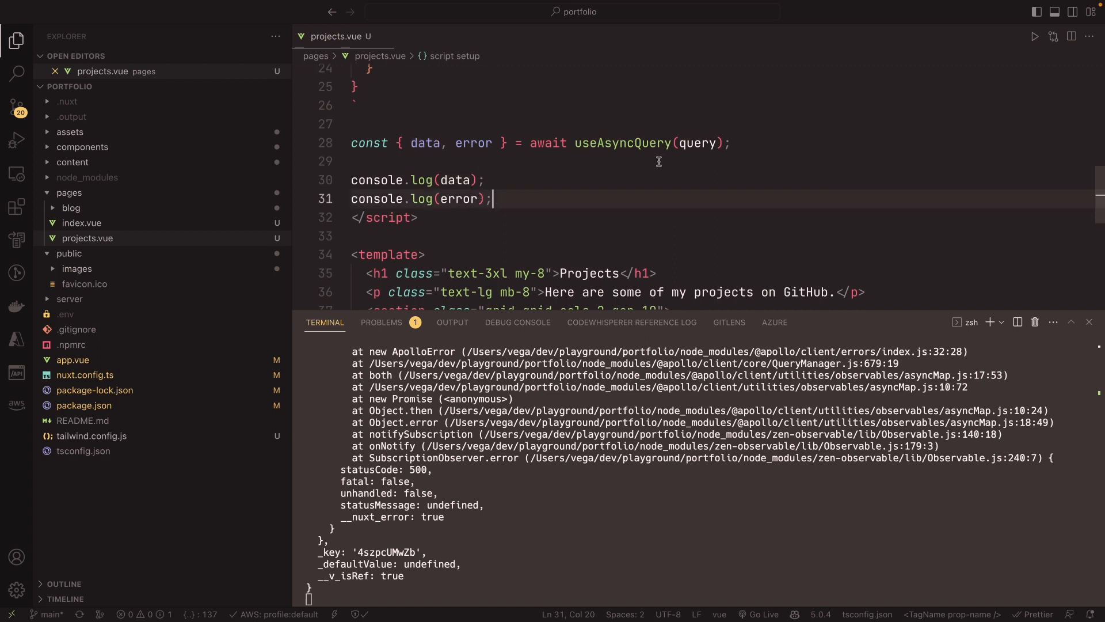
pyautogui.moveTo(543, 490)
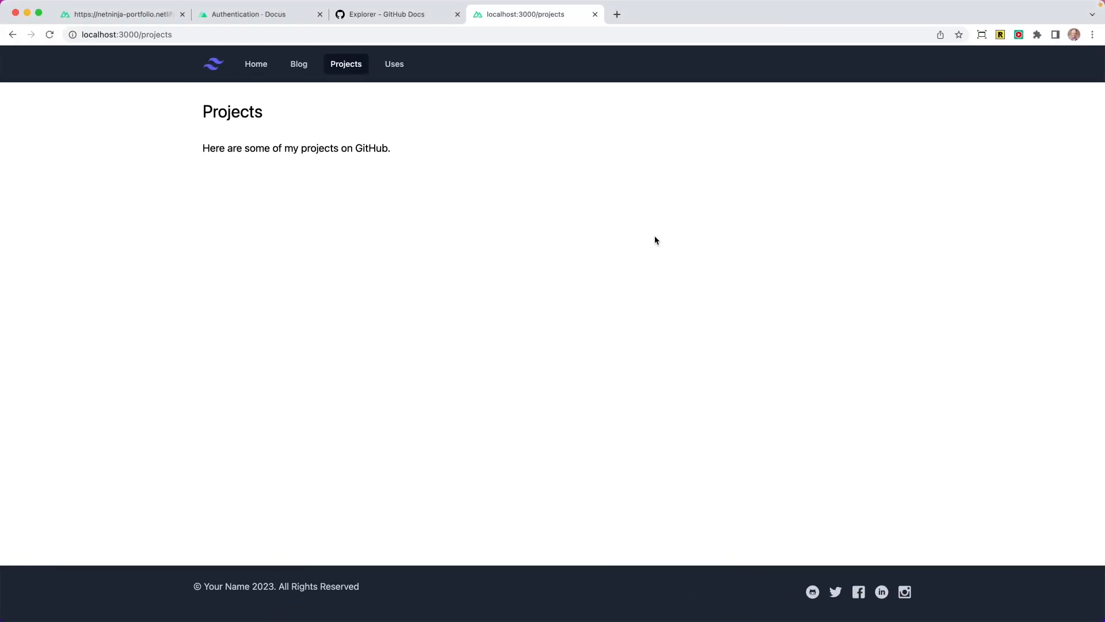
# Step: Switch to the Nuxt Apollo Authentication docs at the Auth Hook plugins/apollo.ts example
pyautogui.click(248, 13)
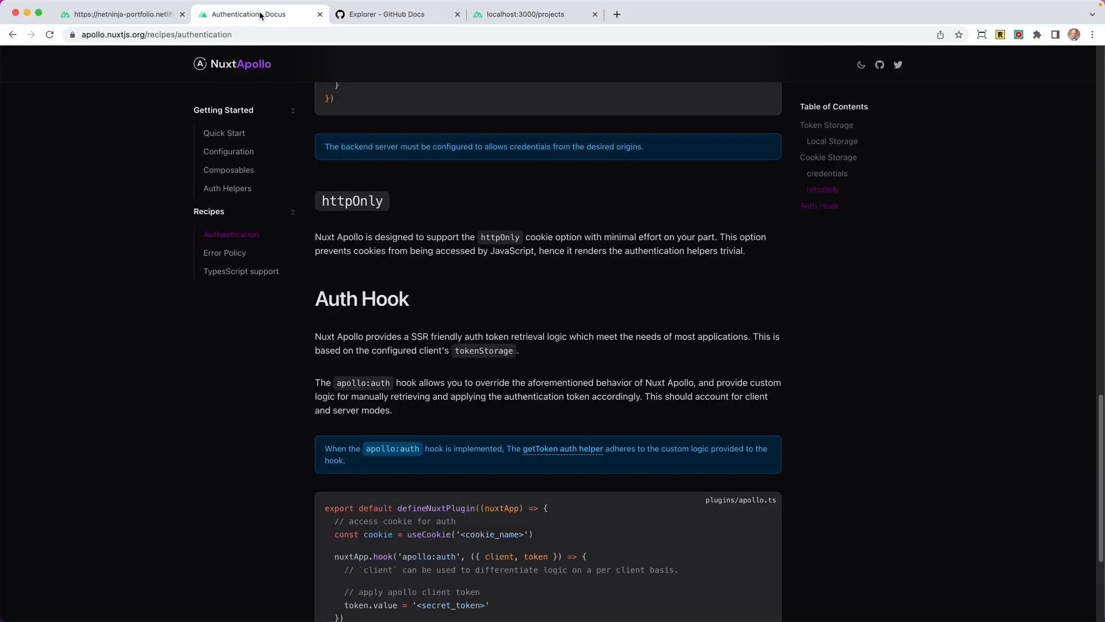
pyautogui.moveTo(376, 84)
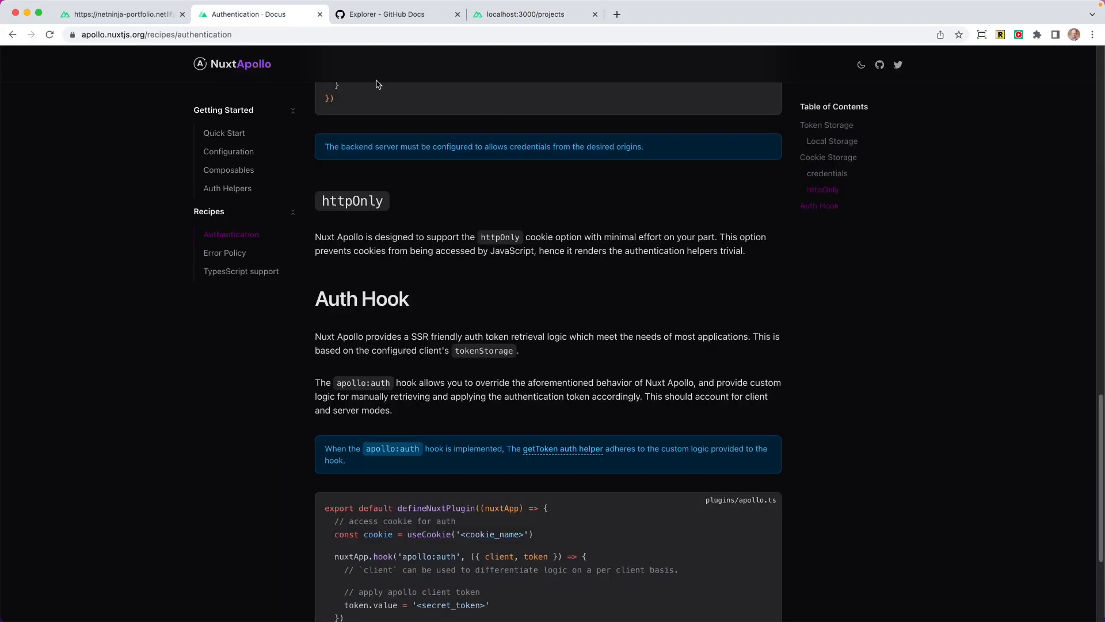
pyautogui.moveTo(482, 441)
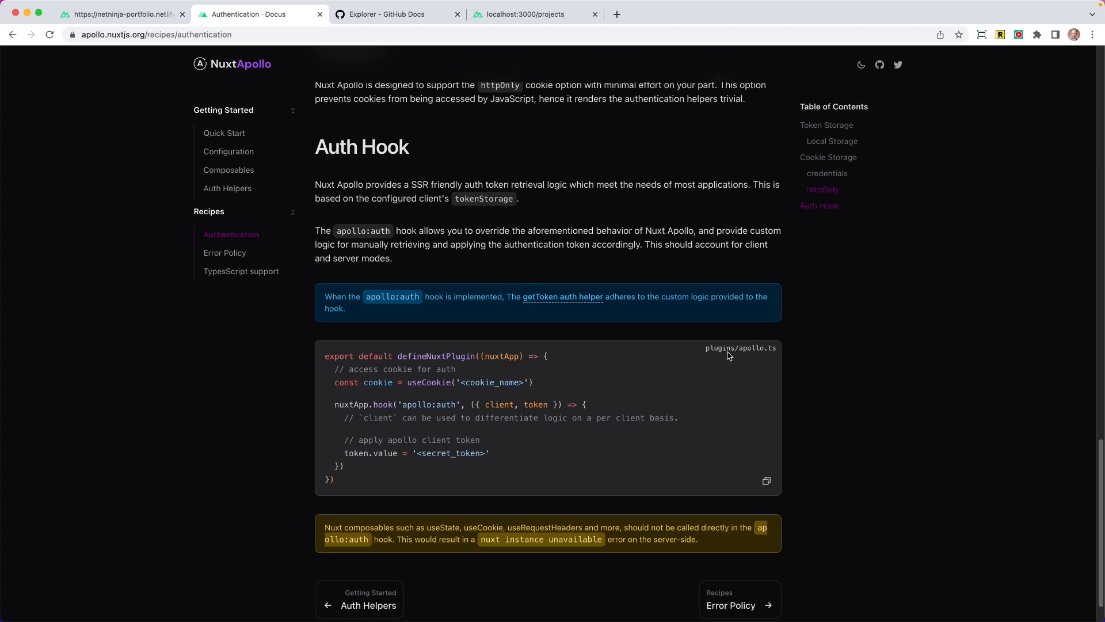
pyautogui.moveTo(724, 352)
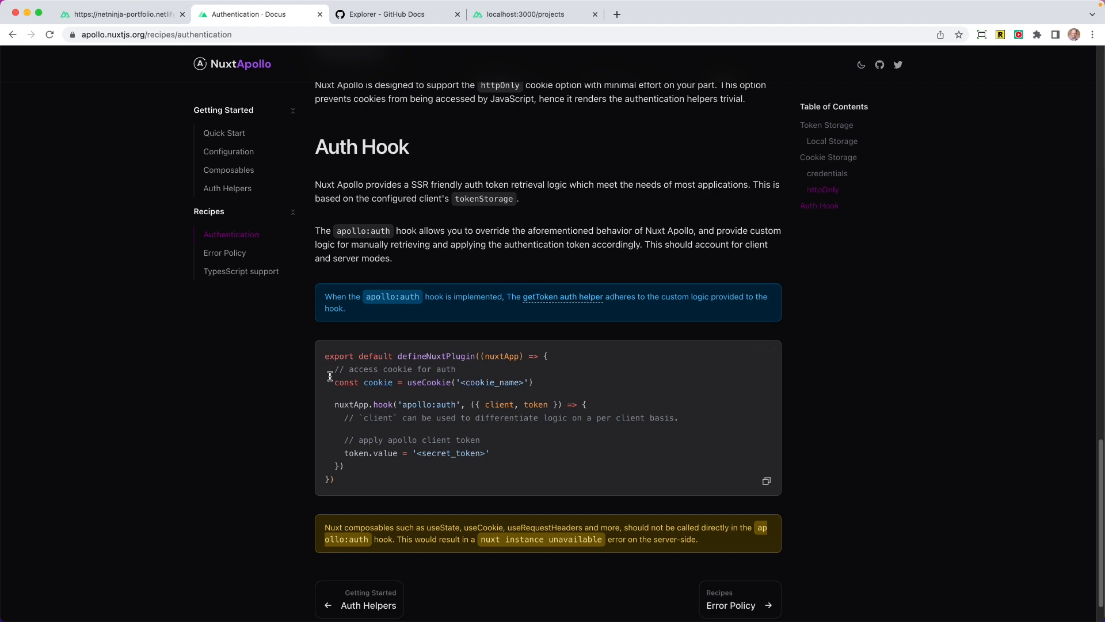
pyautogui.moveTo(397, 371)
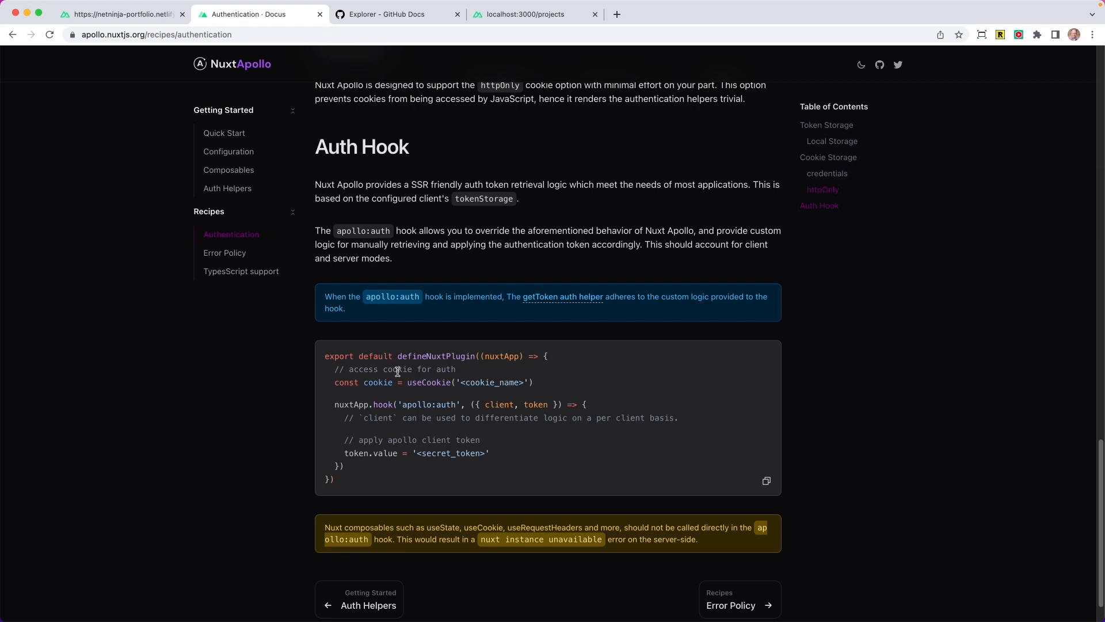
pyautogui.moveTo(449, 368)
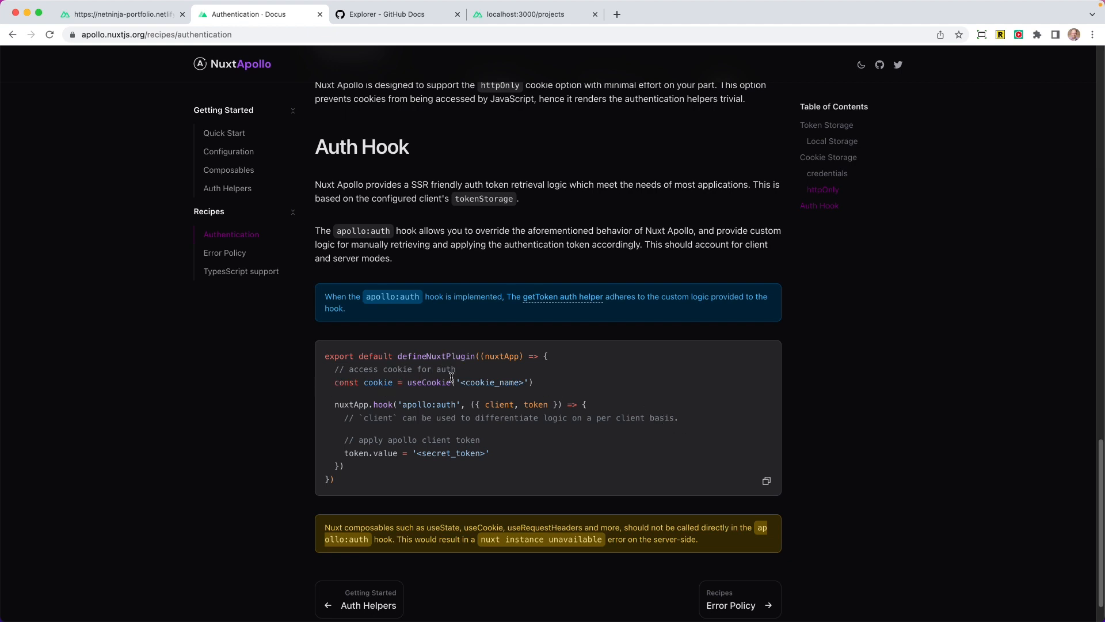
pyautogui.moveTo(459, 425)
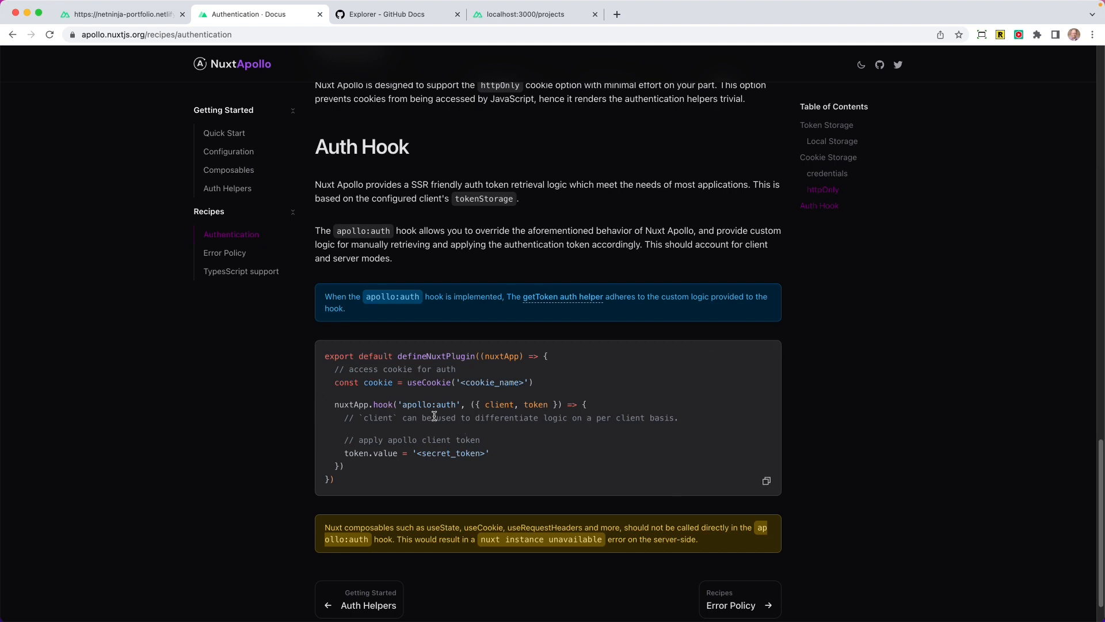
pyautogui.moveTo(548, 407)
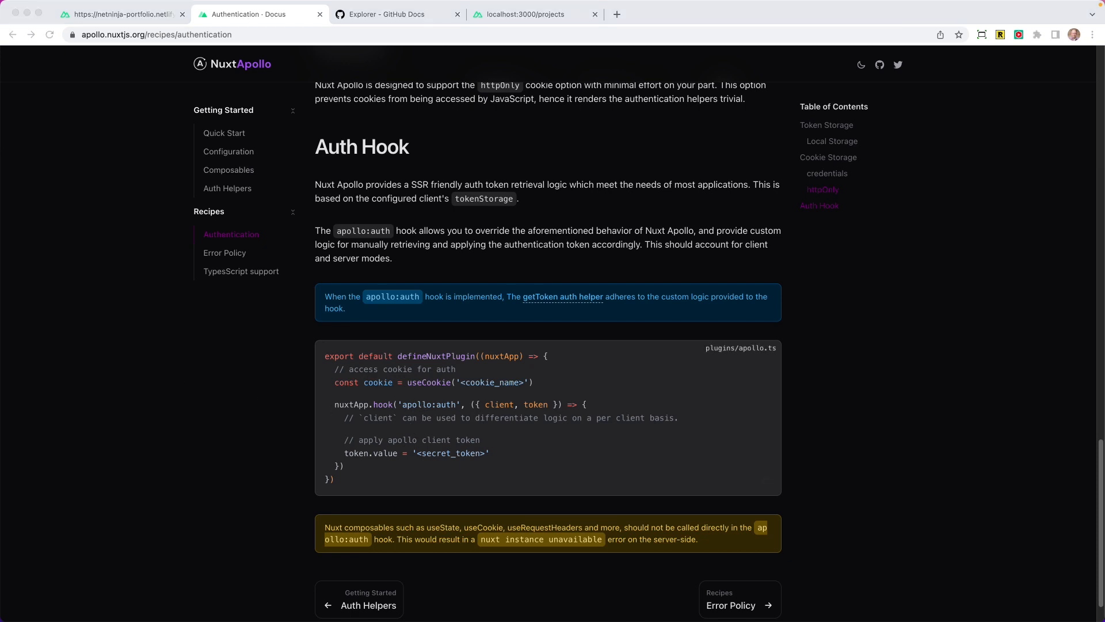
pyautogui.moveTo(518, 174)
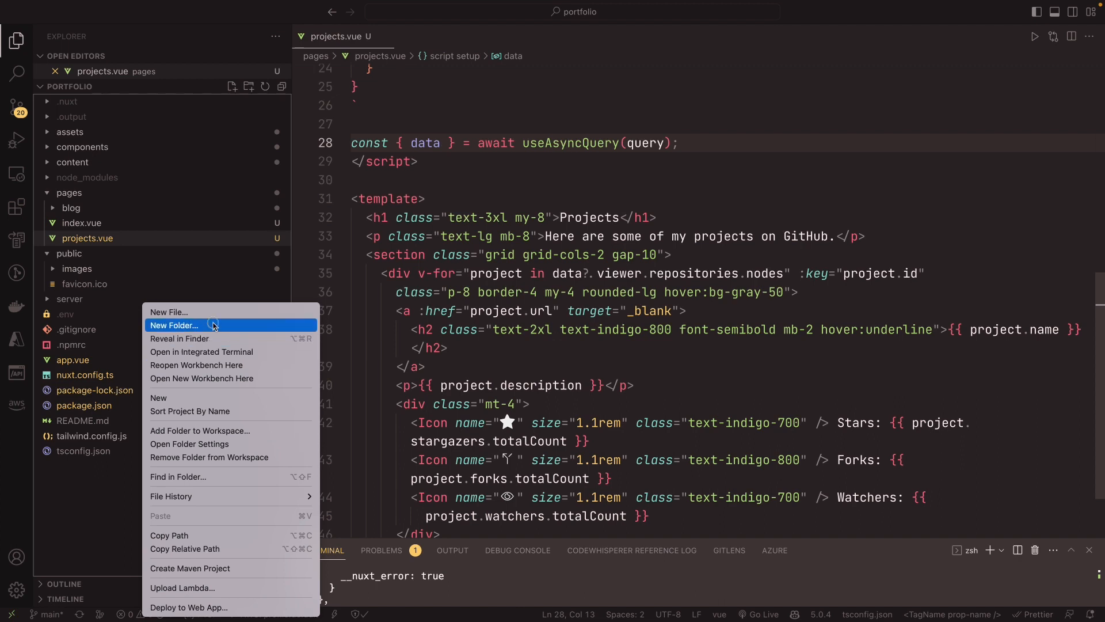
# Step: Create plugins/apollo.js exporting defineNuxtPlugin with a nuxtApp callback
pyautogui.click(174, 324)
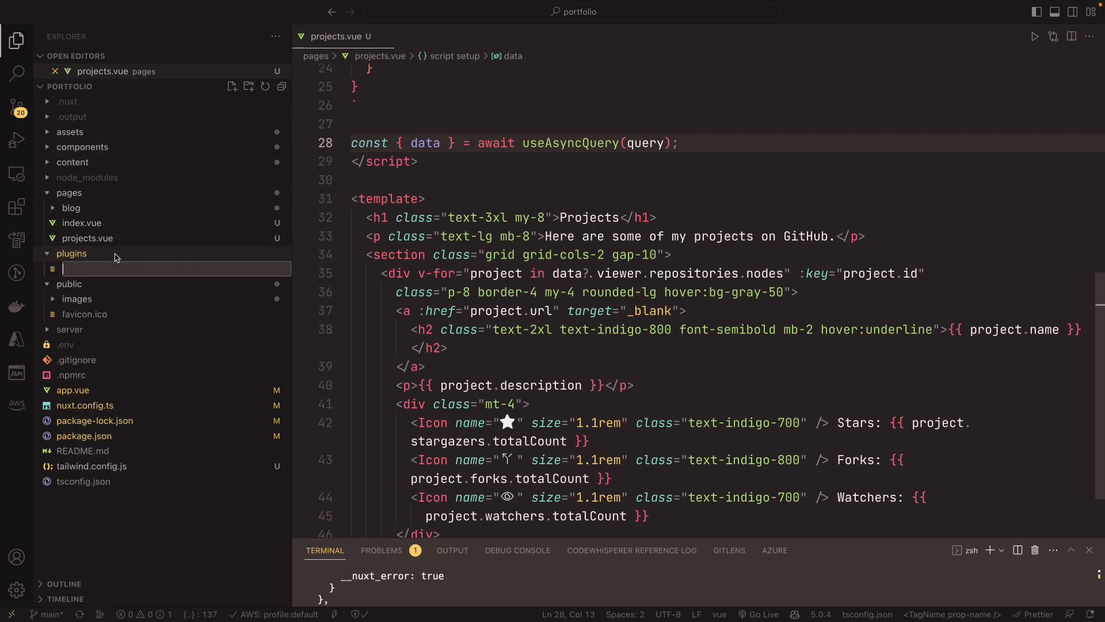
pyautogui.write('apollo.js')
pyautogui.write('export default')
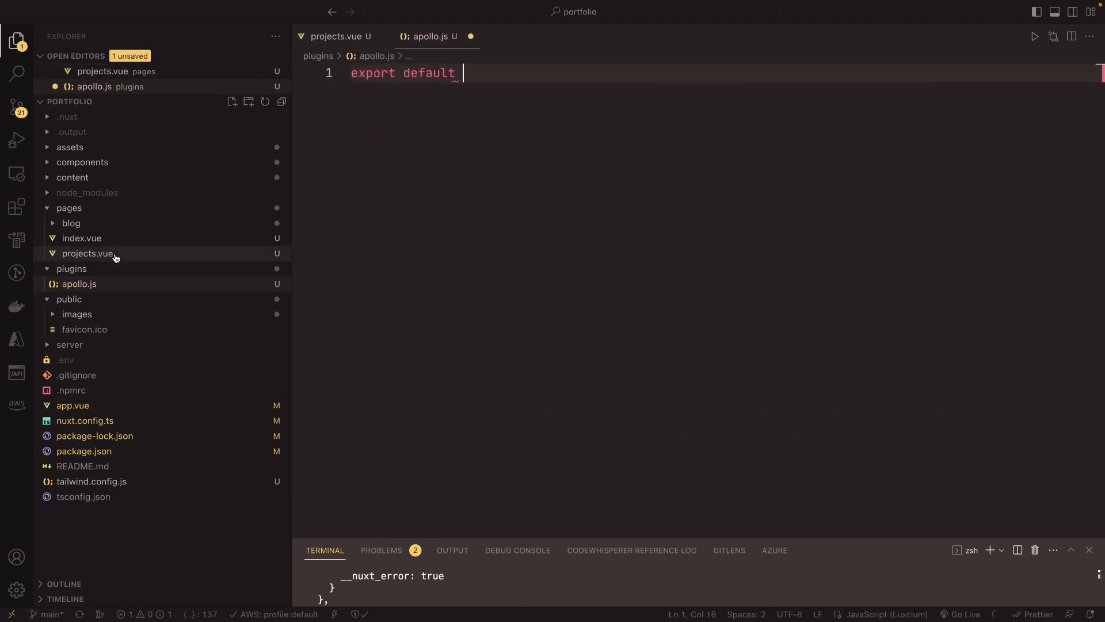
pyautogui.write('defineNu')
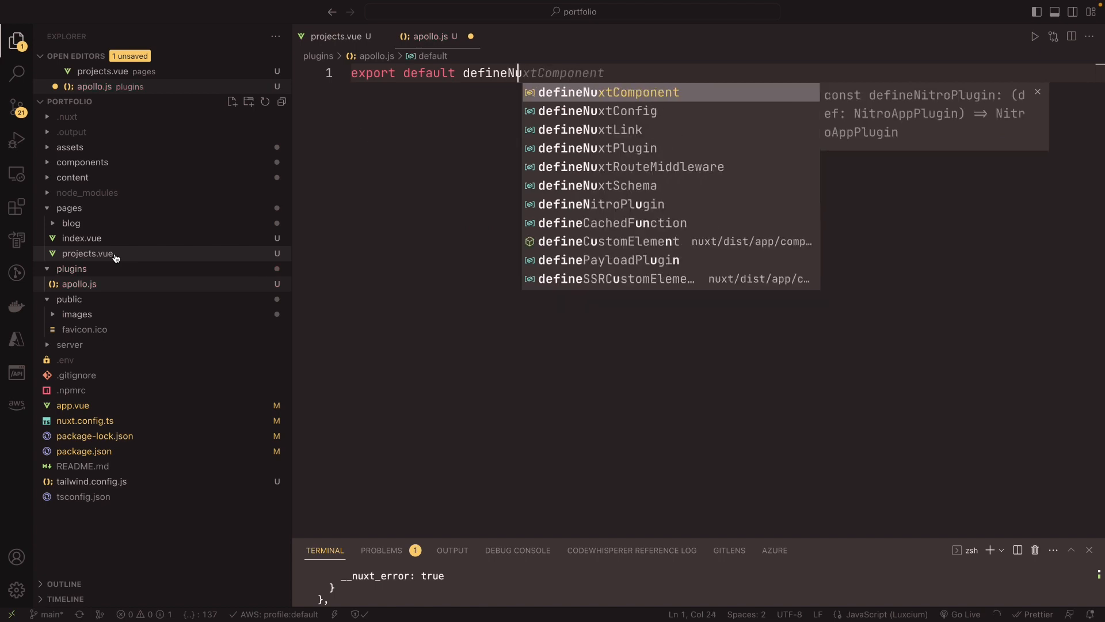
pyautogui.click(588, 129)
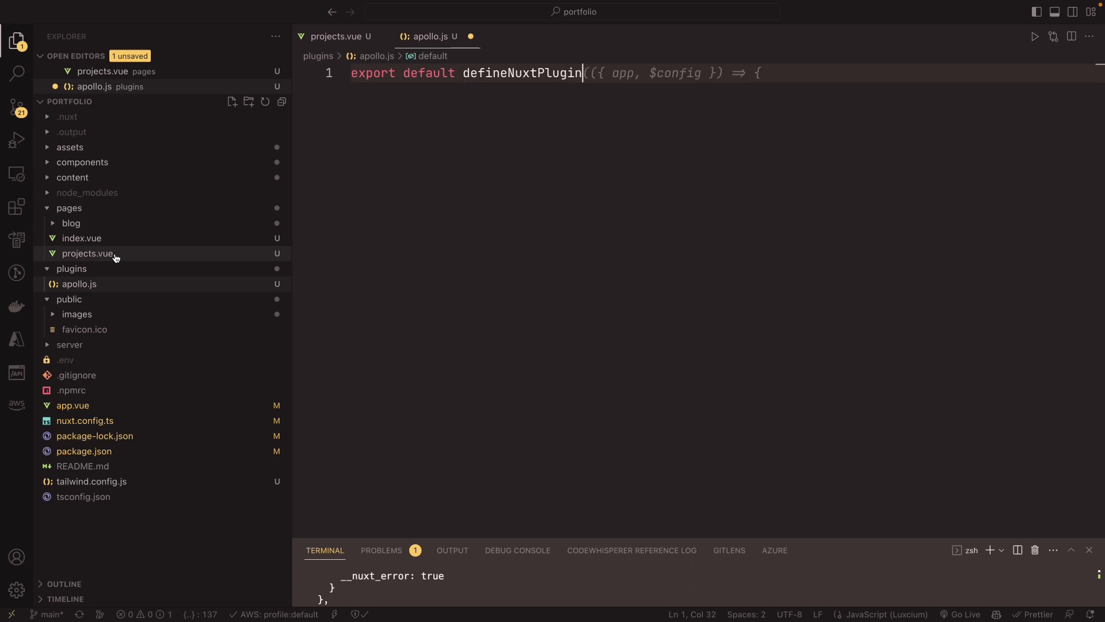
pyautogui.write('nuxtApp) => {')
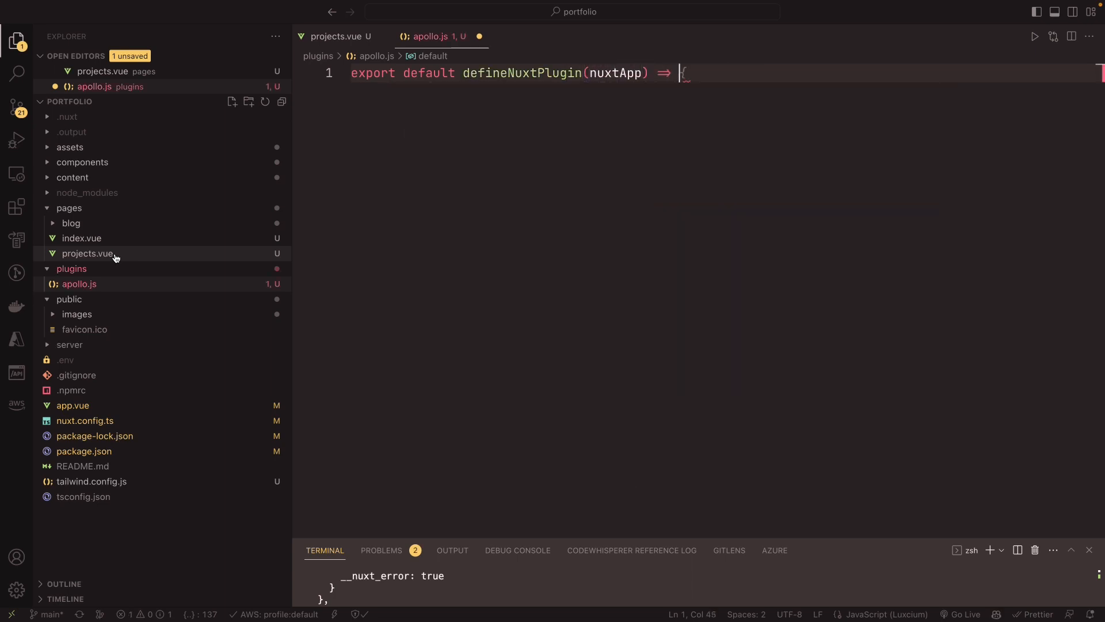
pyautogui.press('Enter')
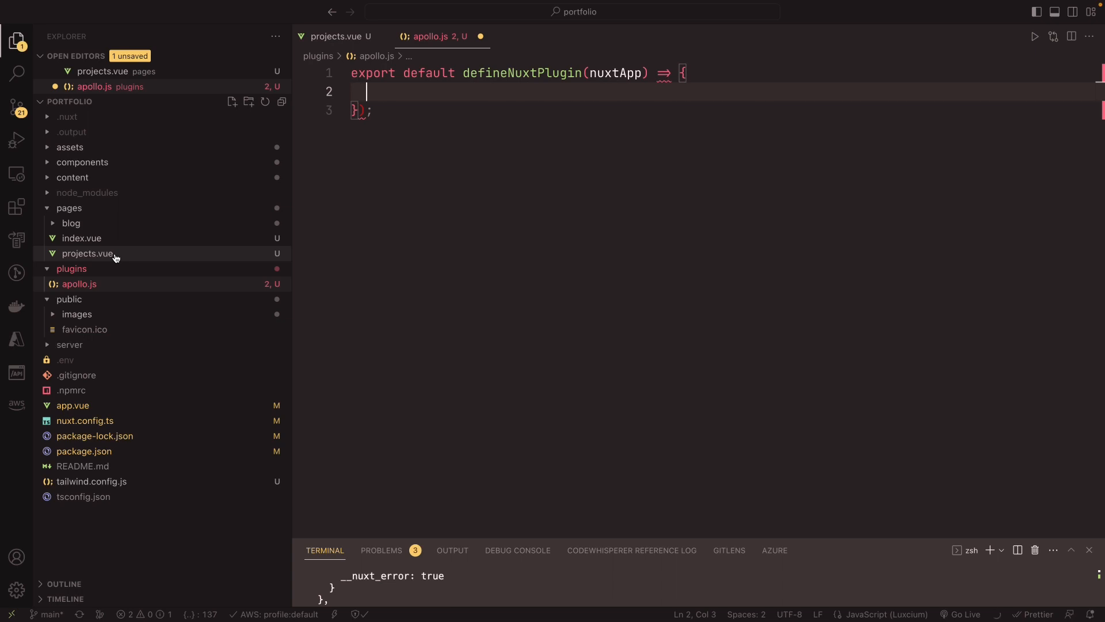
# Step: Destructure githubToken from useRuntimeConfig() inside the plugin body
pyautogui.write('const {}')
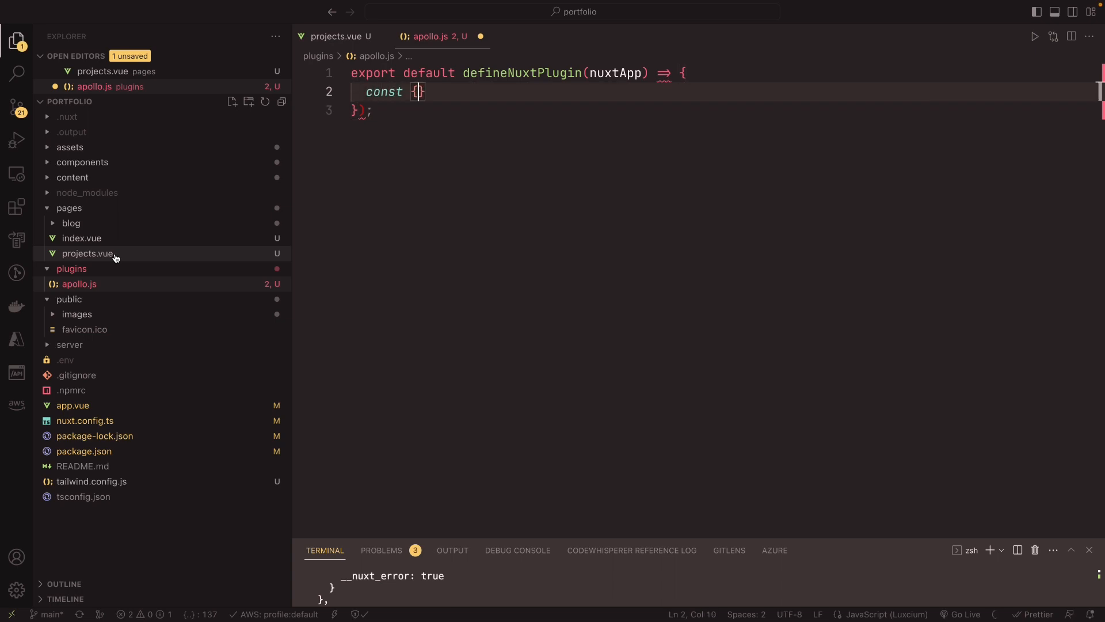
pyautogui.write('github')
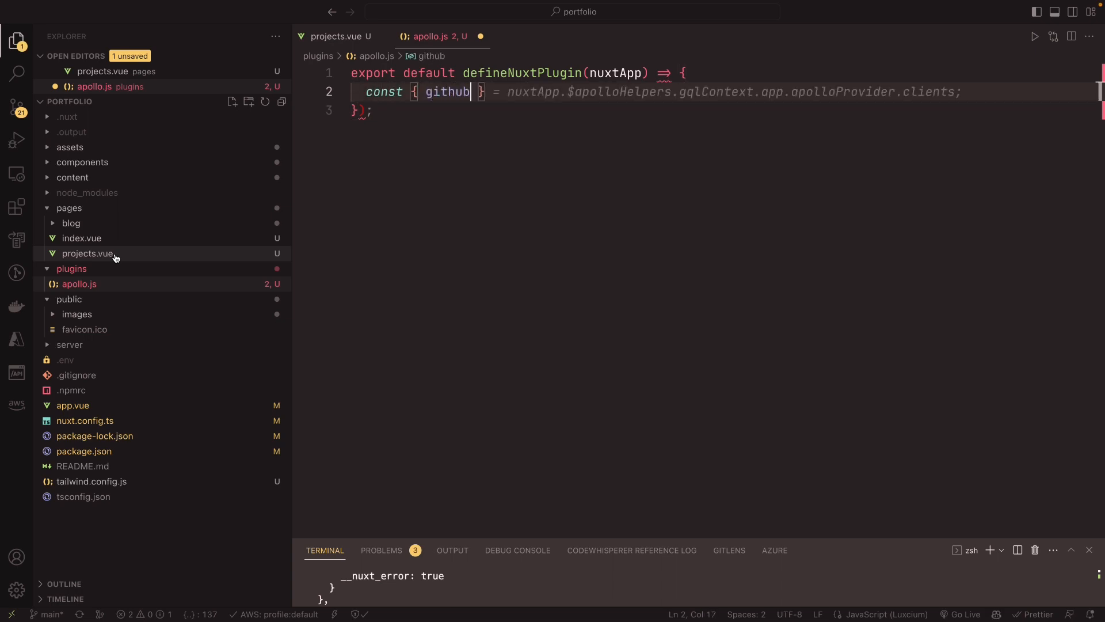
pyautogui.write('Token')
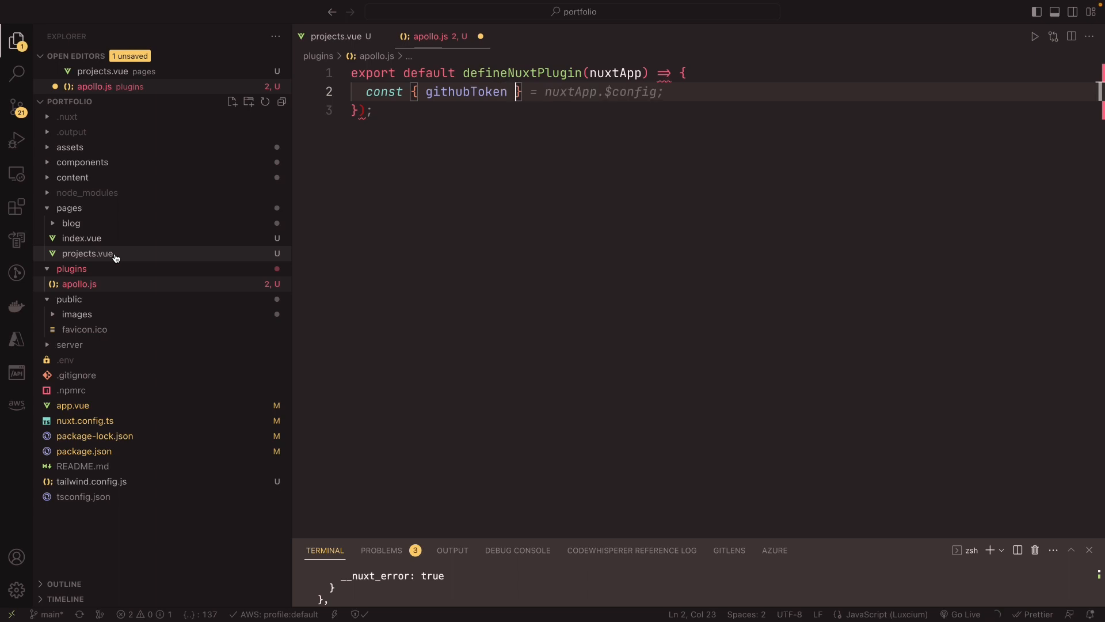
pyautogui.write('useR')
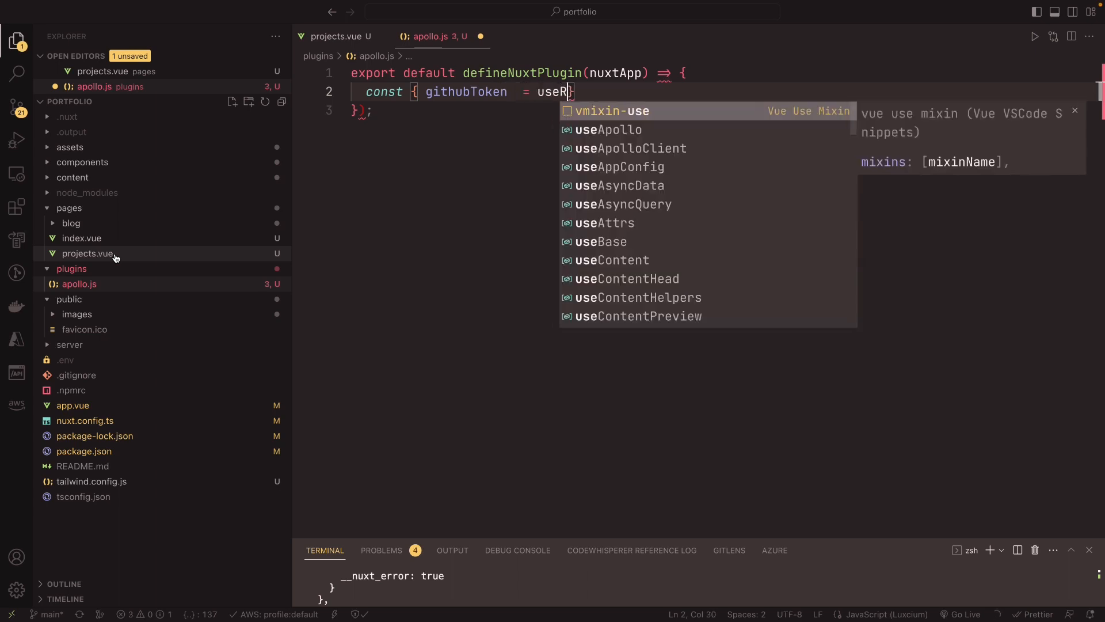
pyautogui.write('useRuntimeConfig():')
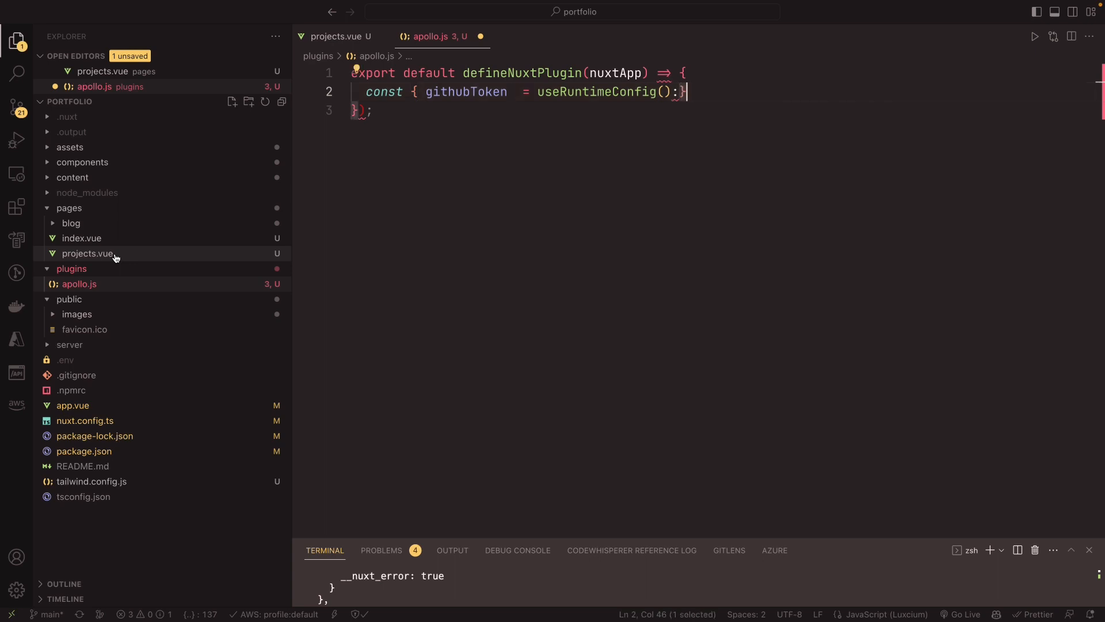
pyautogui.write("} = nuxtApp.$config;'")
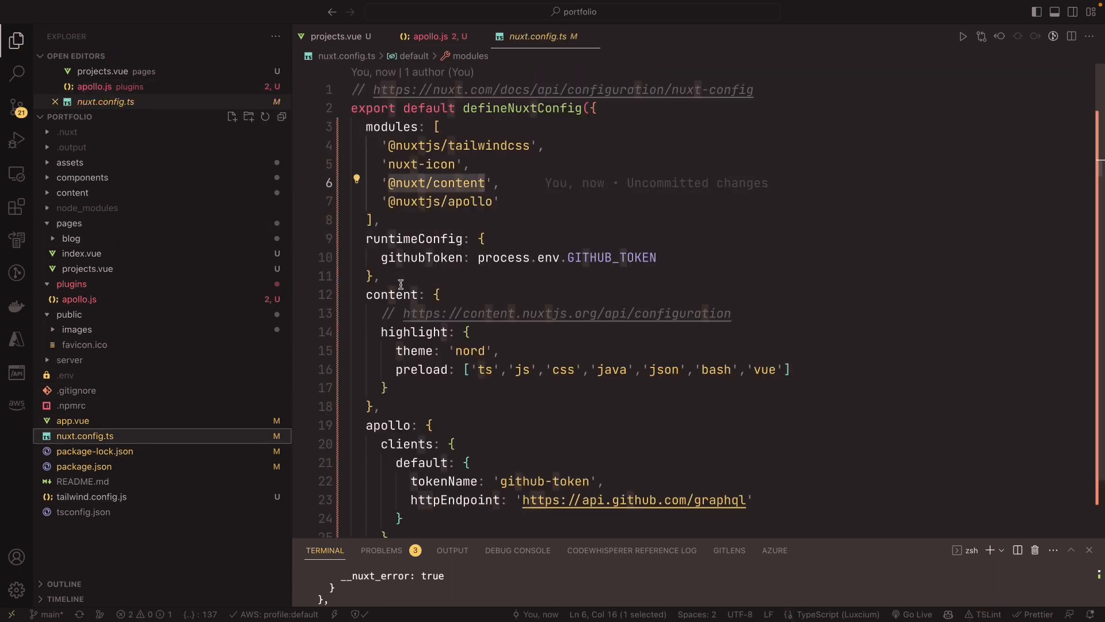
pyautogui.moveTo(421, 257)
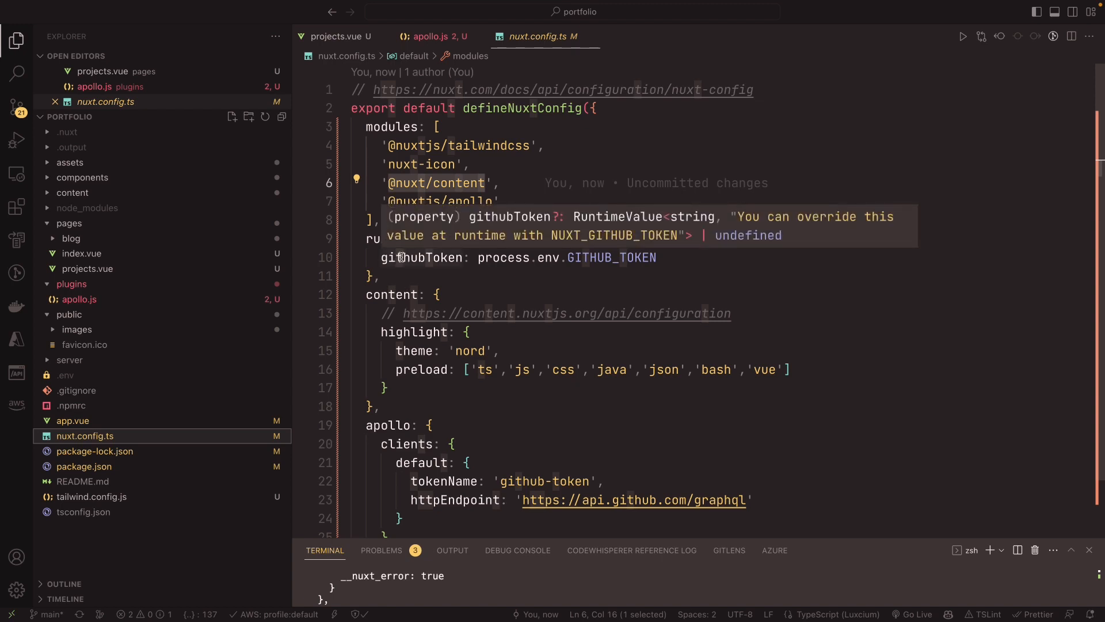
pyautogui.moveTo(607, 238)
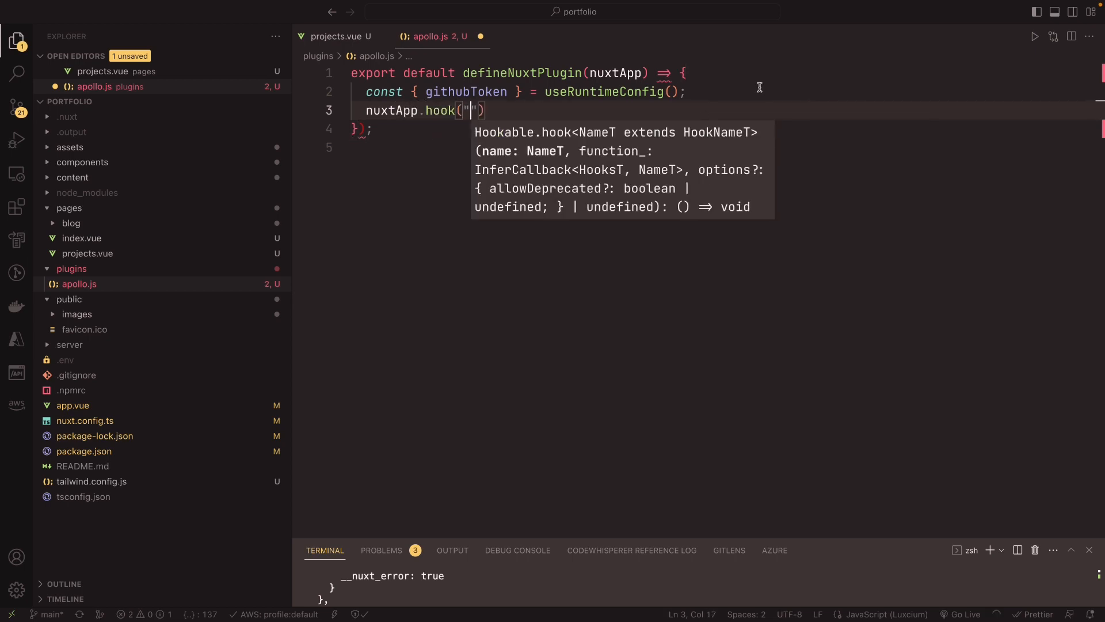
# Step: Add nuxtApp.hook("apollo:auth", ({ client, token }) => { token.value = githubToken; }) via Copilot suggestions
pyautogui.write('apploo')
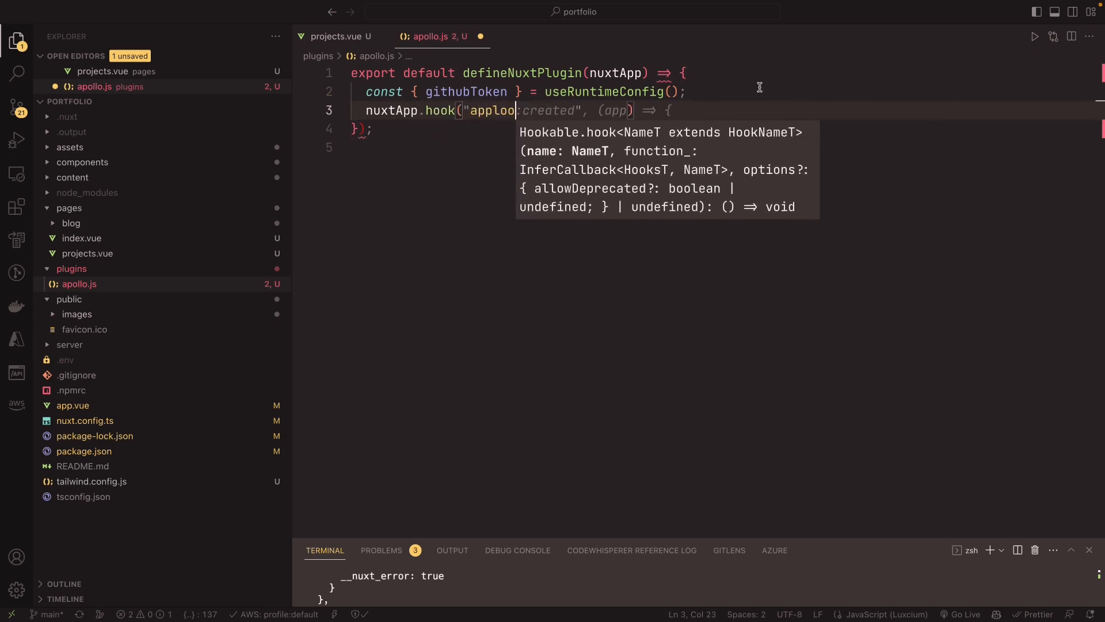
pyautogui.press('Backspace')
pyautogui.write('ollo:auth", ({')
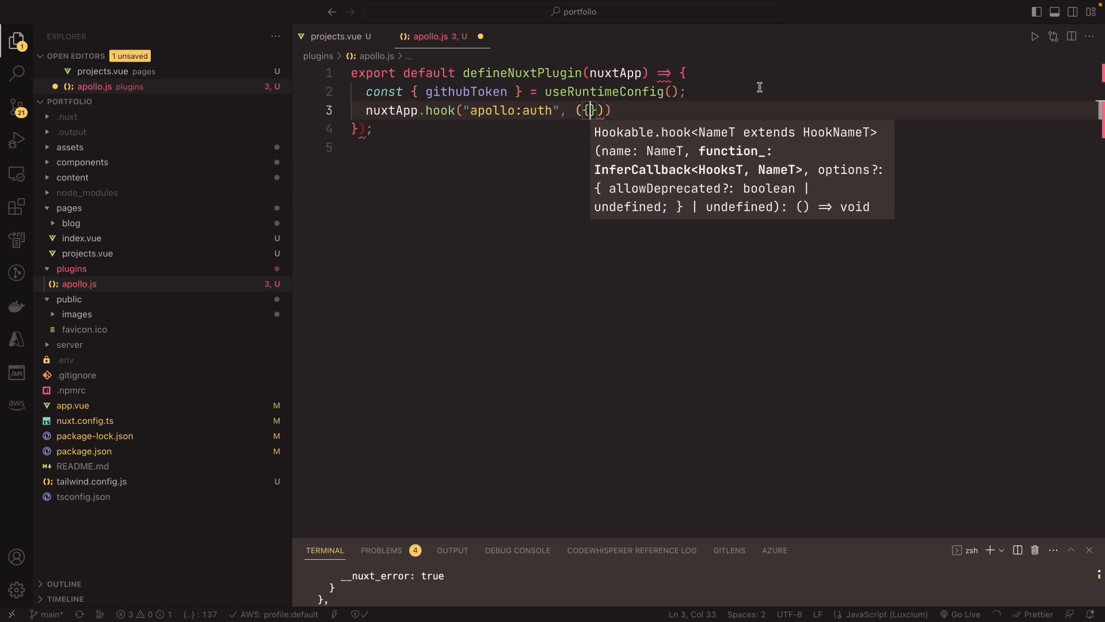
pyautogui.write('clei')
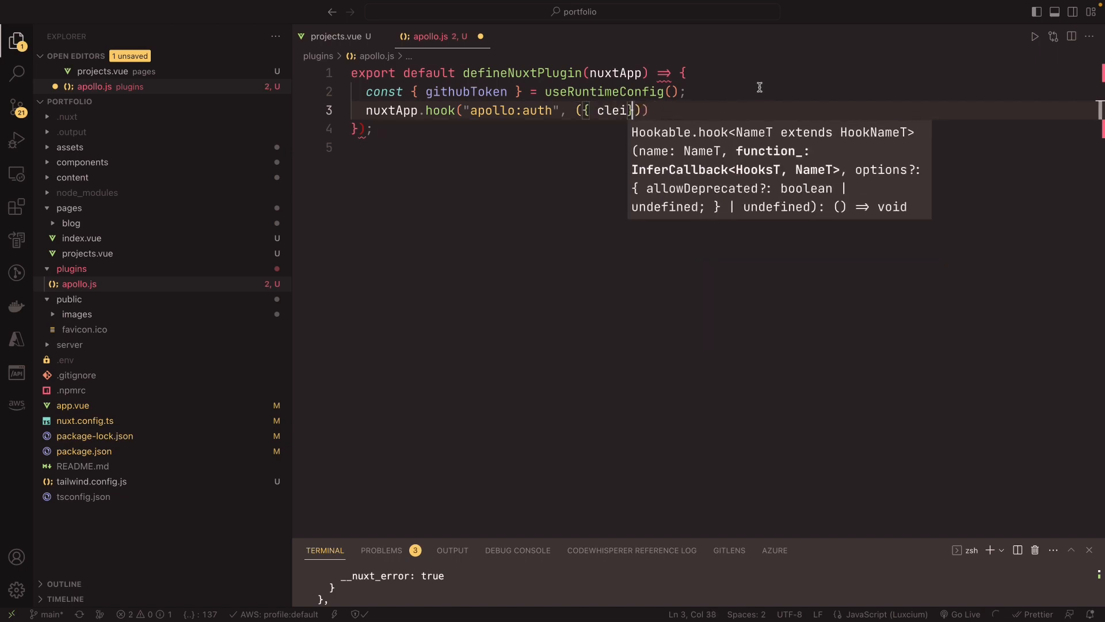
pyautogui.write('ent, token')
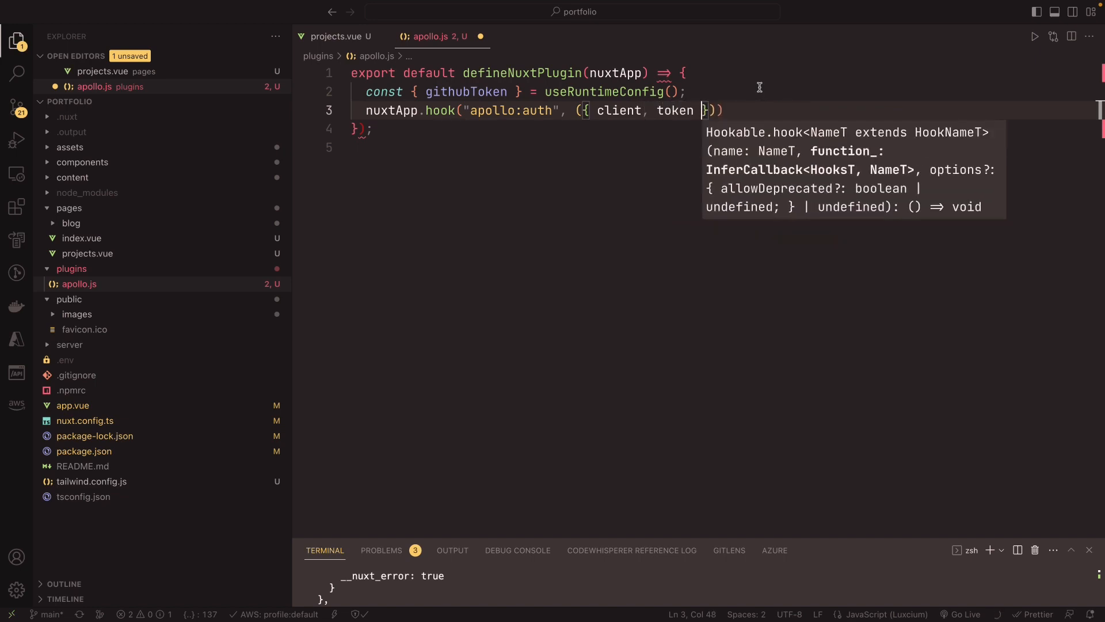
pyautogui.write('}) => {')
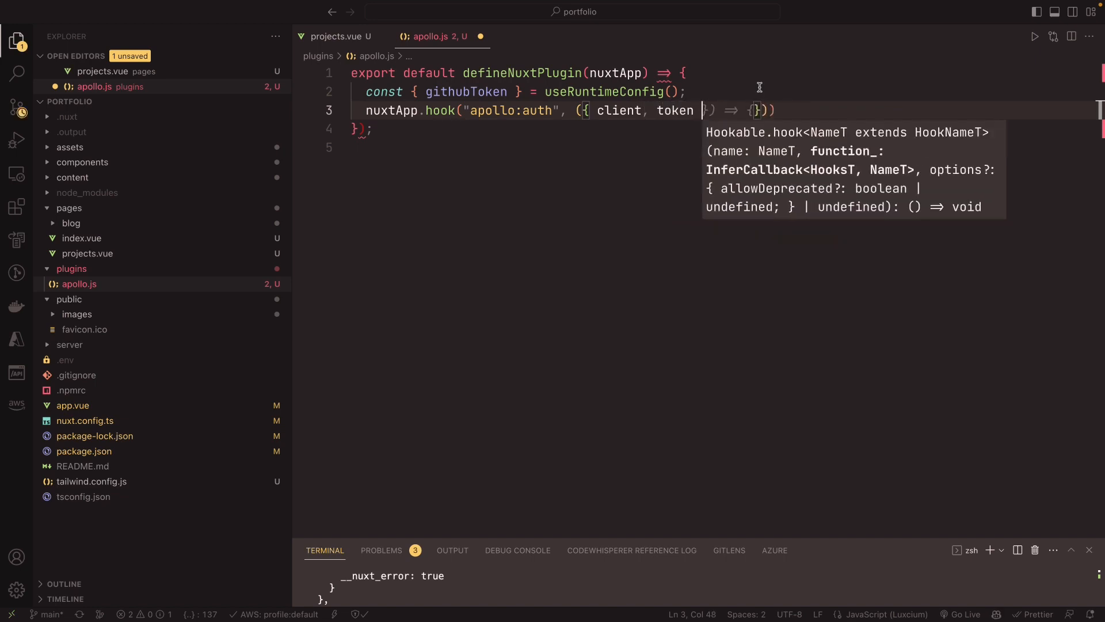
pyautogui.press('Enter')
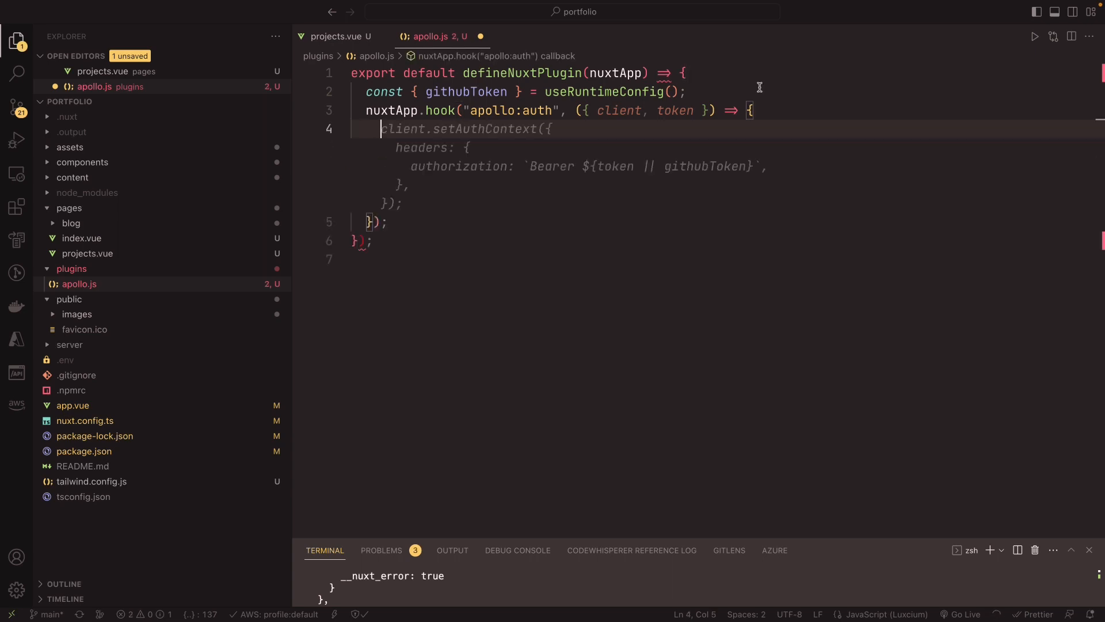
pyautogui.write('token.value =')
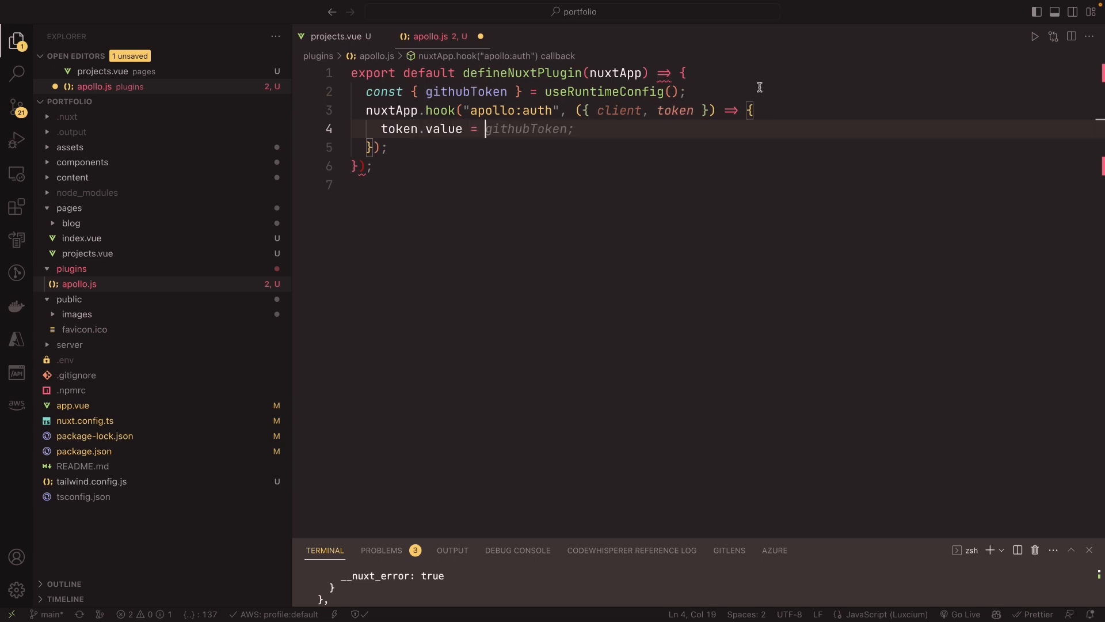
pyautogui.press('Tab')
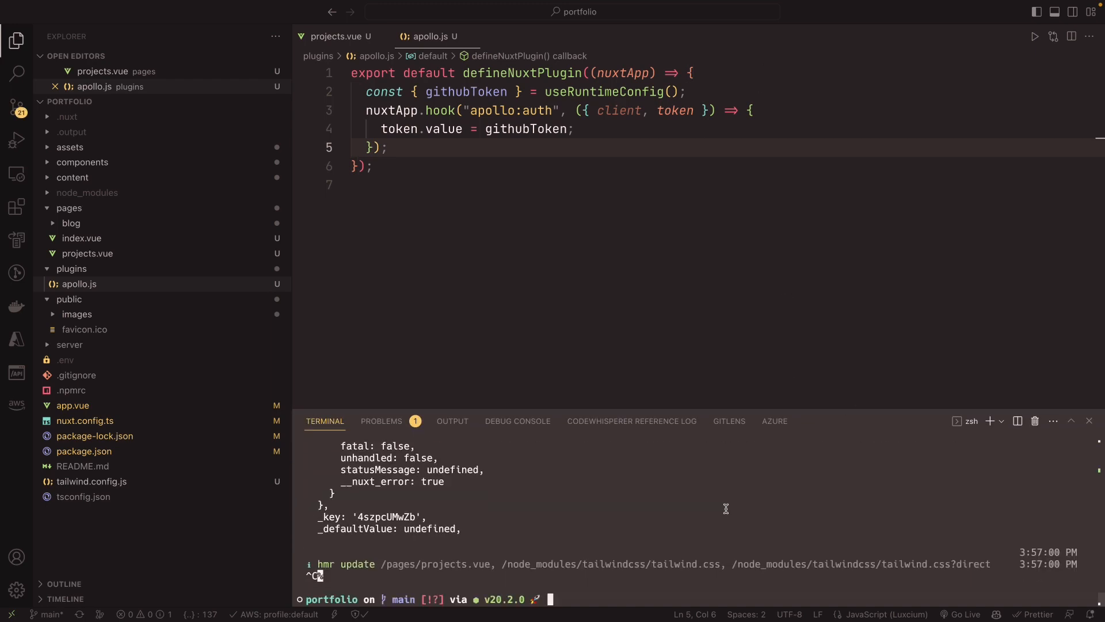
# Step: Run npm run dev in the terminal and view the local Projects page in Chrome
pyautogui.write('npm')
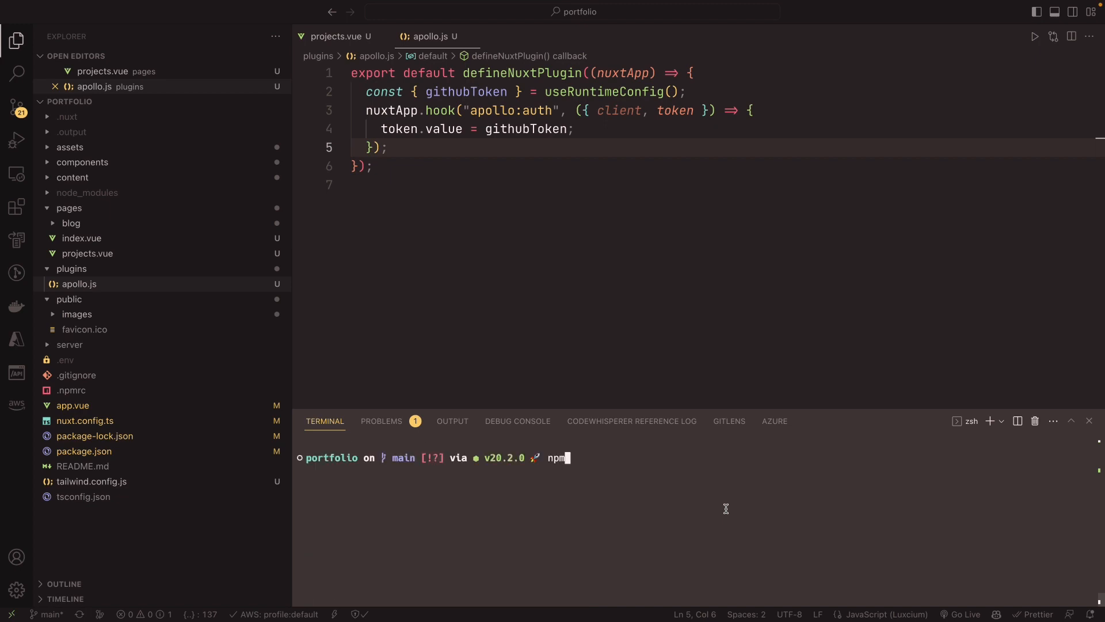
pyautogui.press('Enter')
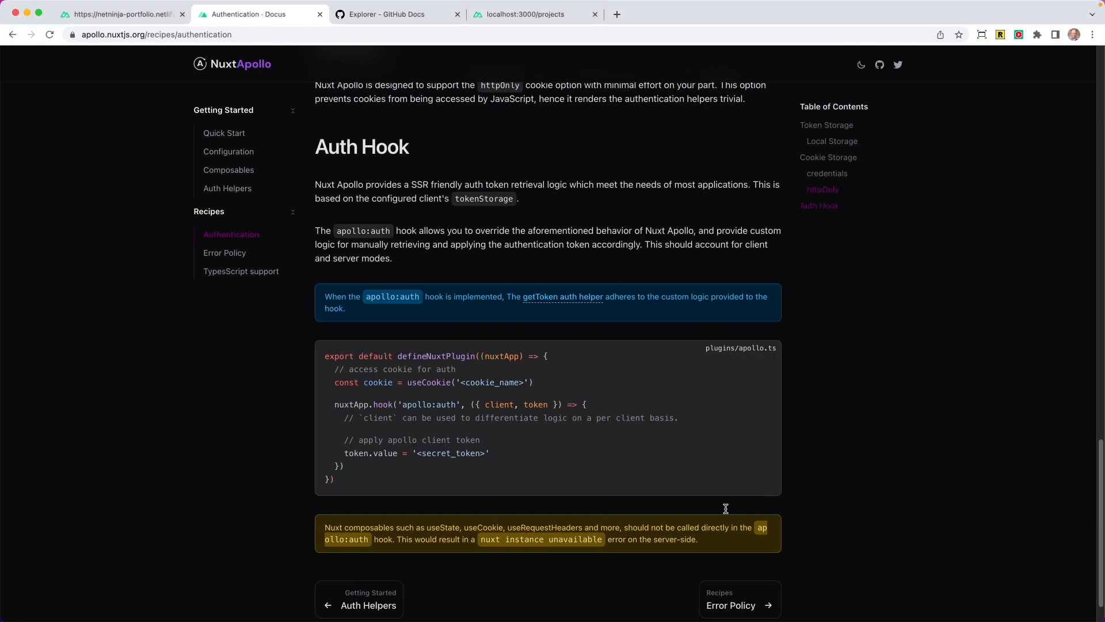
pyautogui.click(533, 14)
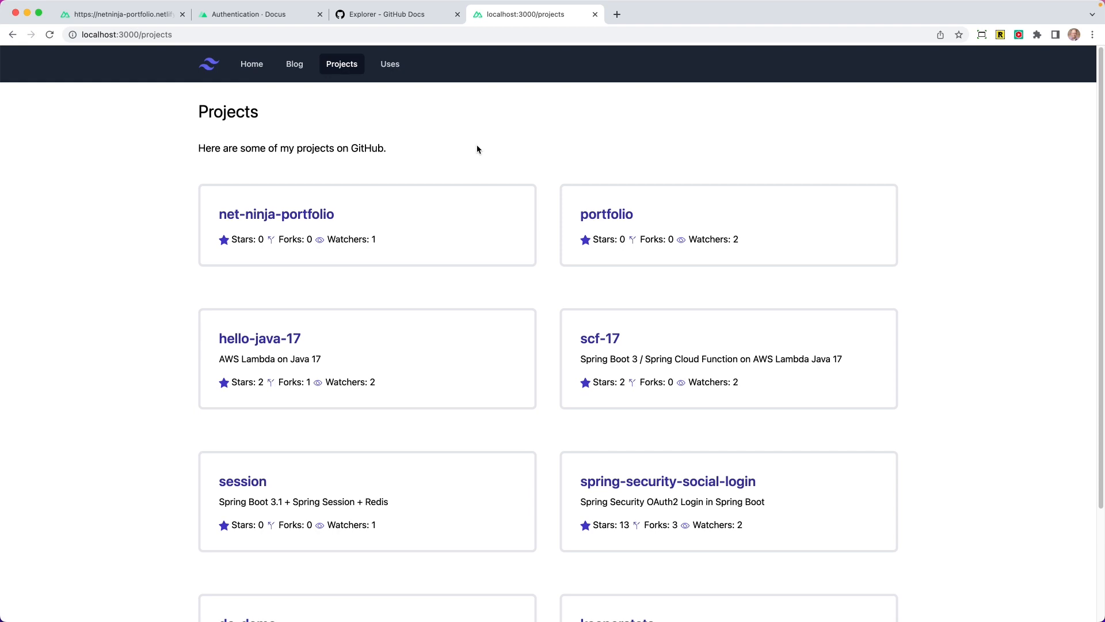
pyautogui.moveTo(482, 141)
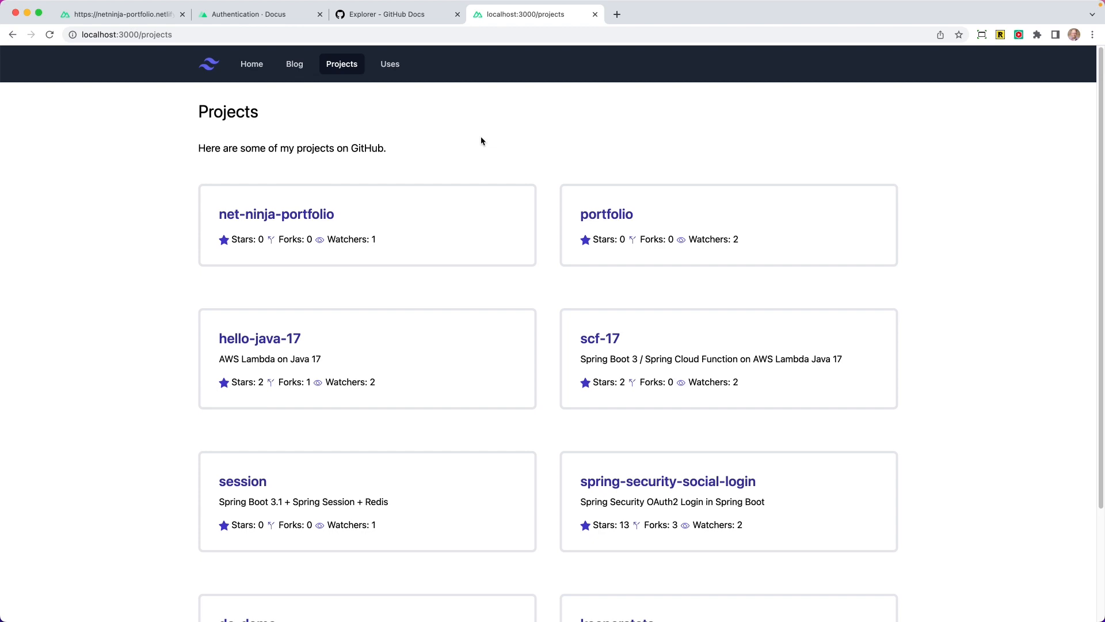
pyautogui.moveTo(488, 132)
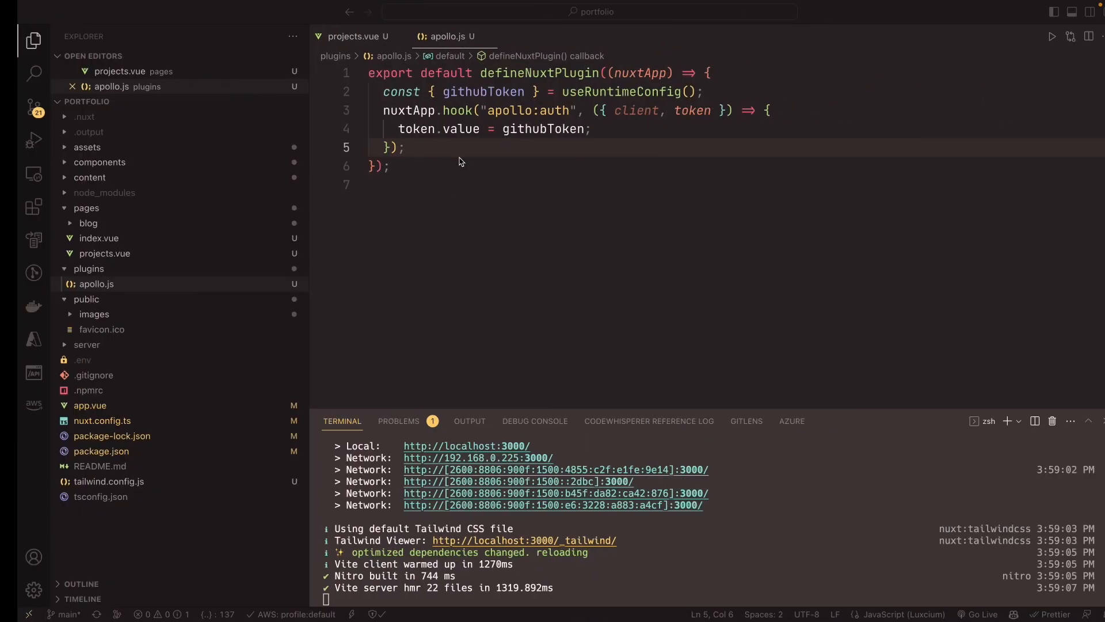
pyautogui.click(353, 36)
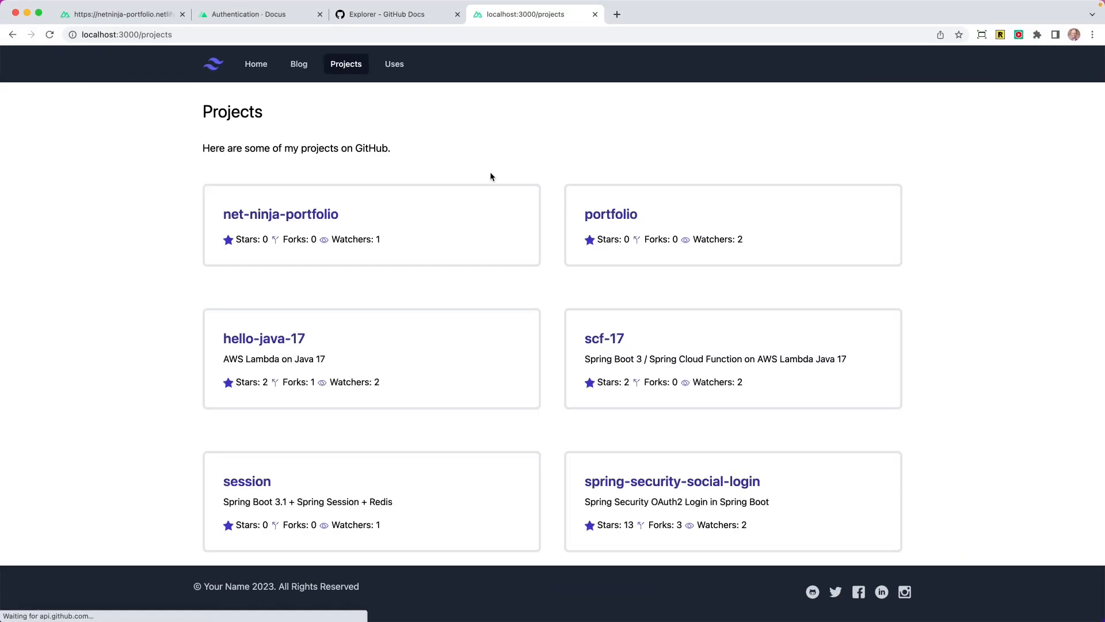
pyautogui.moveTo(240, 206)
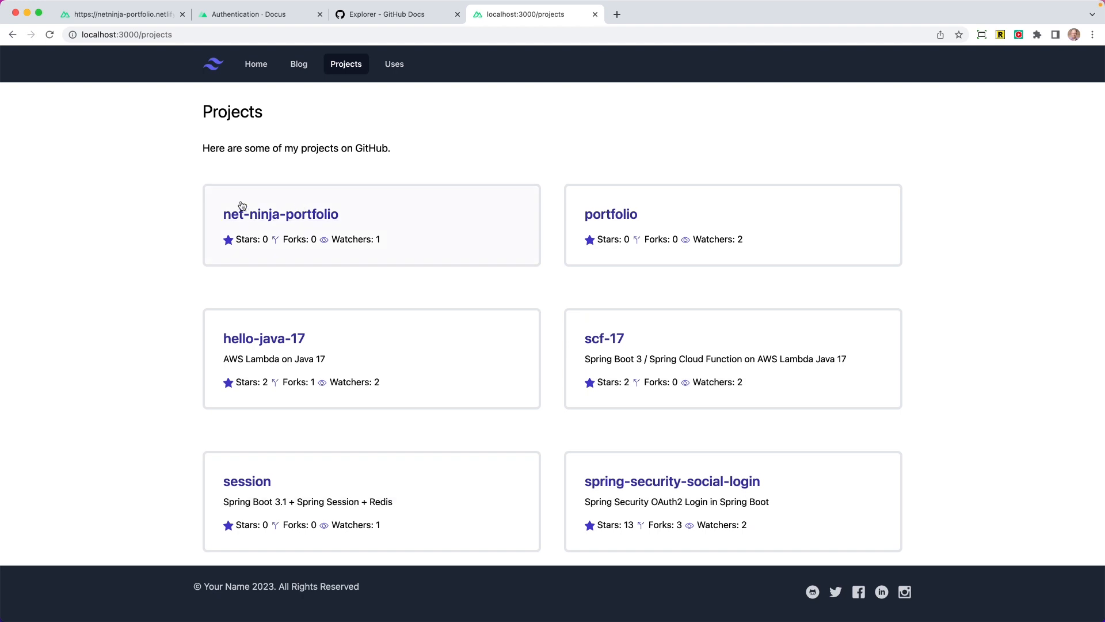
pyautogui.moveTo(418, 214)
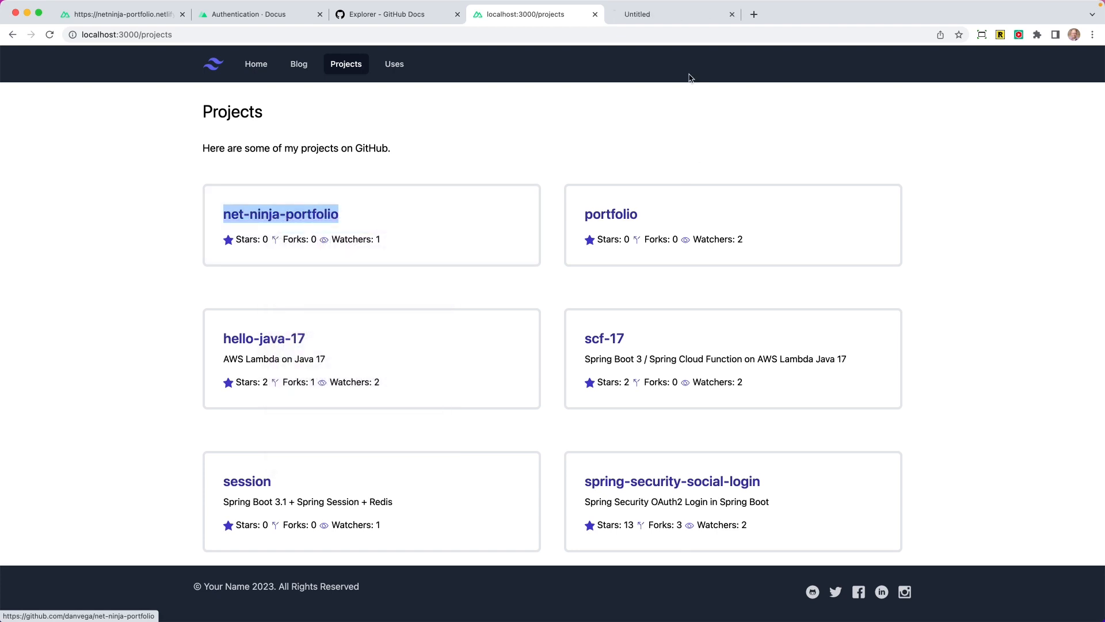
pyautogui.click(279, 214)
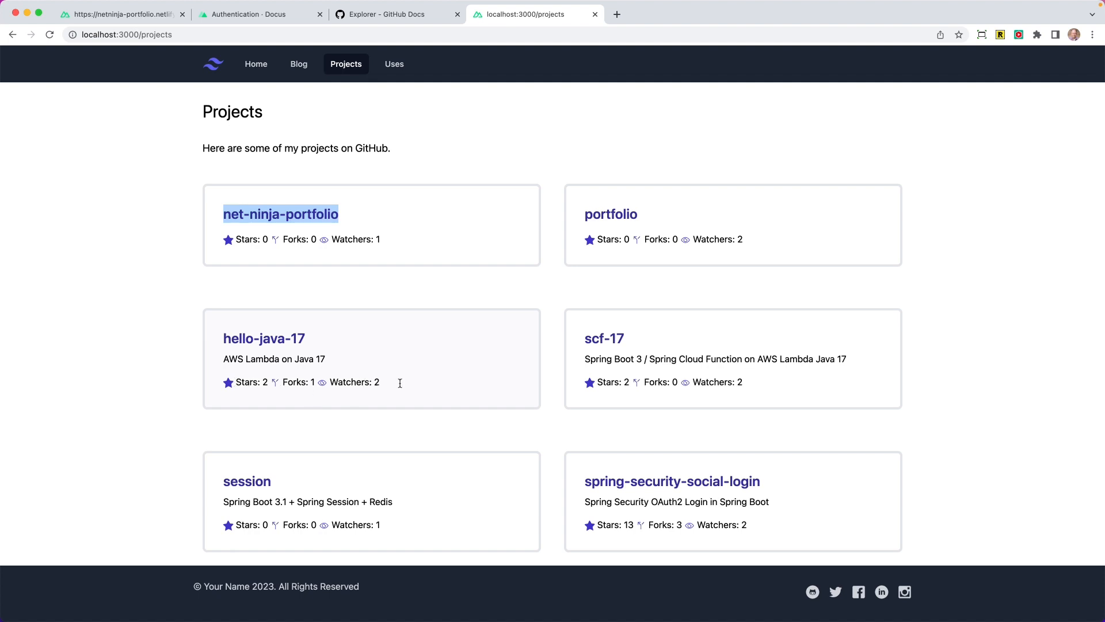
pyautogui.moveTo(558, 281)
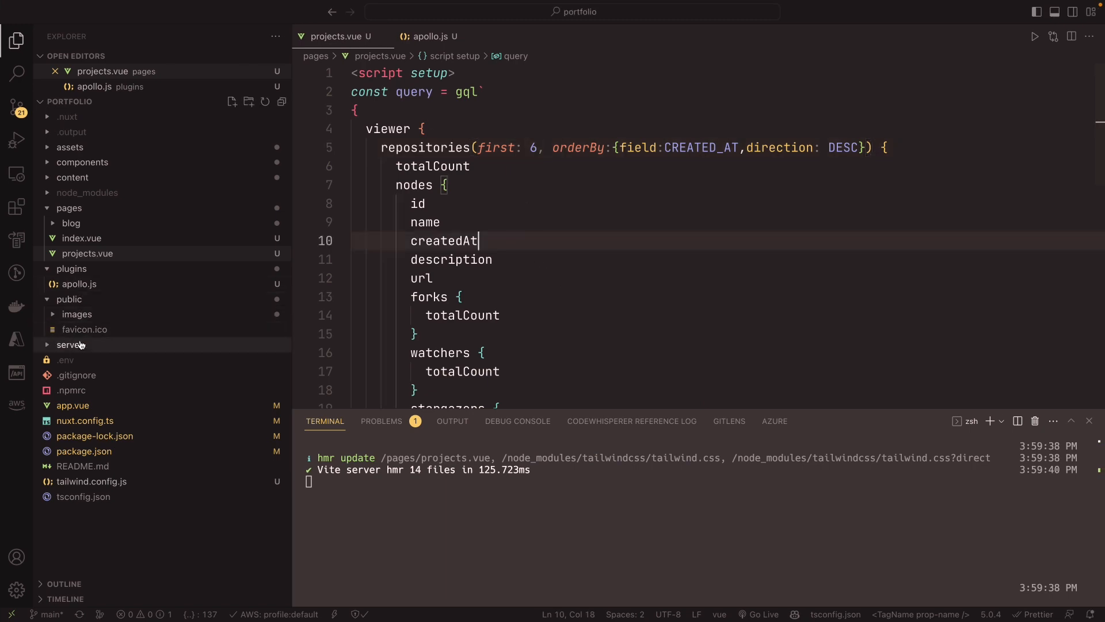
pyautogui.moveTo(65, 359)
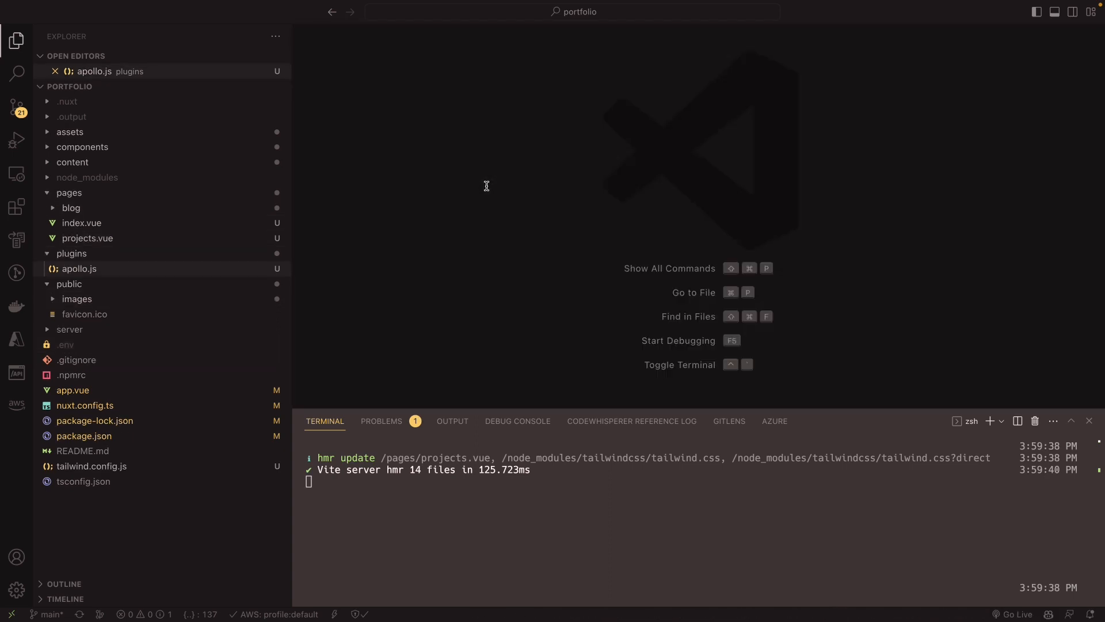
# Step: Close the apollo.js editor so no files remain open
pyautogui.click(54, 71)
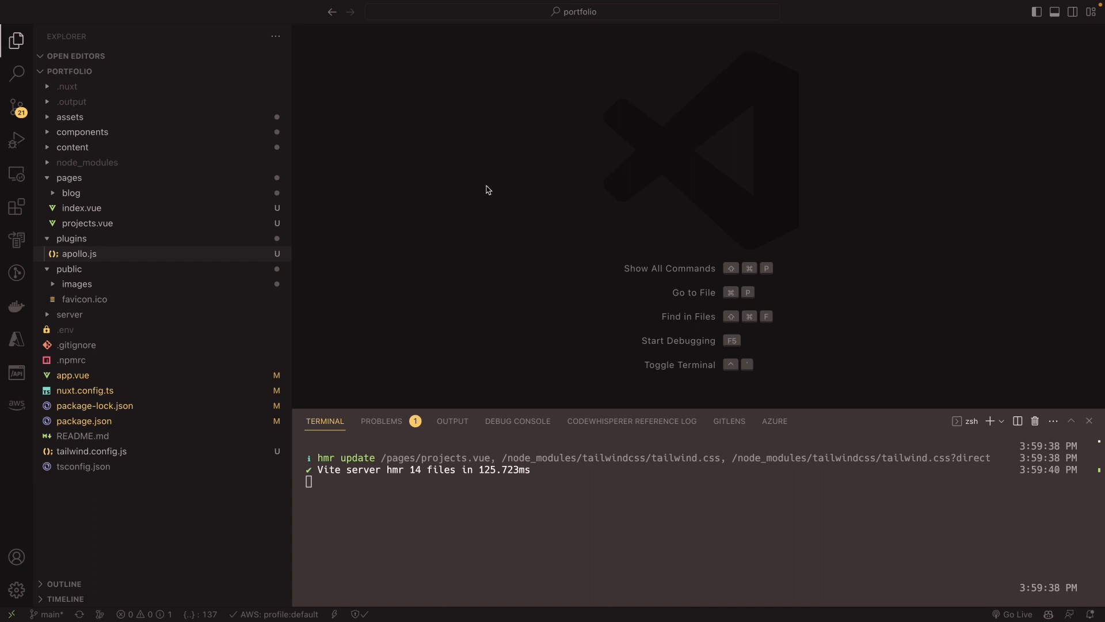